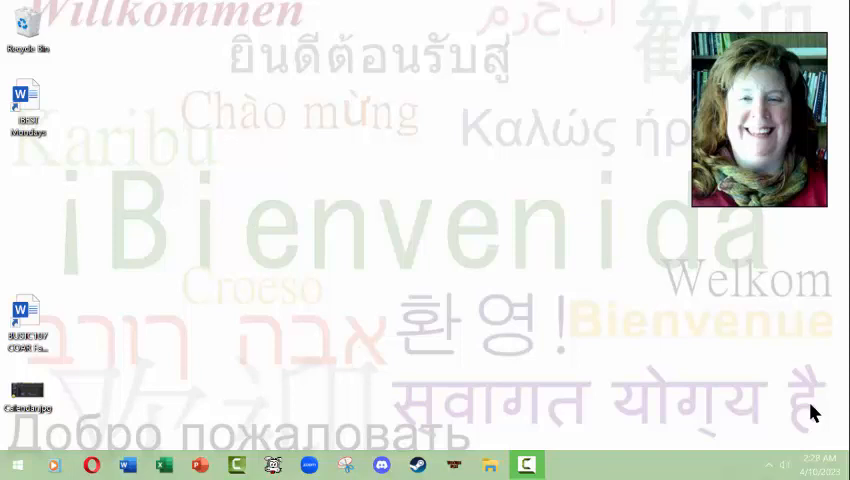
{"action": "mouse_move", "coordinate": [485, 372]}
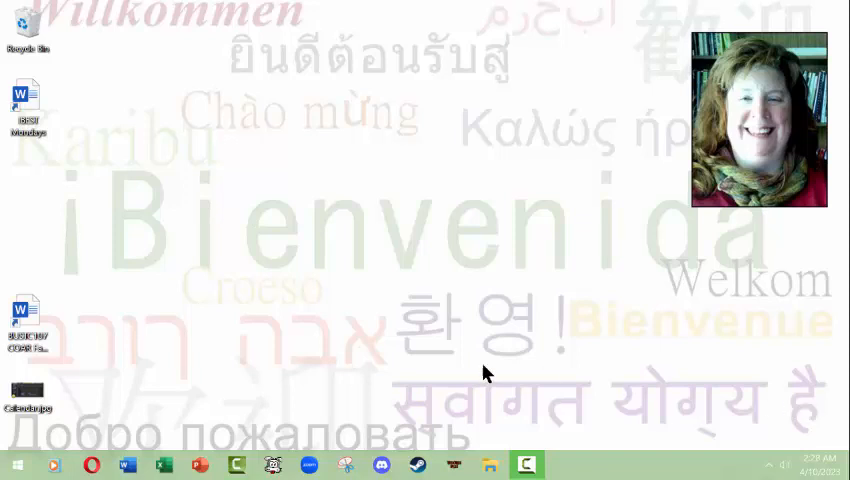
{"action": "mouse_move", "coordinate": [352, 350]}
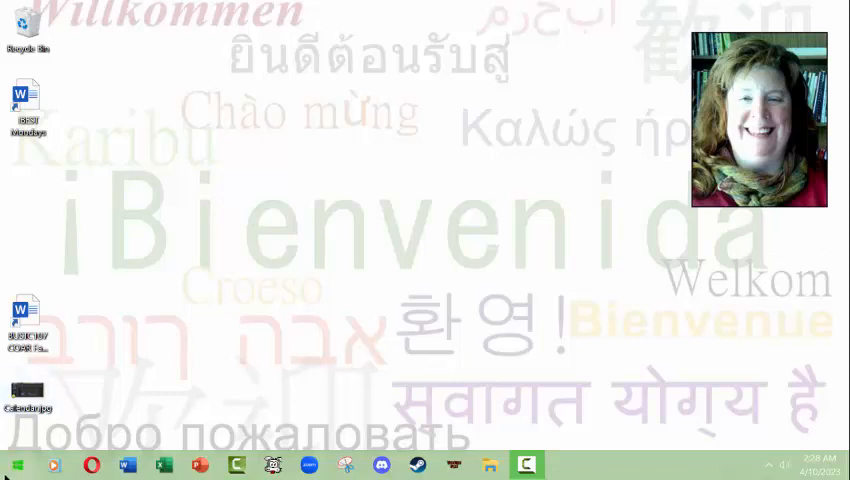
{"action": "mouse_move", "coordinate": [336, 352]}
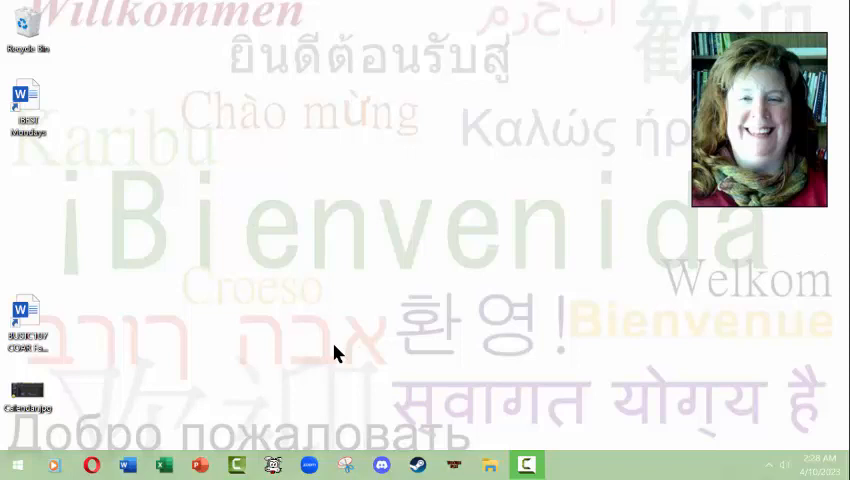
{"action": "mouse_move", "coordinate": [323, 345]}
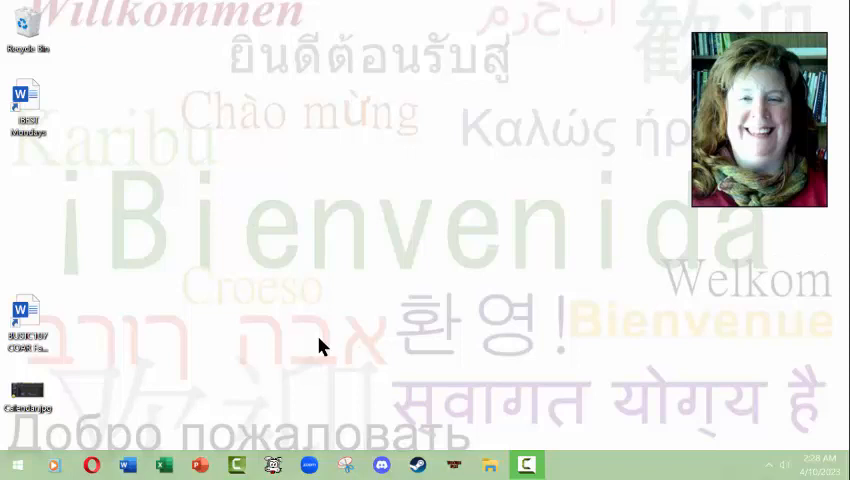
{"action": "mouse_move", "coordinate": [273, 307]}
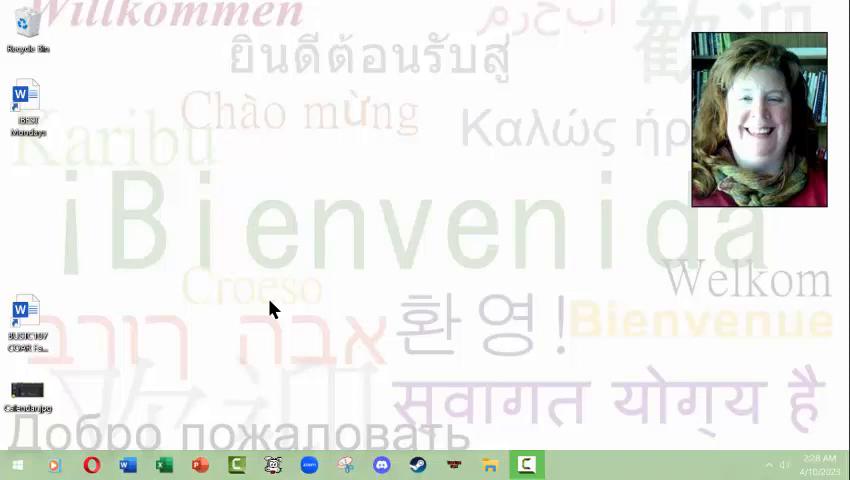
{"action": "mouse_move", "coordinate": [265, 307]}
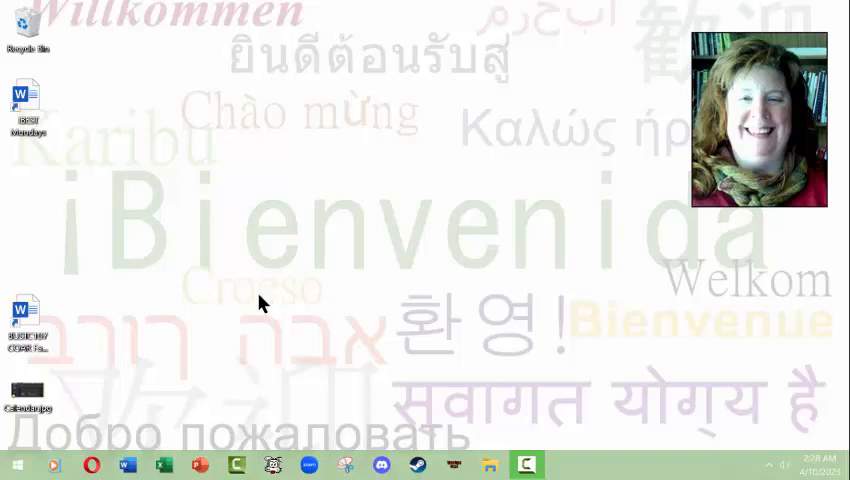
{"action": "mouse_move", "coordinate": [612, 266]}
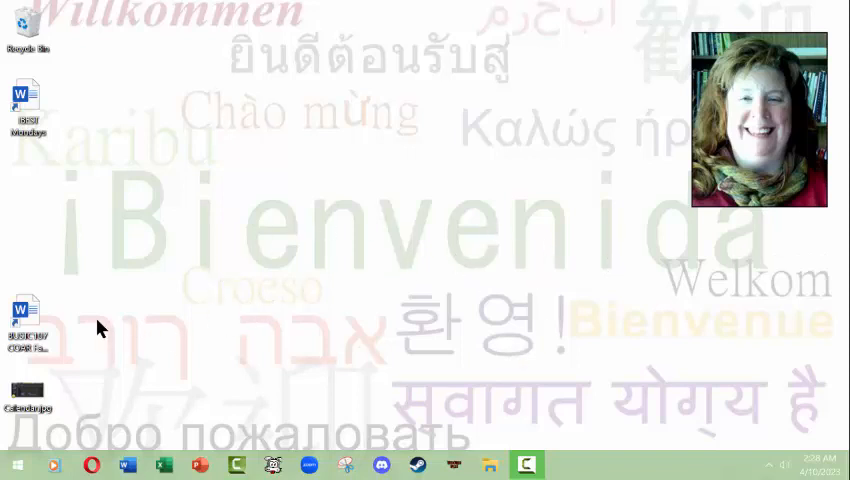
{"action": "mouse_move", "coordinate": [470, 262]}
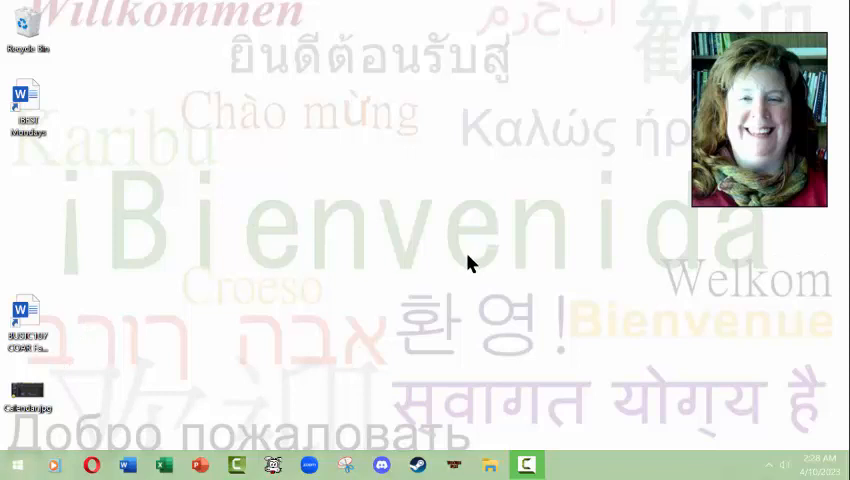
{"action": "mouse_move", "coordinate": [408, 305]}
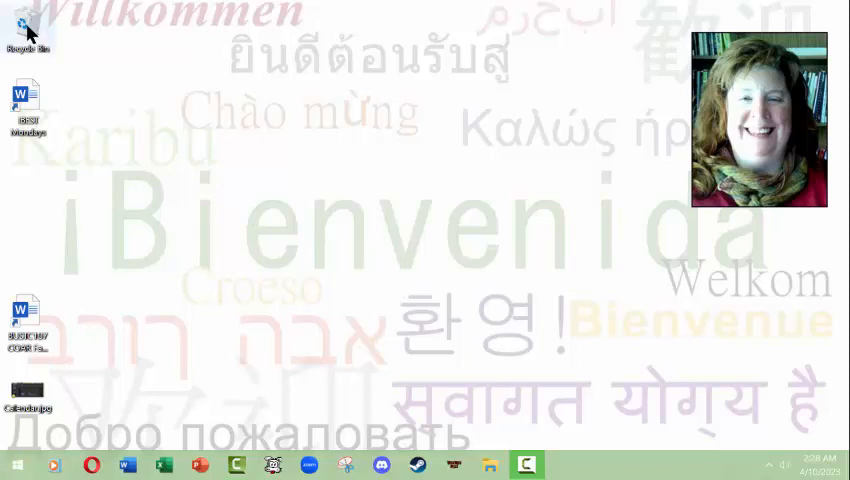
{"action": "mouse_move", "coordinate": [137, 405]}
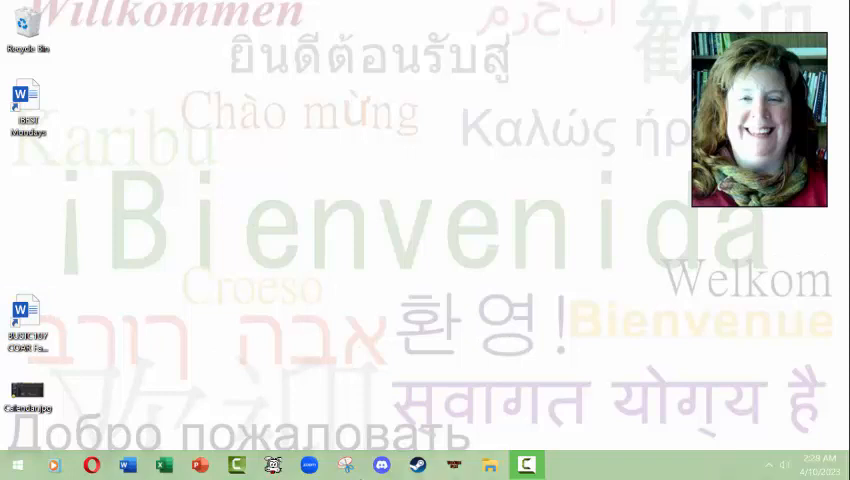
{"action": "mouse_move", "coordinate": [455, 475]}
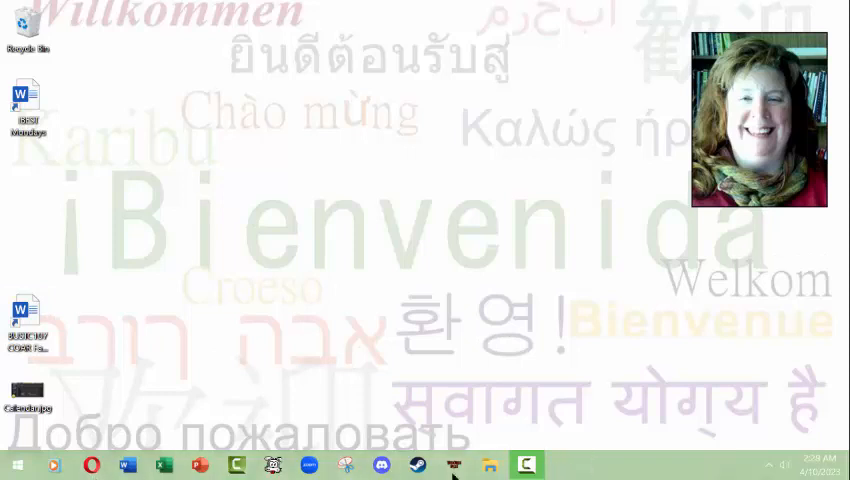
{"action": "mouse_move", "coordinate": [198, 364]}
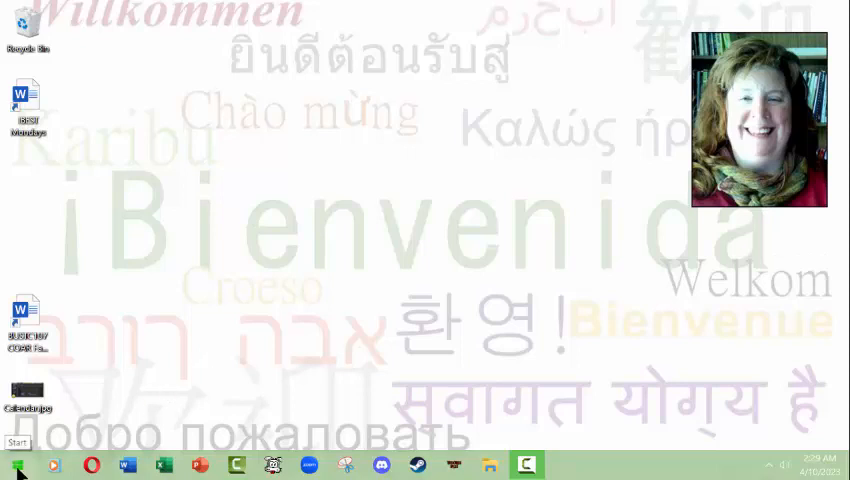
Step: Search the Start menu's program list for "word" to find Microsoft Word
{"action": "left_click", "coordinate": [16, 466]}
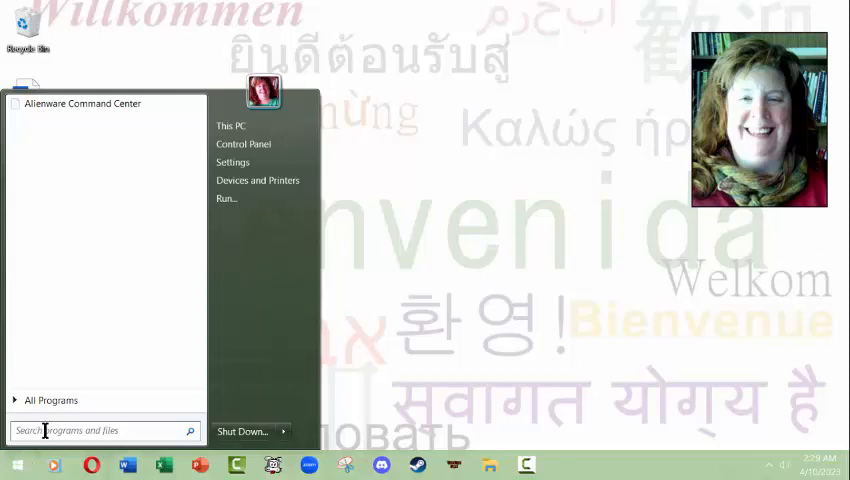
{"action": "mouse_move", "coordinate": [75, 208]}
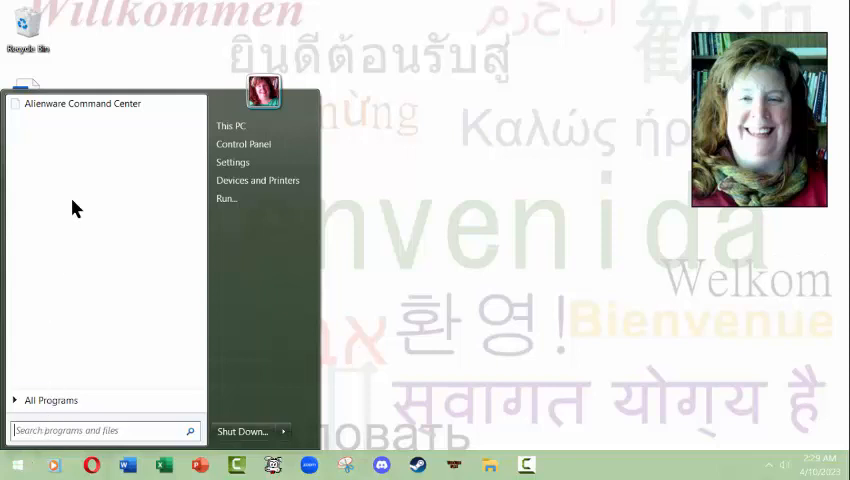
{"action": "mouse_move", "coordinate": [145, 180]}
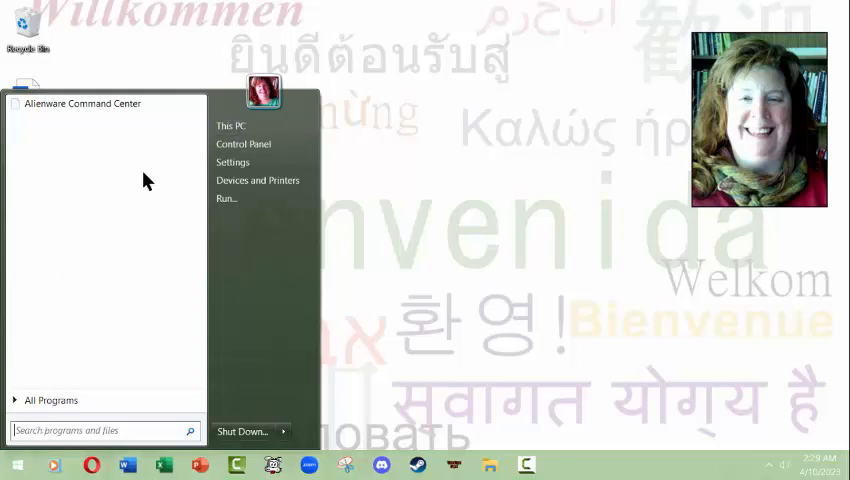
{"action": "left_click", "coordinate": [50, 400]}
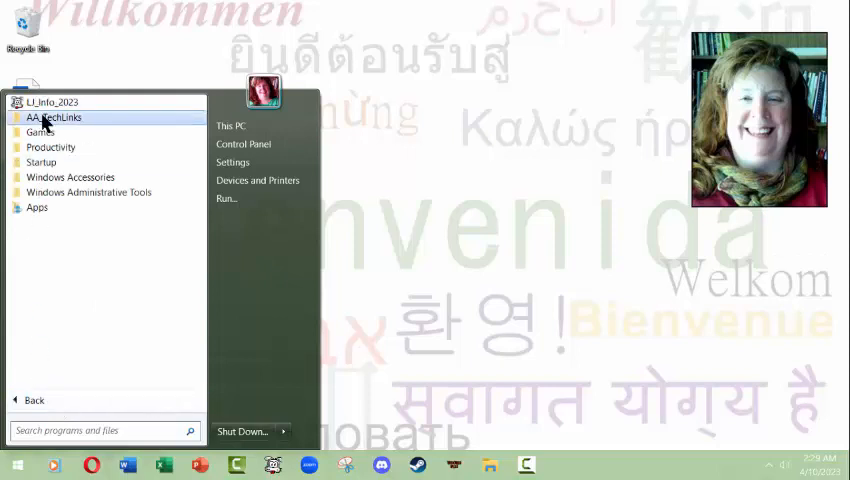
{"action": "mouse_move", "coordinate": [165, 207]}
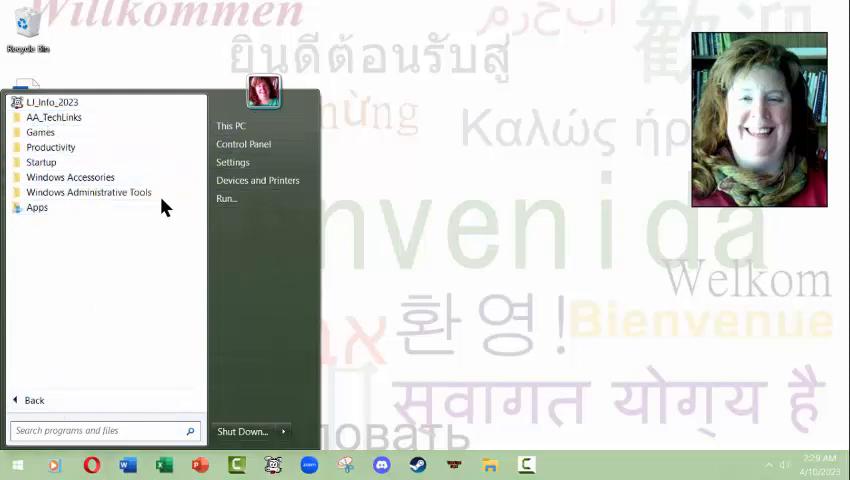
{"action": "mouse_move", "coordinate": [213, 291]}
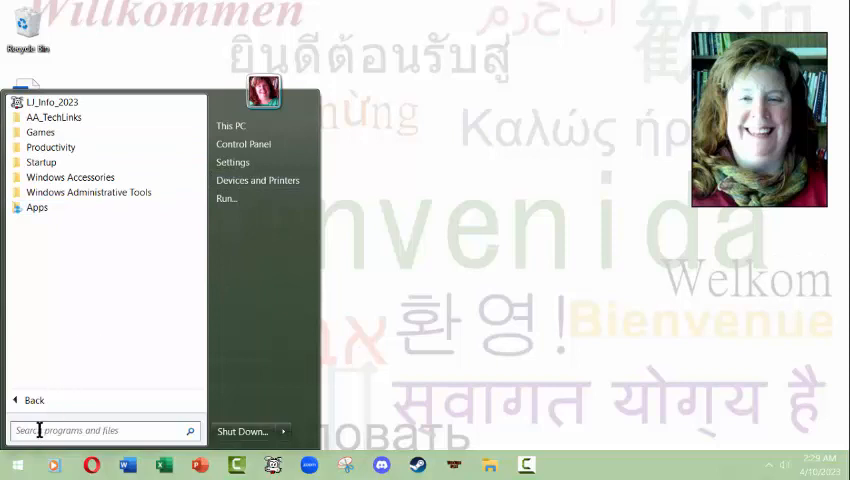
{"action": "type", "text": "word"}
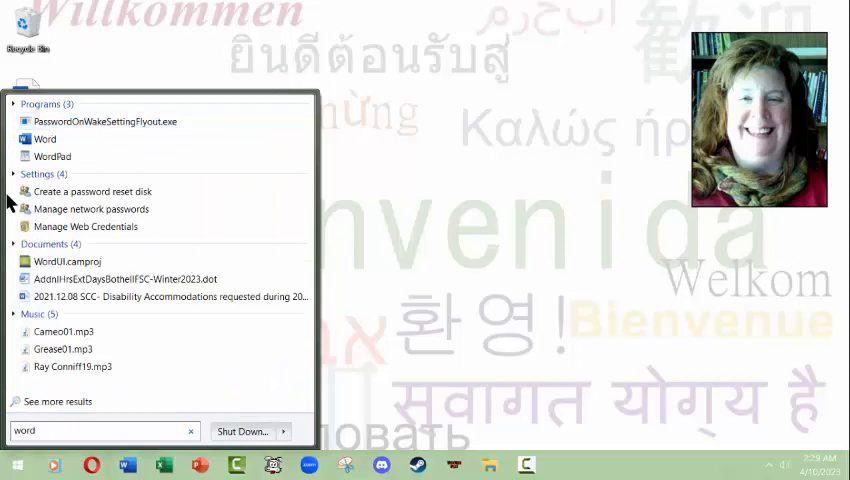
Step: Launch Microsoft Word from the Start menu search results
{"action": "left_click", "coordinate": [44, 138]}
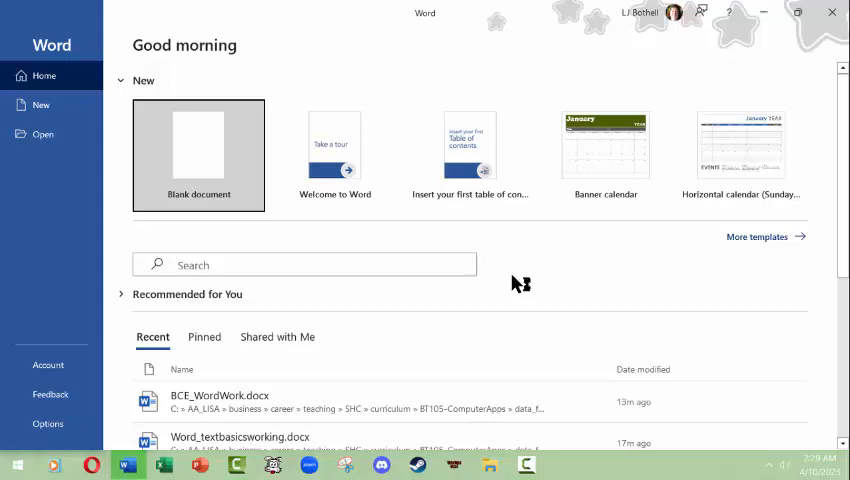
{"action": "mouse_move", "coordinate": [190, 175]}
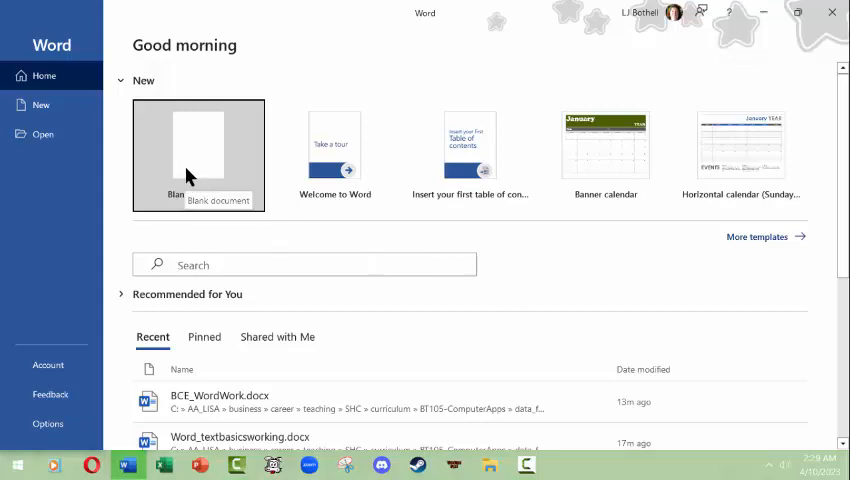
{"action": "mouse_move", "coordinate": [345, 153]}
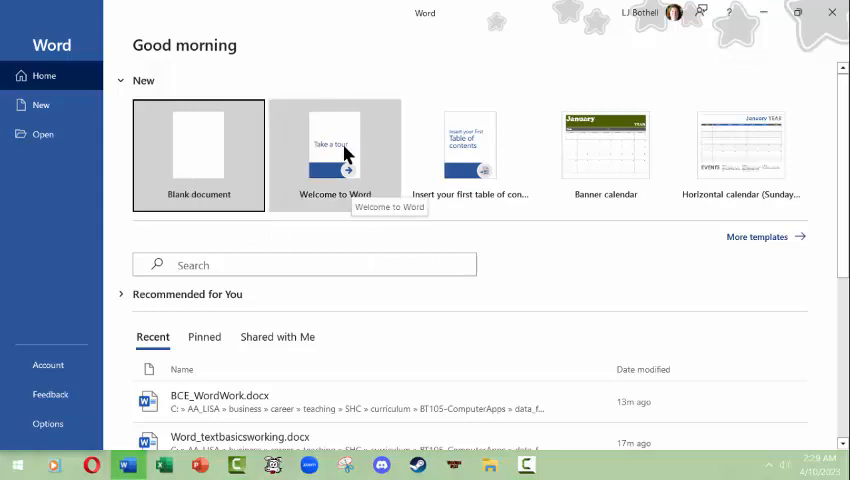
{"action": "mouse_move", "coordinate": [347, 202]}
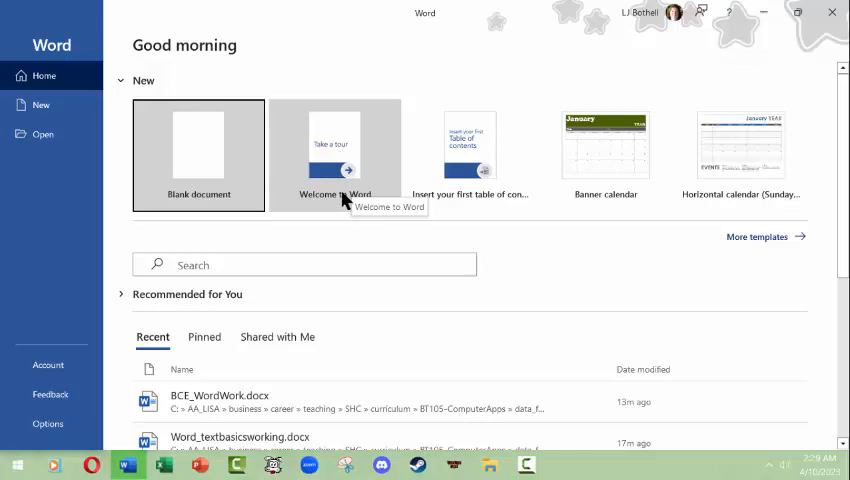
{"action": "mouse_move", "coordinate": [340, 172]}
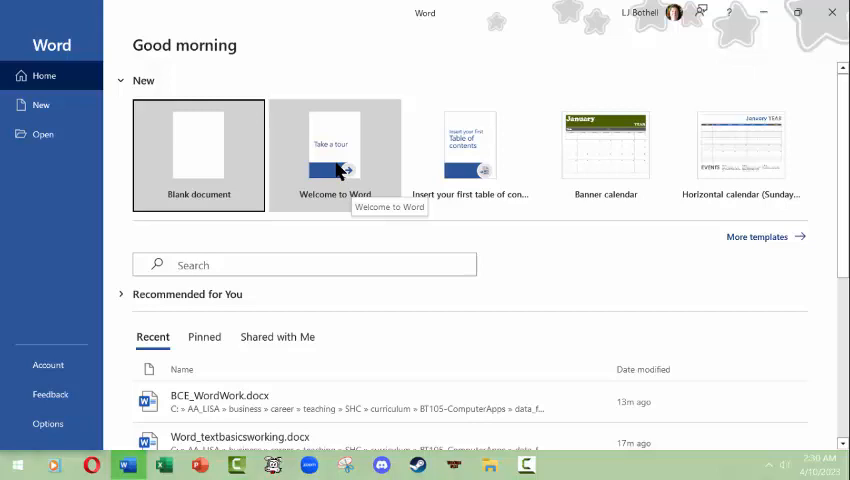
{"action": "mouse_move", "coordinate": [783, 138]}
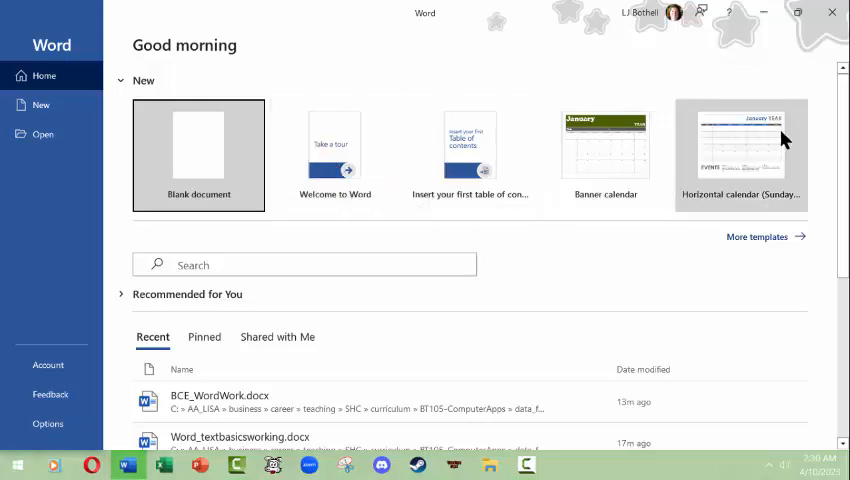
{"action": "mouse_move", "coordinate": [135, 305]}
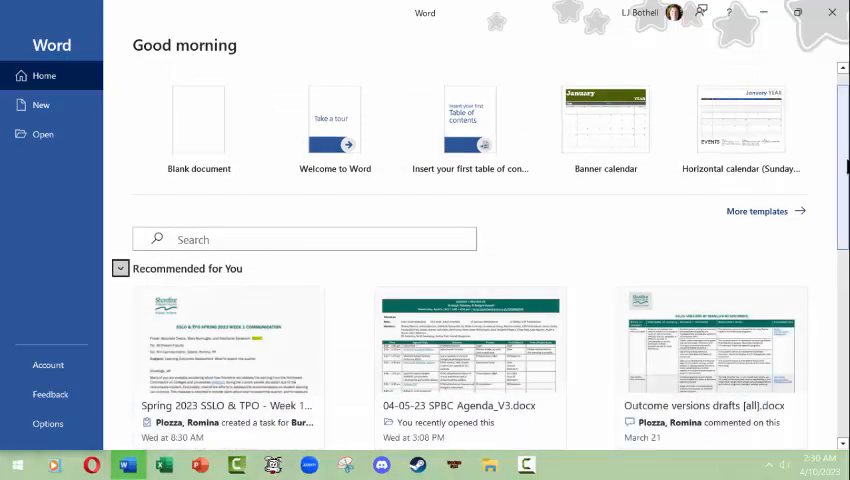
Step: Collapse Recommended for You and browse the Pinned, Shared with Me and Recent lists
{"action": "scroll", "scroll_direction": "down", "scroll_amount": 3}
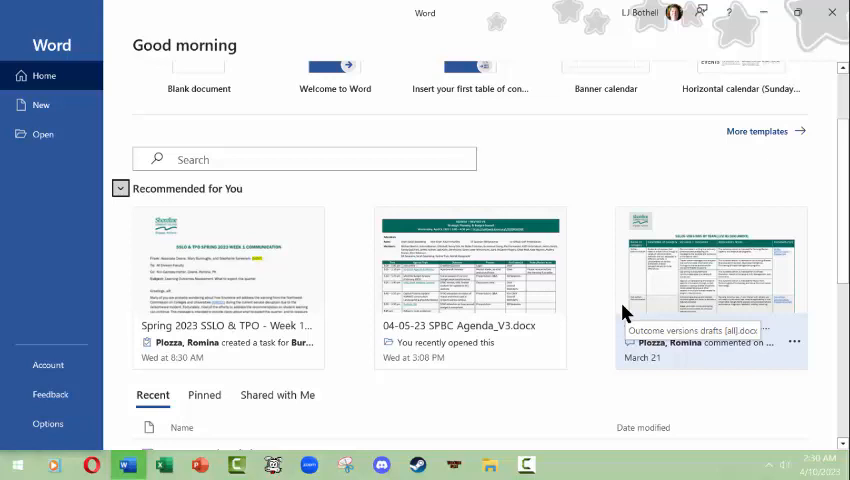
{"action": "mouse_move", "coordinate": [238, 232]}
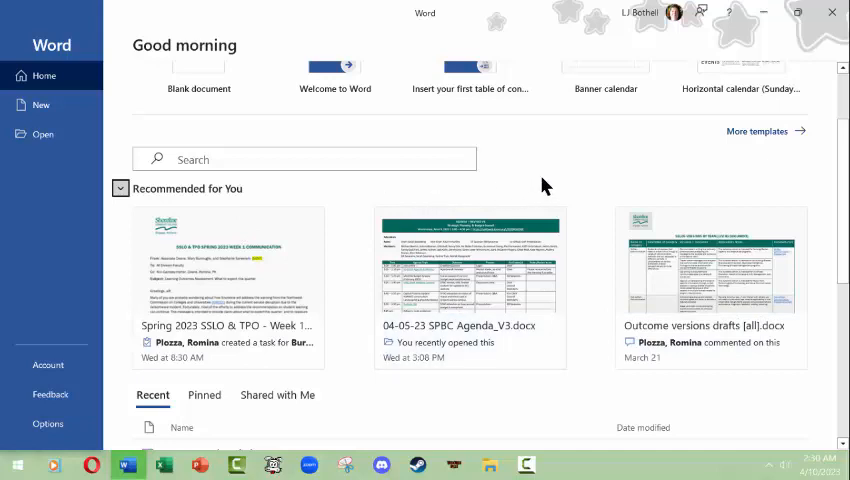
{"action": "mouse_move", "coordinate": [219, 207]}
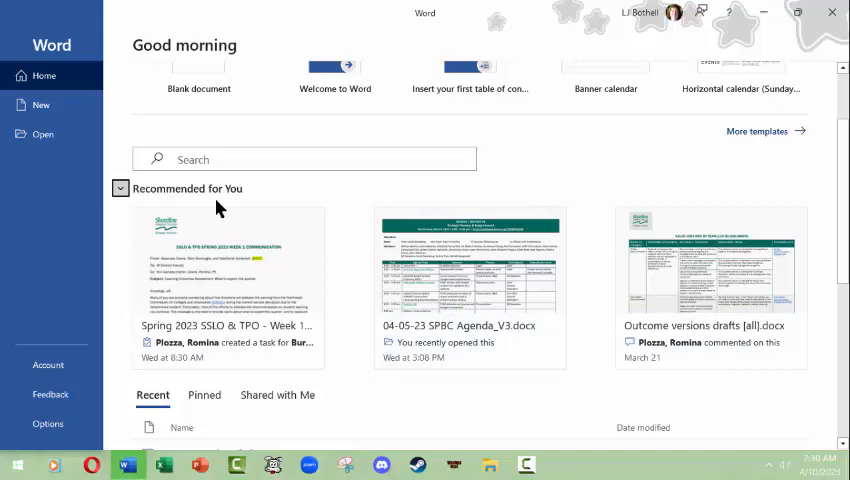
{"action": "left_click", "coordinate": [119, 188]}
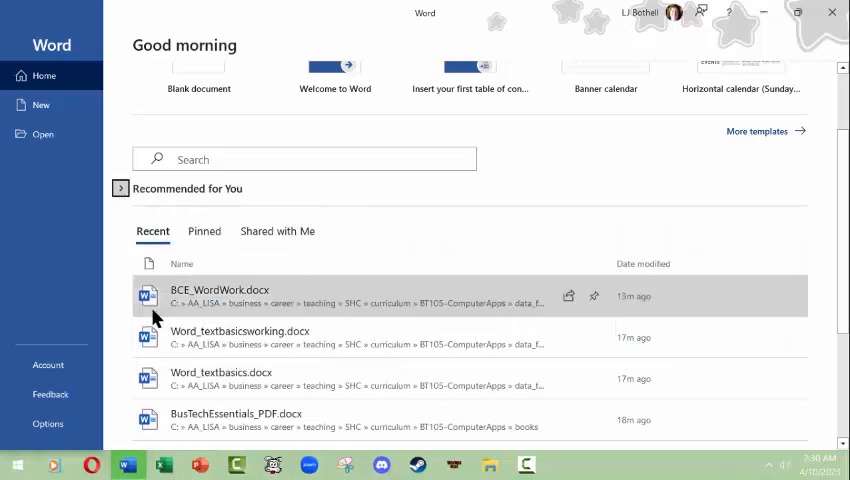
{"action": "mouse_move", "coordinate": [205, 331]}
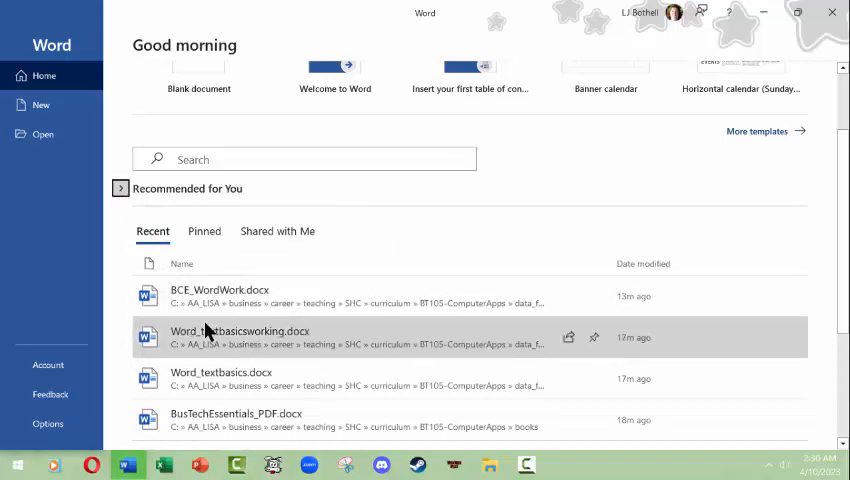
{"action": "mouse_move", "coordinate": [210, 331]}
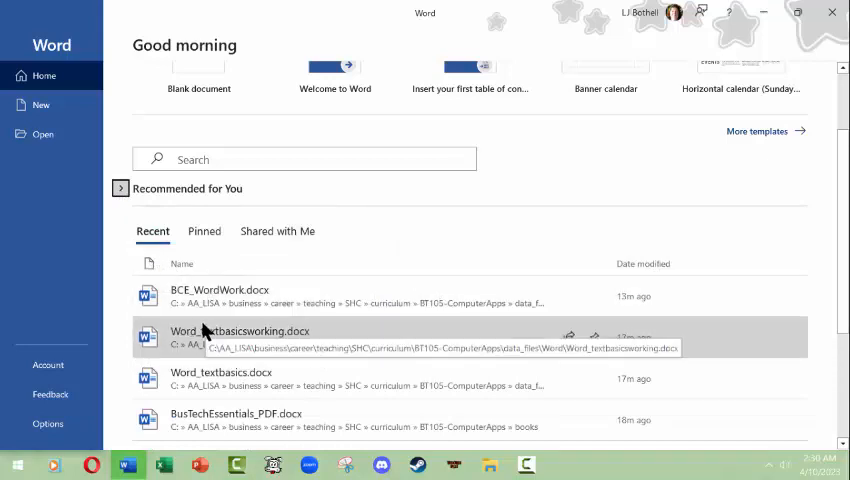
{"action": "mouse_move", "coordinate": [185, 298]}
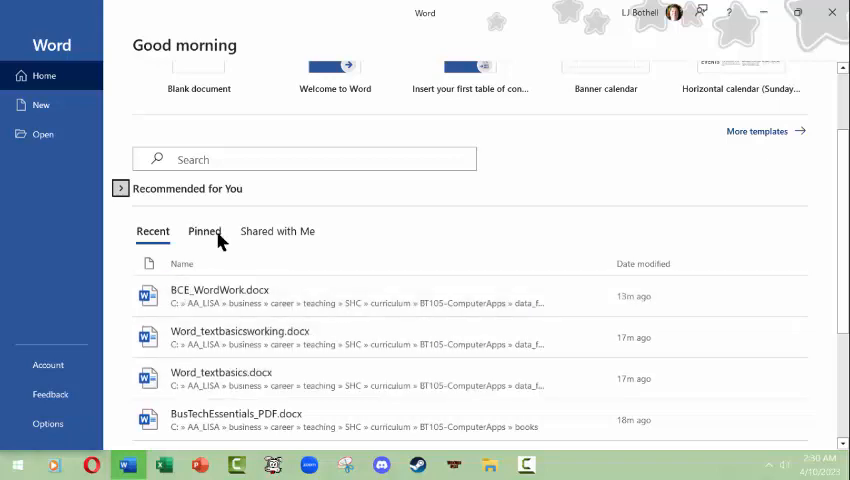
{"action": "left_click", "coordinate": [204, 231]}
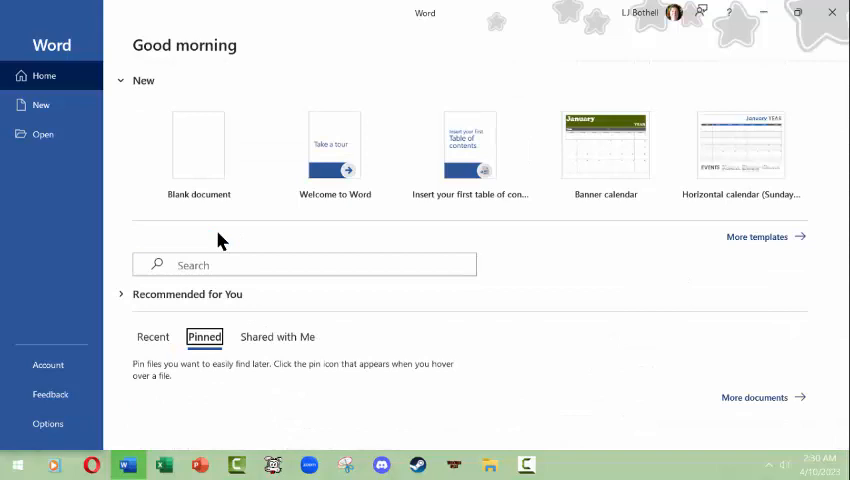
{"action": "left_click", "coordinate": [277, 336]}
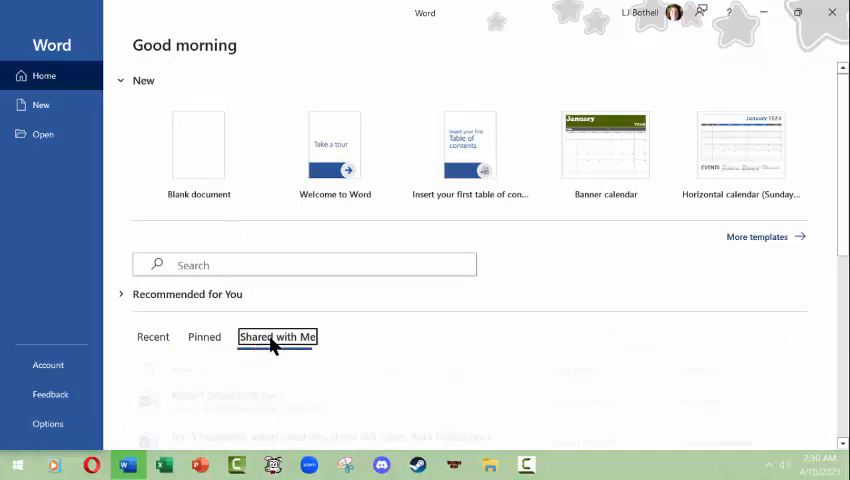
{"action": "left_click", "coordinate": [153, 337]}
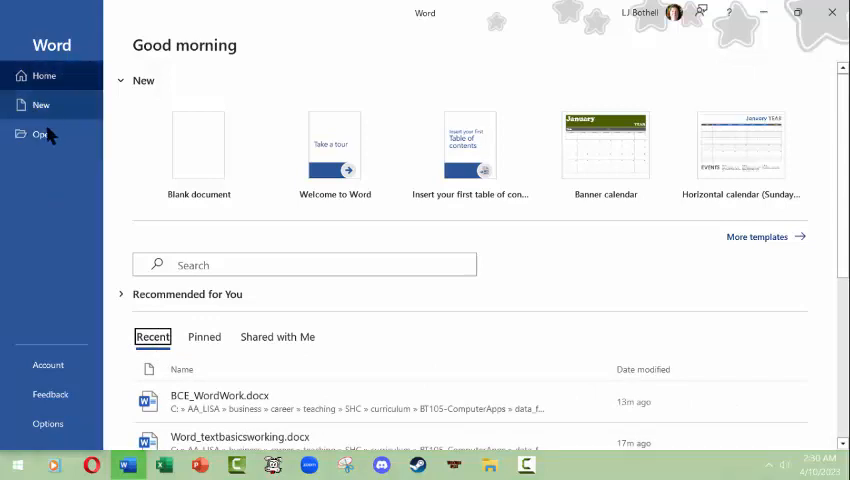
{"action": "mouse_move", "coordinate": [47, 365]}
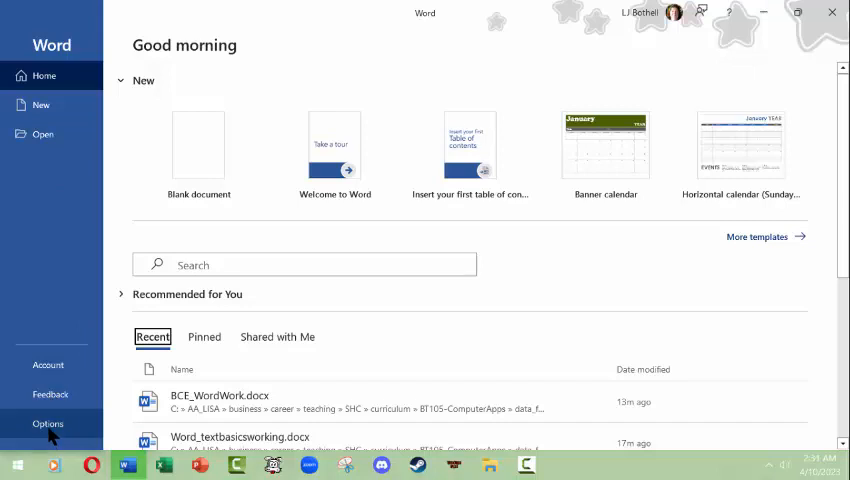
{"action": "mouse_move", "coordinate": [190, 155]}
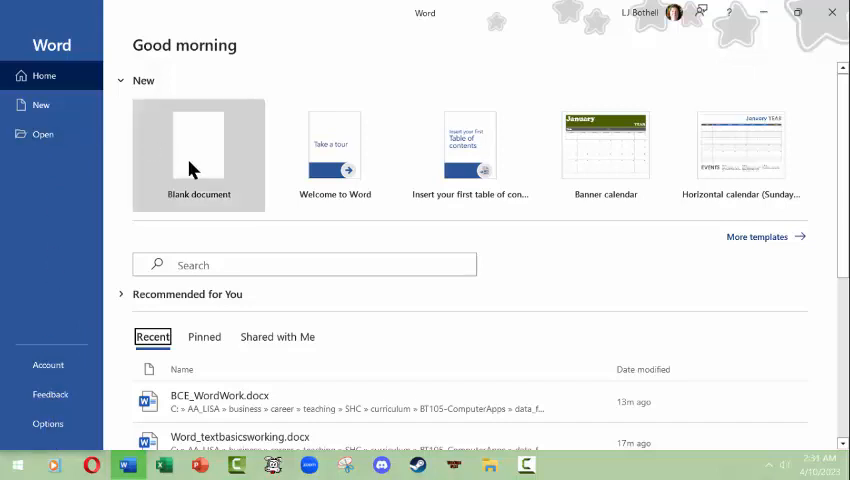
{"action": "mouse_move", "coordinate": [200, 160]}
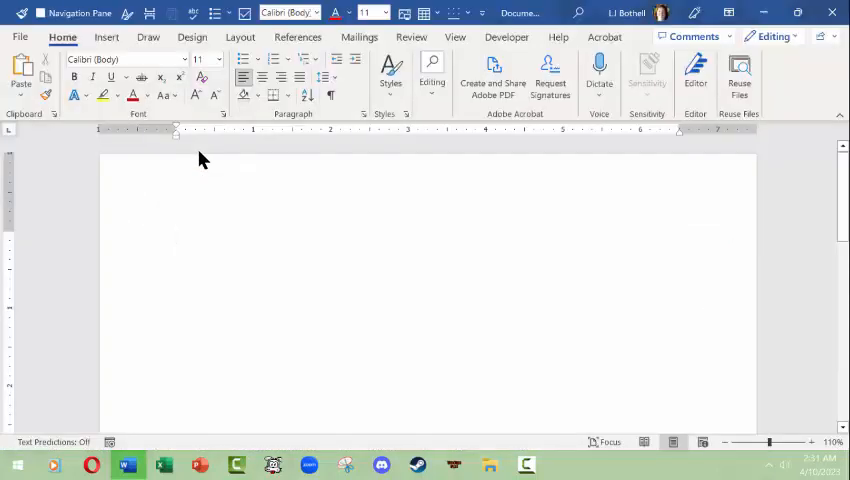
{"action": "left_click", "coordinate": [177, 237]}
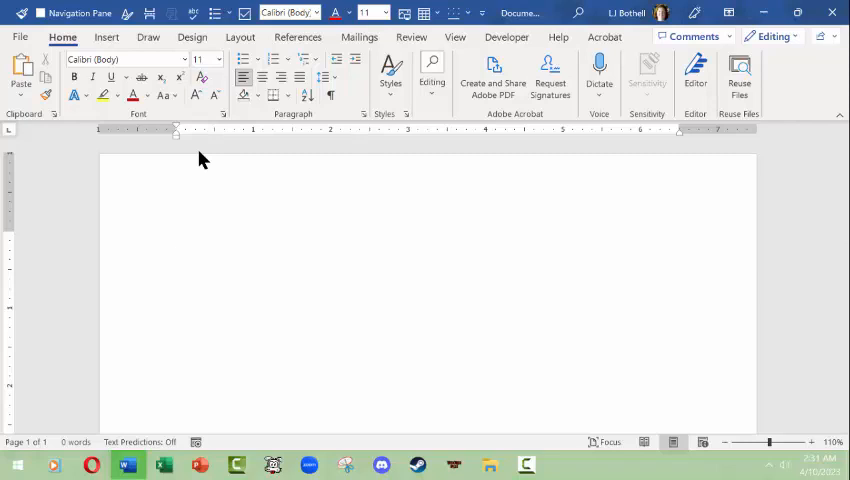
{"action": "left_click", "coordinate": [176, 237]}
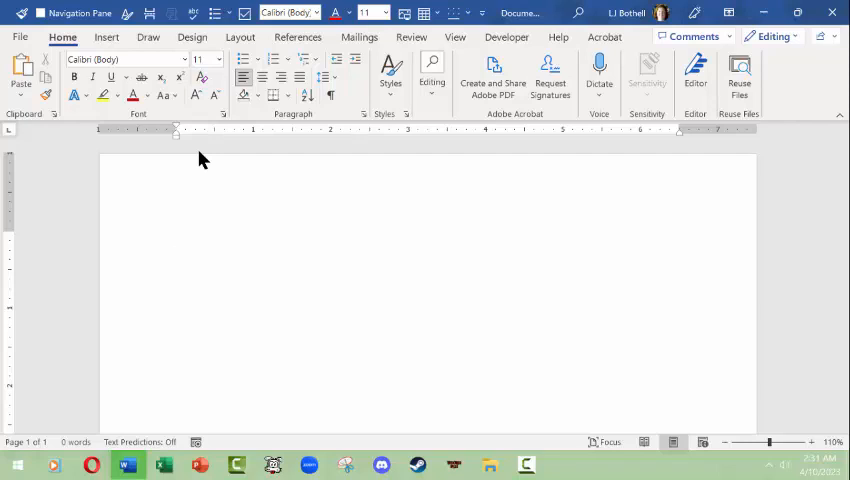
{"action": "left_click", "coordinate": [177, 238]}
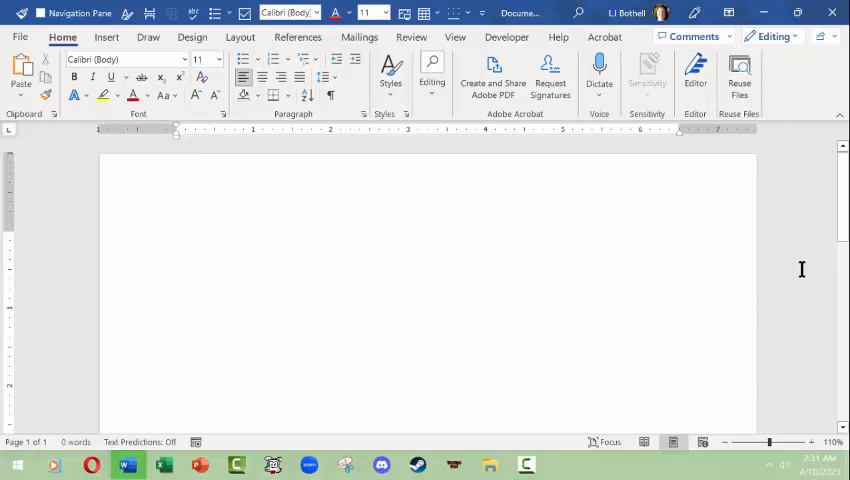
{"action": "left_click", "coordinate": [177, 237]}
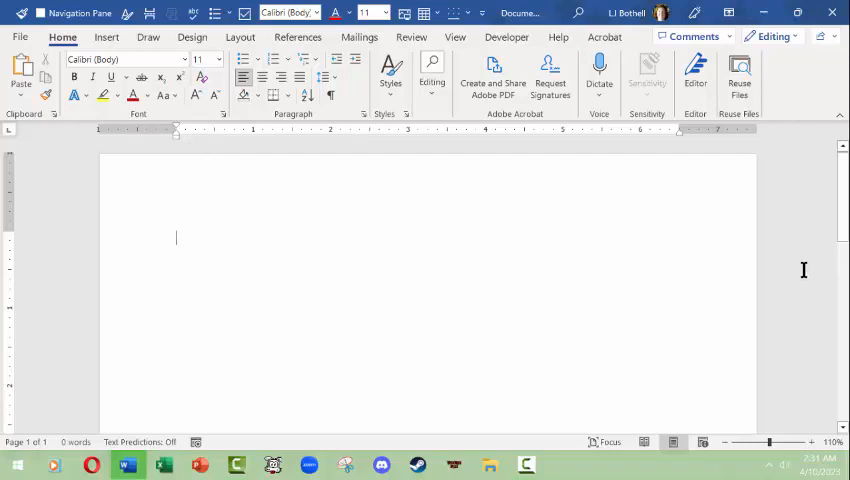
{"action": "mouse_move", "coordinate": [815, 266]}
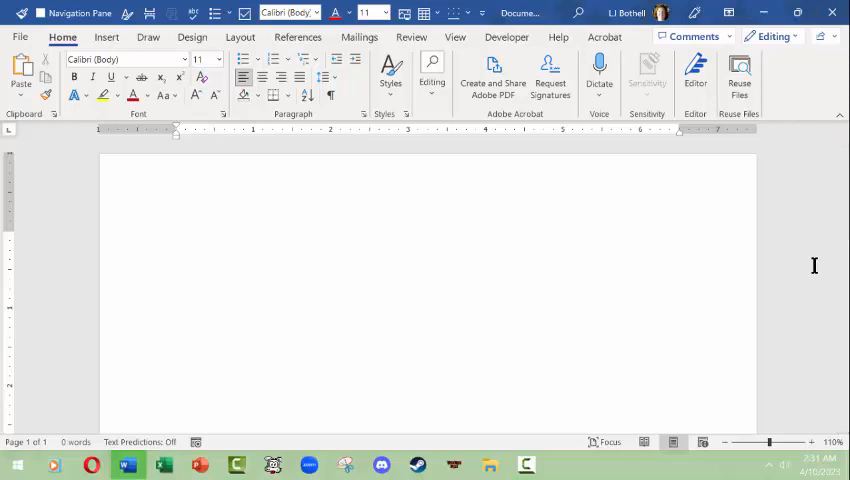
{"action": "left_click", "coordinate": [176, 237]}
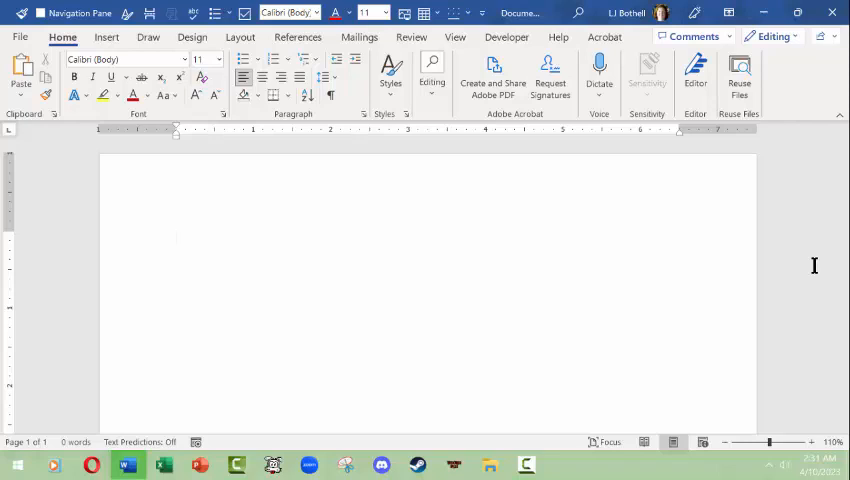
{"action": "mouse_move", "coordinate": [551, 173]}
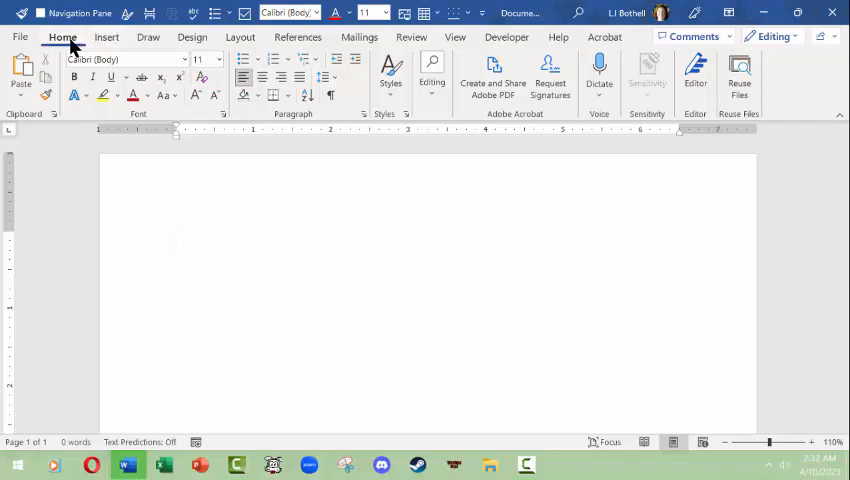
{"action": "left_click", "coordinate": [176, 238]}
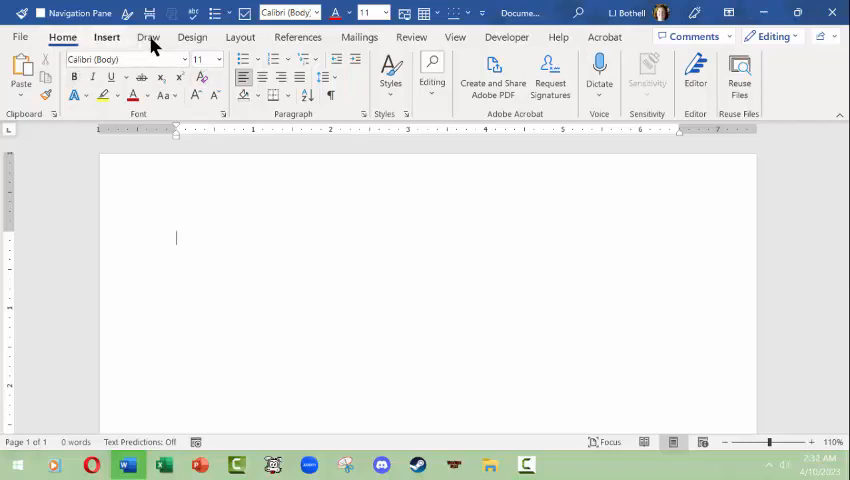
{"action": "left_click", "coordinate": [147, 37]}
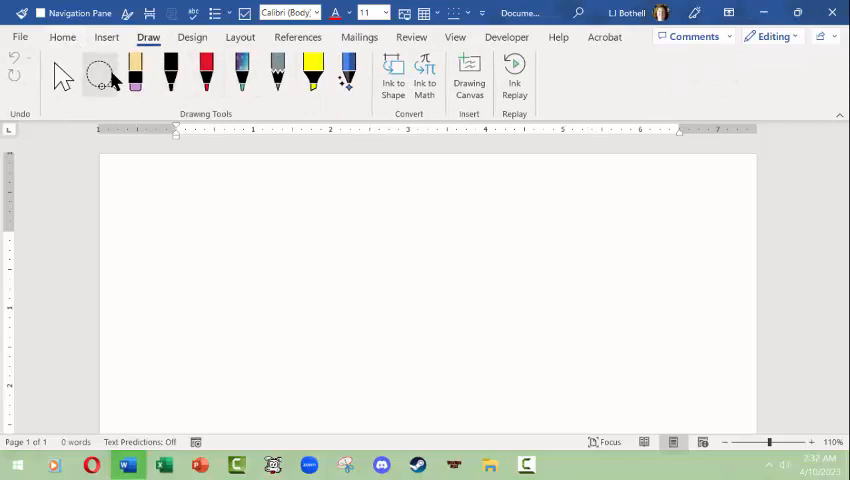
{"action": "left_click", "coordinate": [62, 37]}
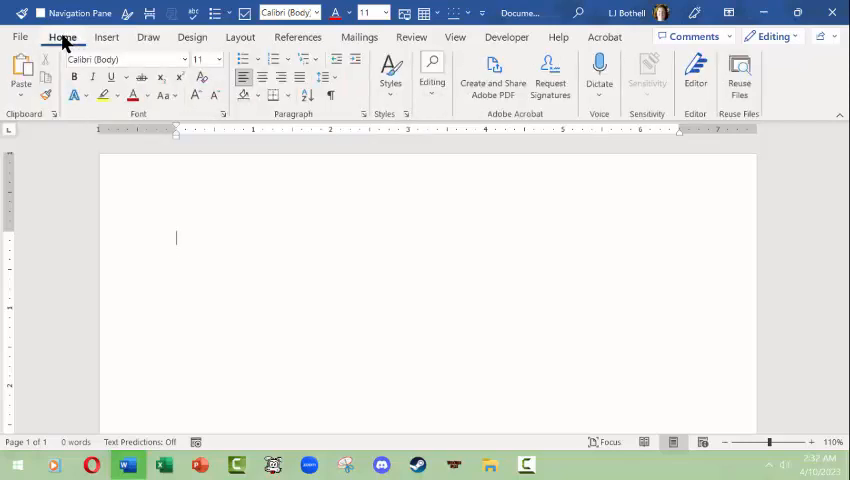
{"action": "mouse_move", "coordinate": [163, 88]}
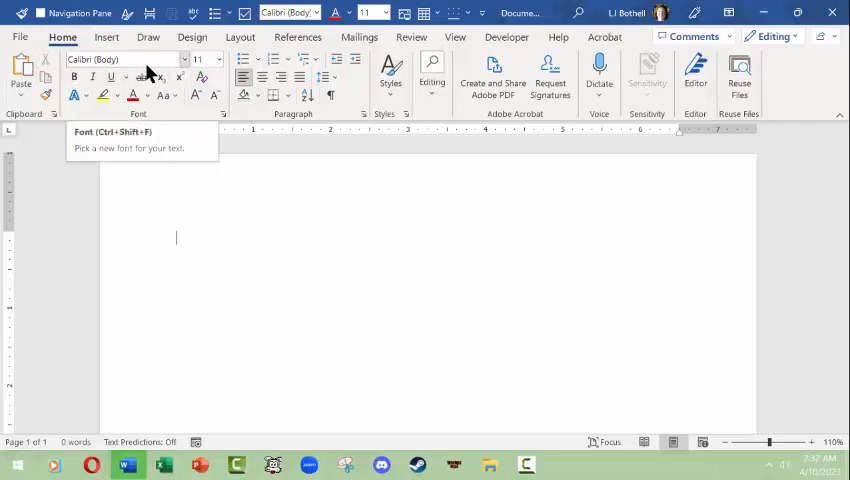
{"action": "mouse_move", "coordinate": [84, 343]}
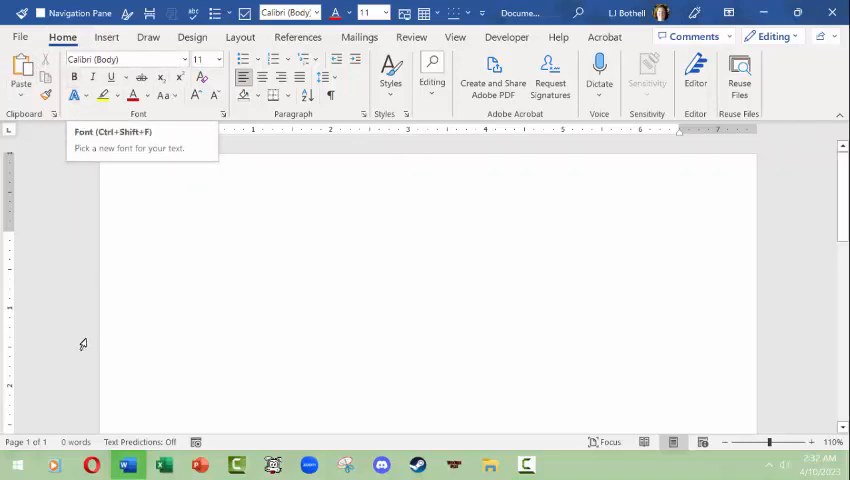
{"action": "mouse_move", "coordinate": [92, 290]}
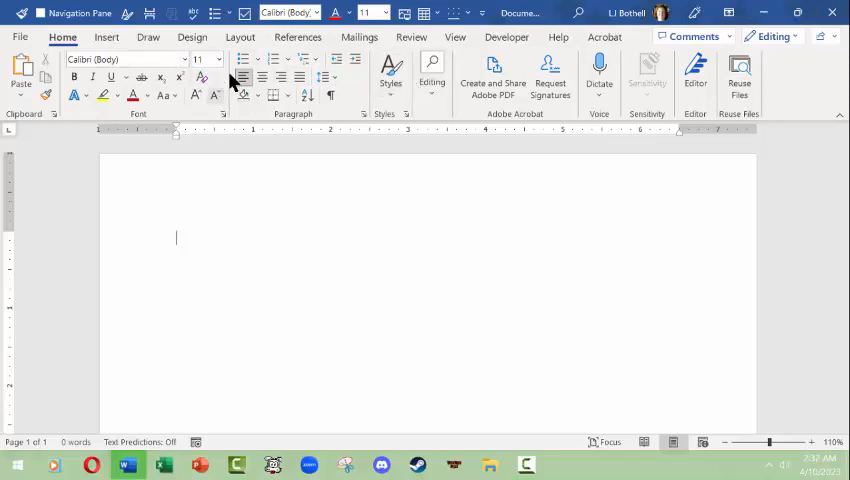
{"action": "mouse_move", "coordinate": [312, 90]}
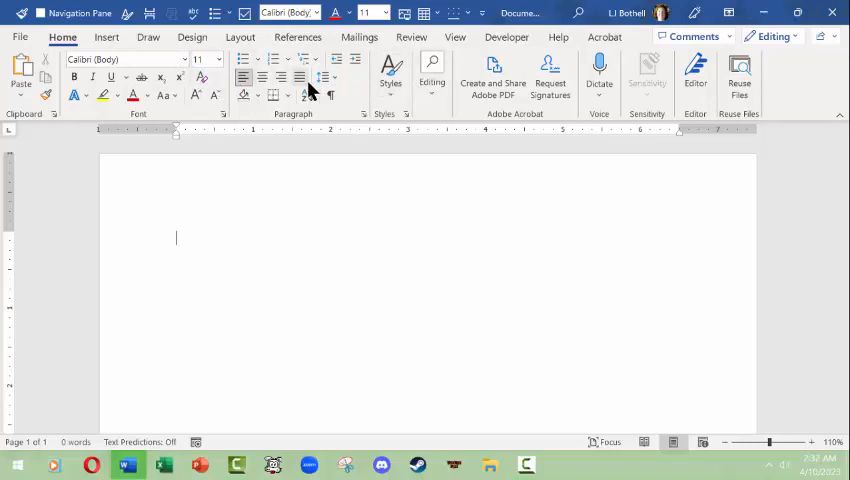
{"action": "mouse_move", "coordinate": [299, 78]}
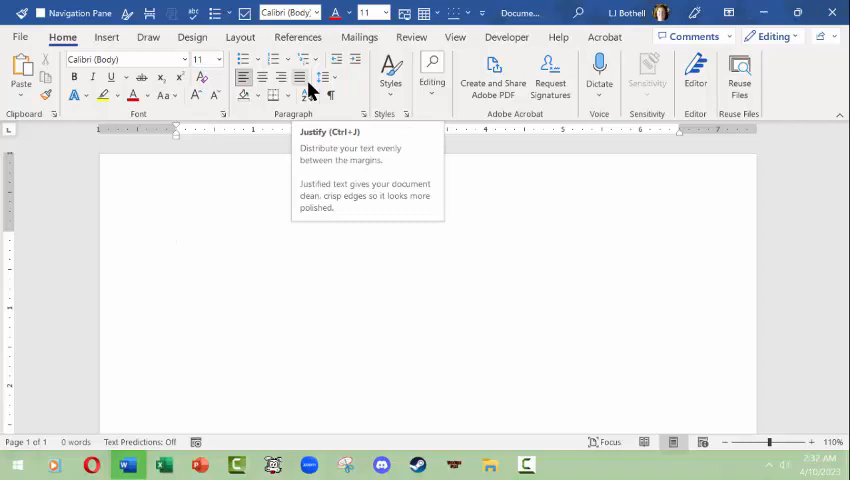
{"action": "mouse_move", "coordinate": [390, 72]}
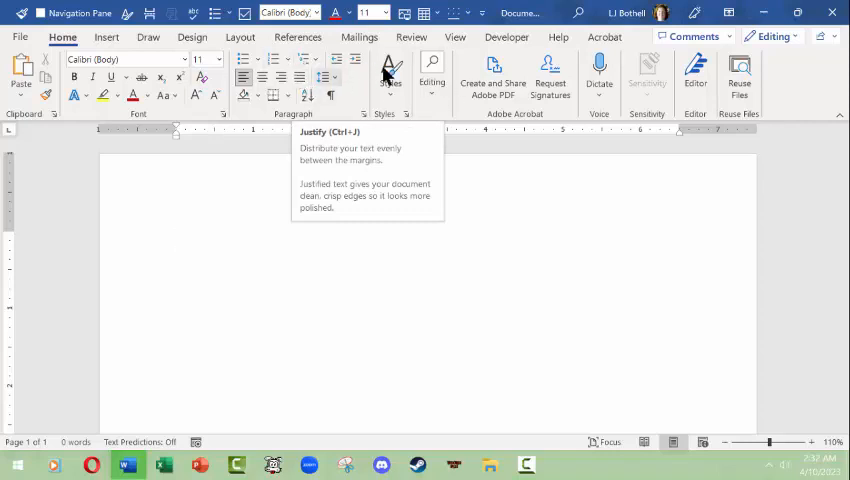
{"action": "mouse_move", "coordinate": [493, 75]}
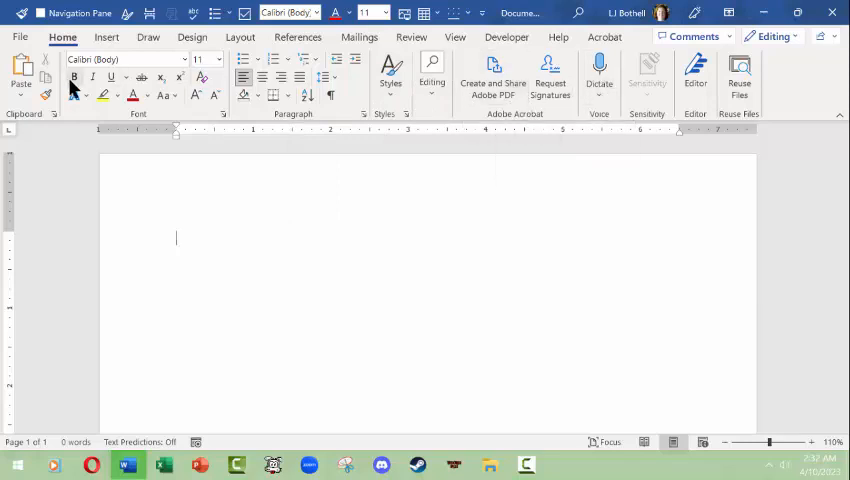
{"action": "mouse_move", "coordinate": [73, 78]}
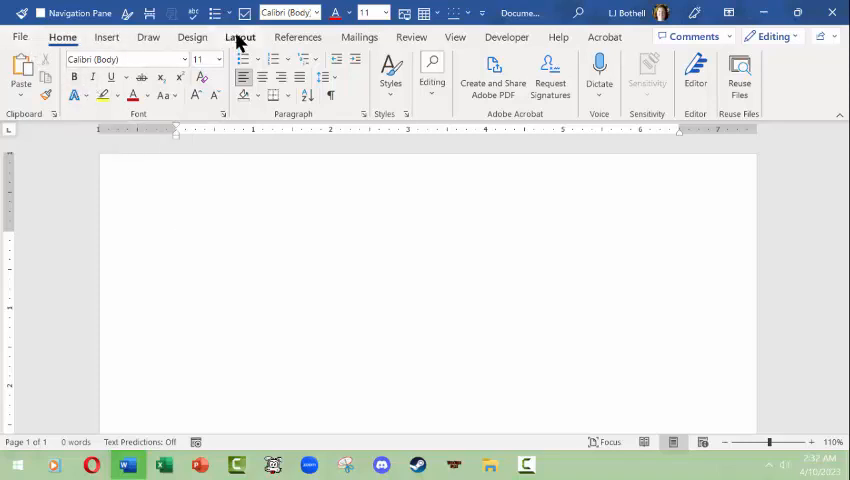
{"action": "mouse_move", "coordinate": [20, 37]}
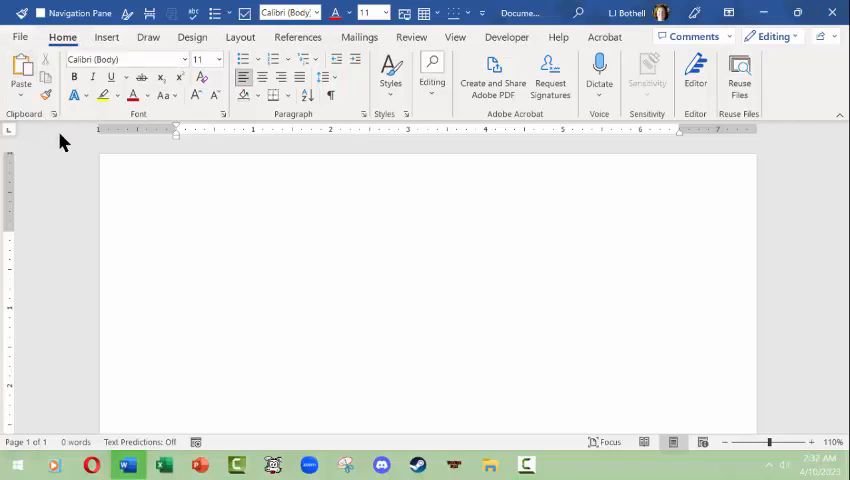
{"action": "left_click", "coordinate": [177, 237]}
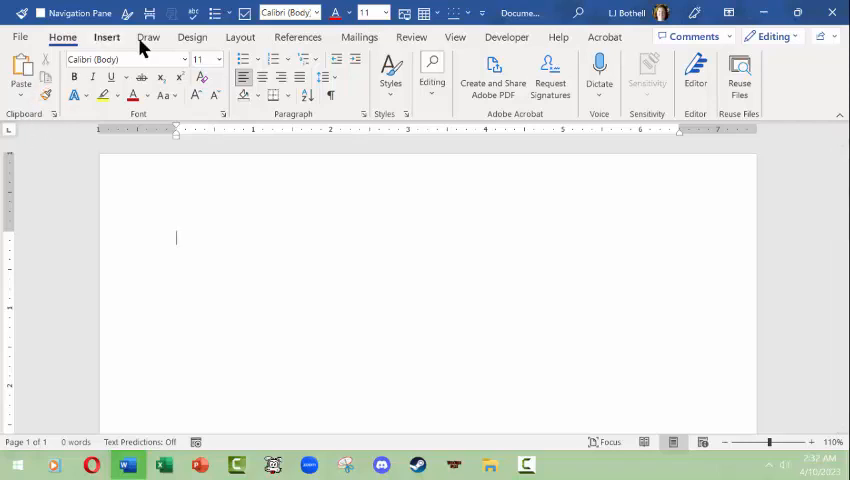
{"action": "mouse_move", "coordinate": [430, 200]}
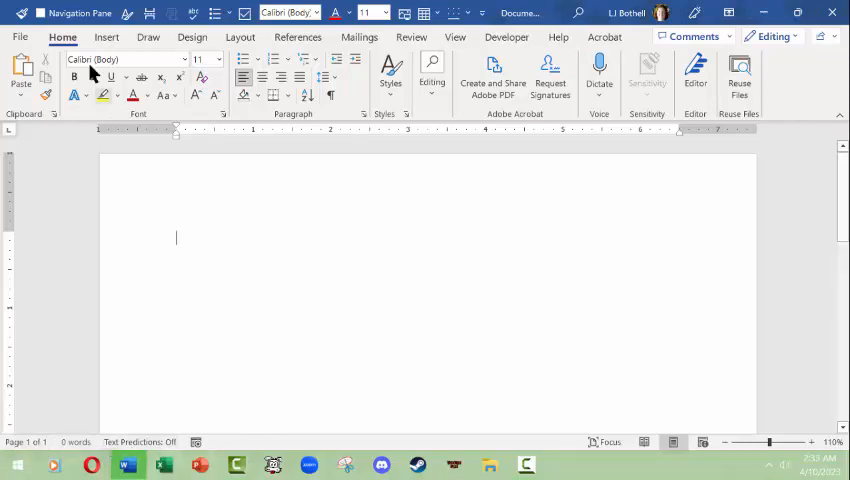
{"action": "mouse_move", "coordinate": [163, 13]}
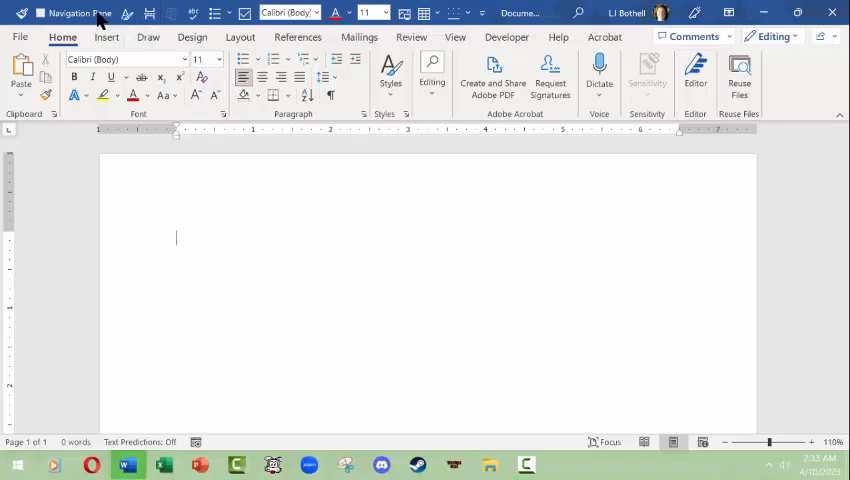
{"action": "mouse_move", "coordinate": [75, 13]}
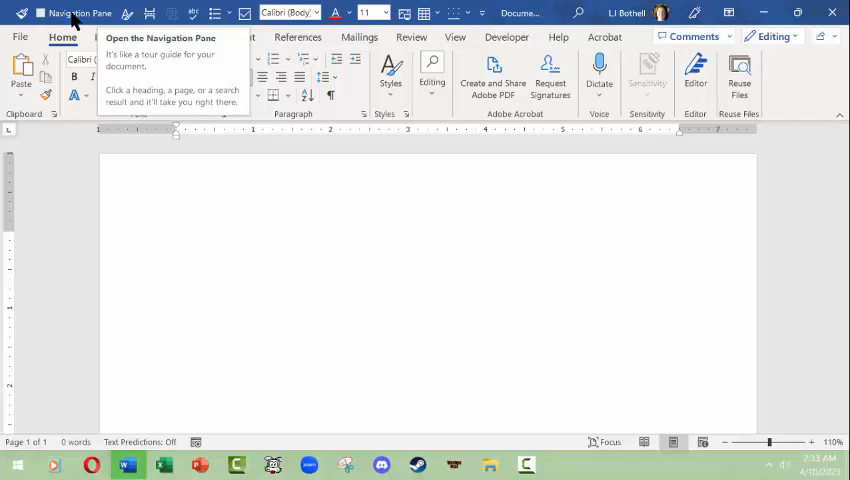
{"action": "left_click", "coordinate": [177, 238]}
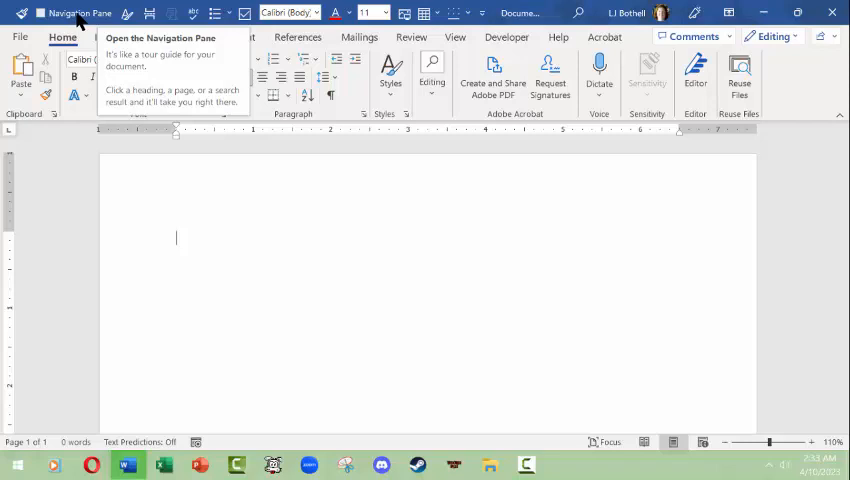
{"action": "mouse_move", "coordinate": [149, 13]}
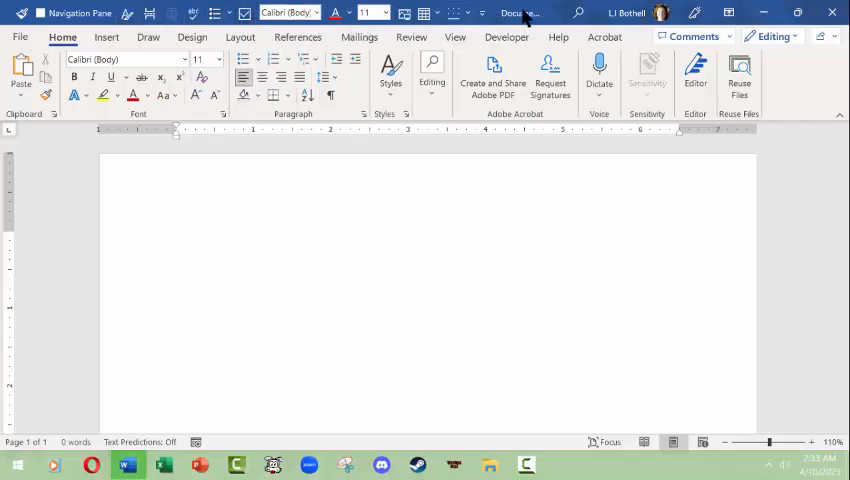
{"action": "mouse_move", "coordinate": [795, 112]}
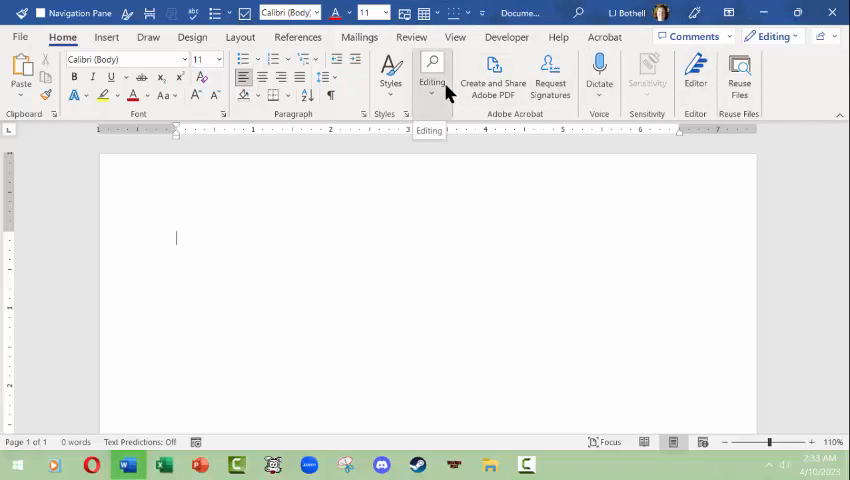
{"action": "mouse_move", "coordinate": [393, 47]}
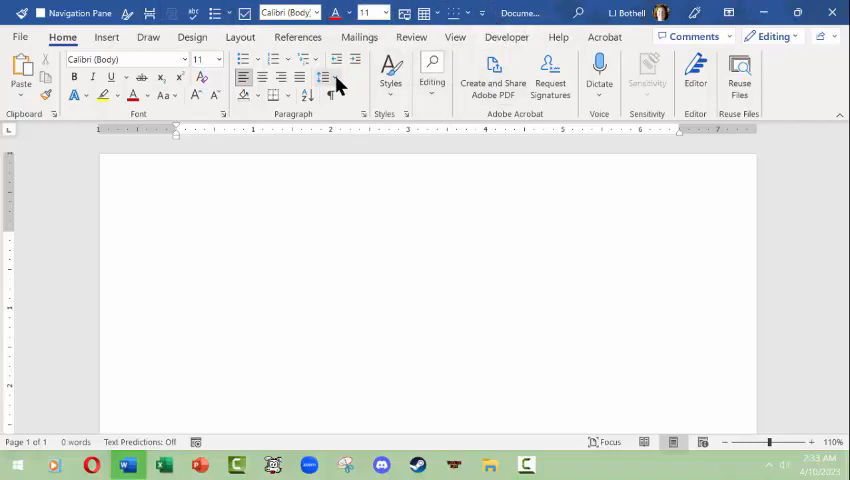
{"action": "mouse_move", "coordinate": [450, 140]}
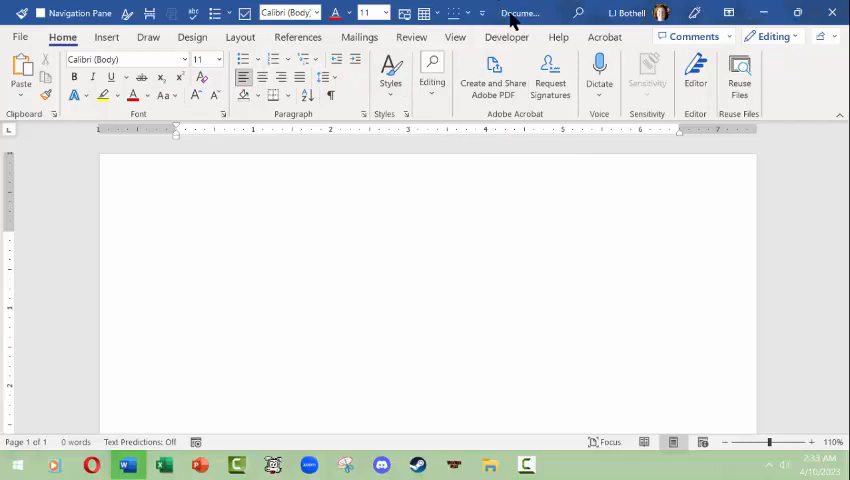
{"action": "mouse_move", "coordinate": [530, 21]}
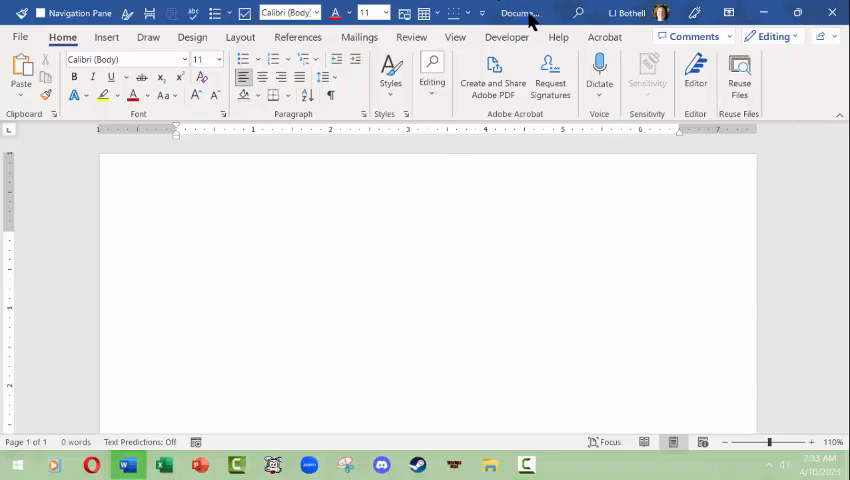
{"action": "left_click", "coordinate": [177, 237]}
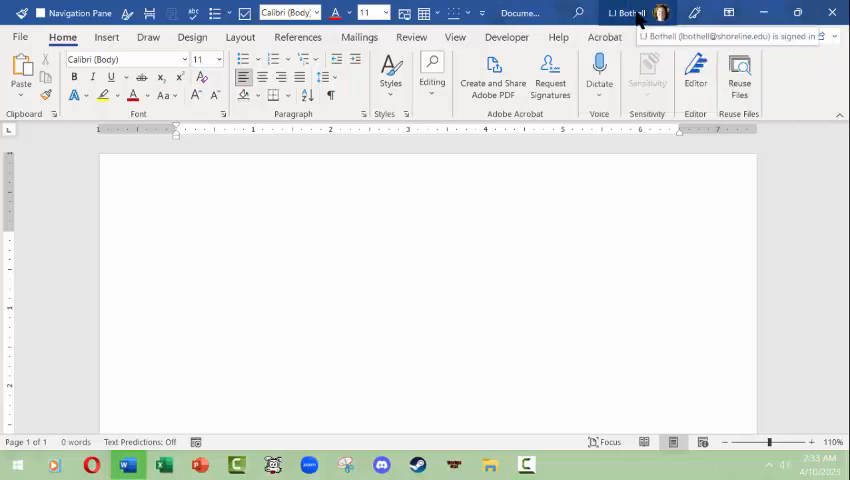
{"action": "left_click", "coordinate": [730, 14]}
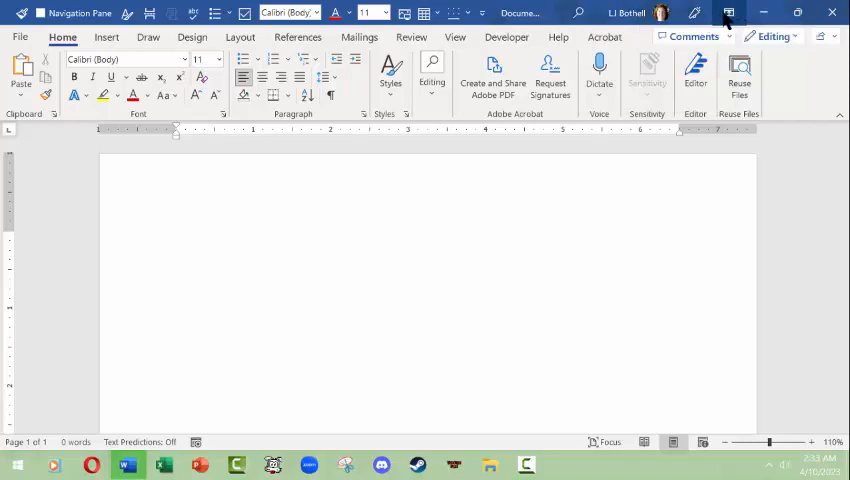
{"action": "mouse_move", "coordinate": [730, 13]}
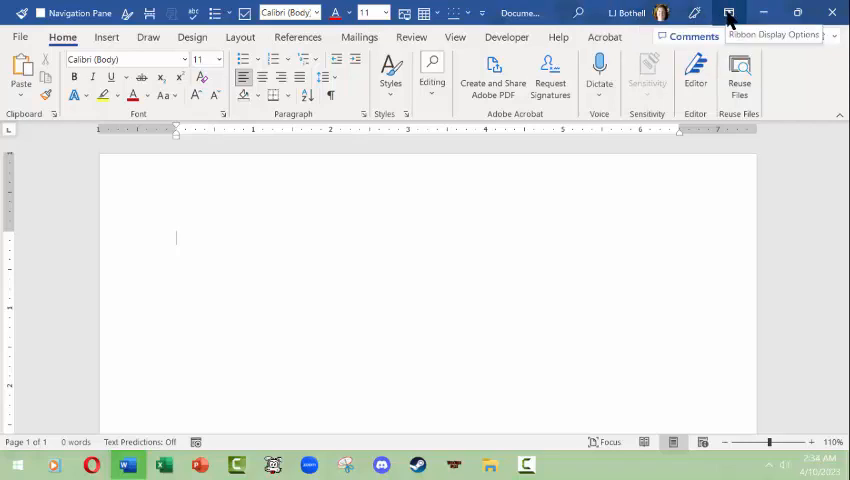
{"action": "left_click", "coordinate": [730, 12]}
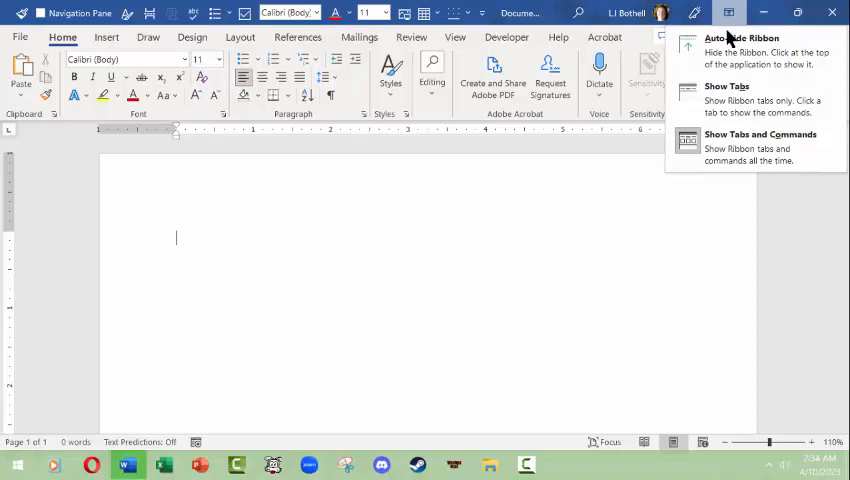
{"action": "mouse_move", "coordinate": [600, 120]}
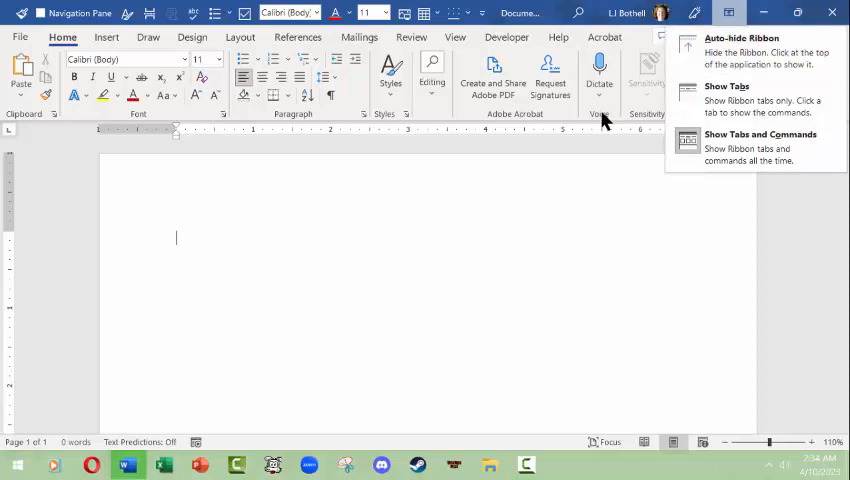
{"action": "mouse_move", "coordinate": [727, 97]}
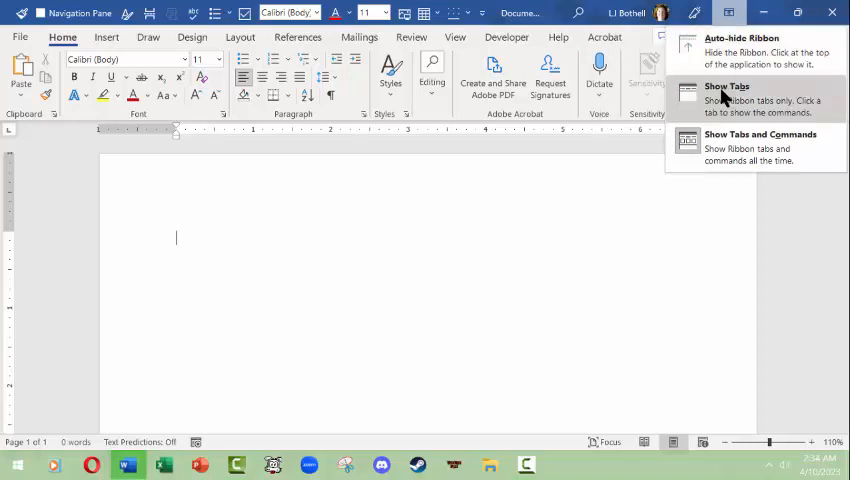
{"action": "mouse_move", "coordinate": [728, 147]}
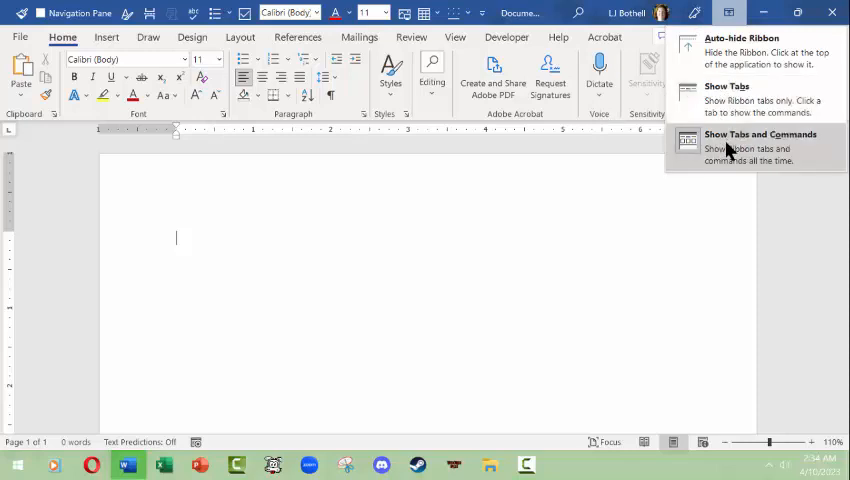
{"action": "mouse_move", "coordinate": [548, 17]}
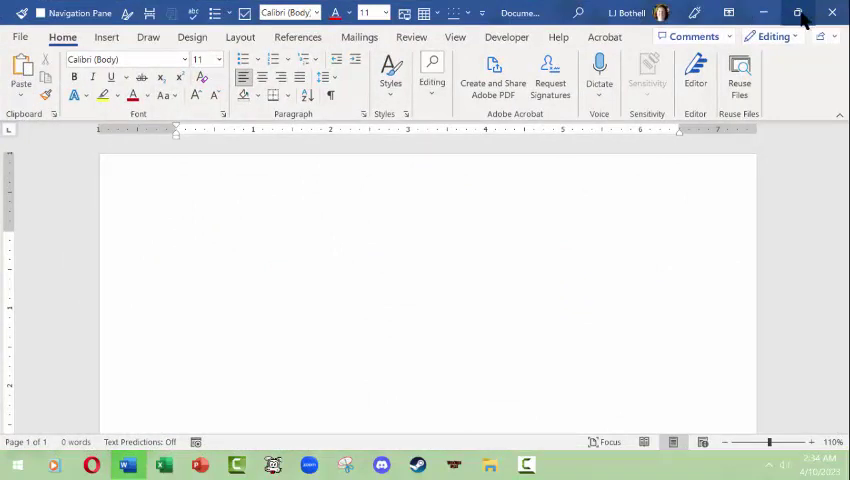
{"action": "left_click", "coordinate": [798, 12]}
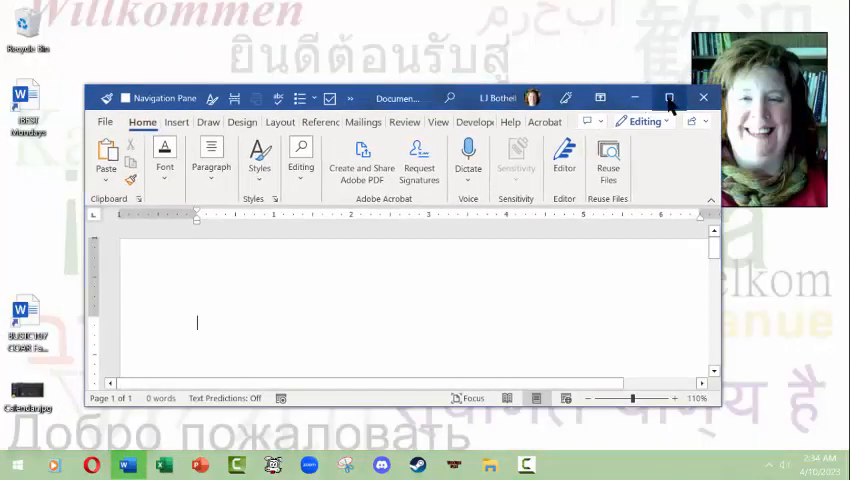
{"action": "left_click", "coordinate": [670, 97]}
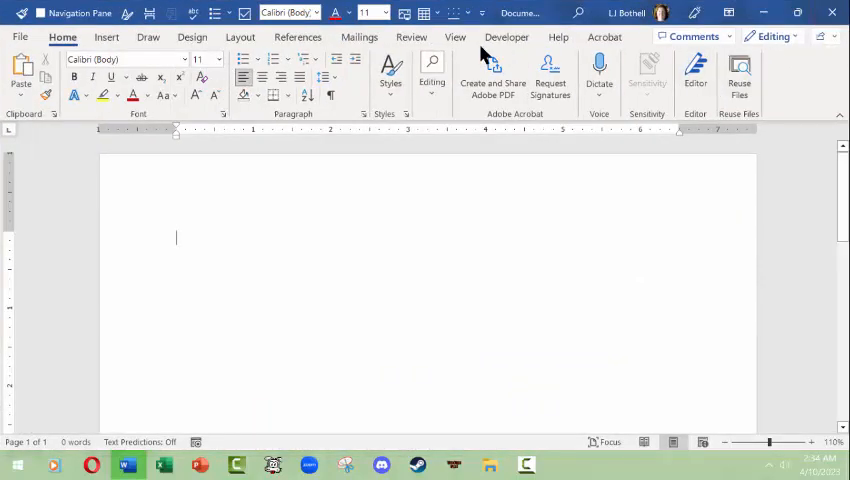
{"action": "mouse_move", "coordinate": [696, 70]}
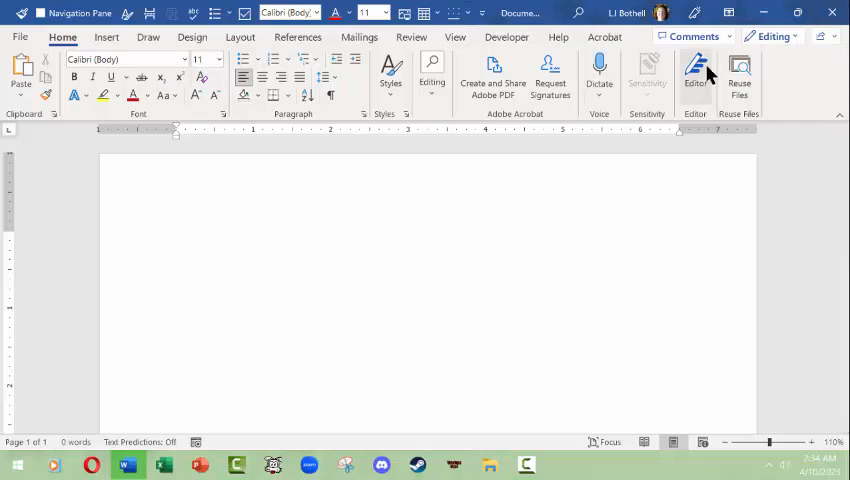
{"action": "mouse_move", "coordinate": [843, 120]}
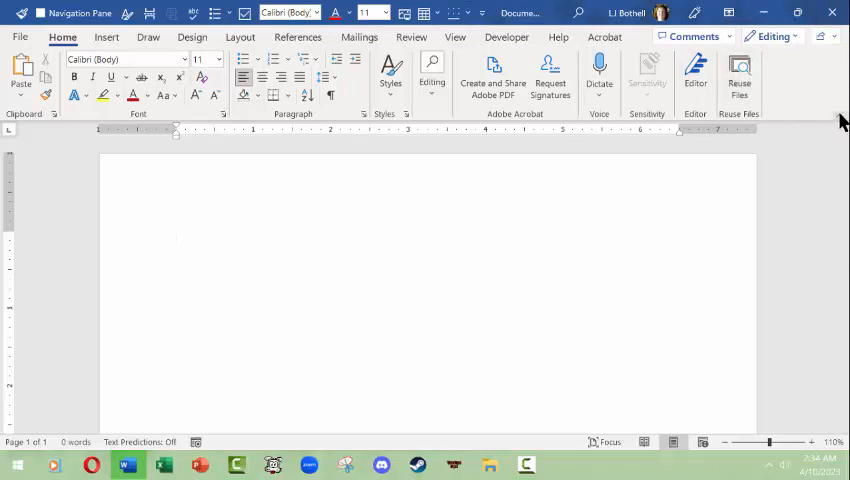
{"action": "mouse_move", "coordinate": [840, 120]}
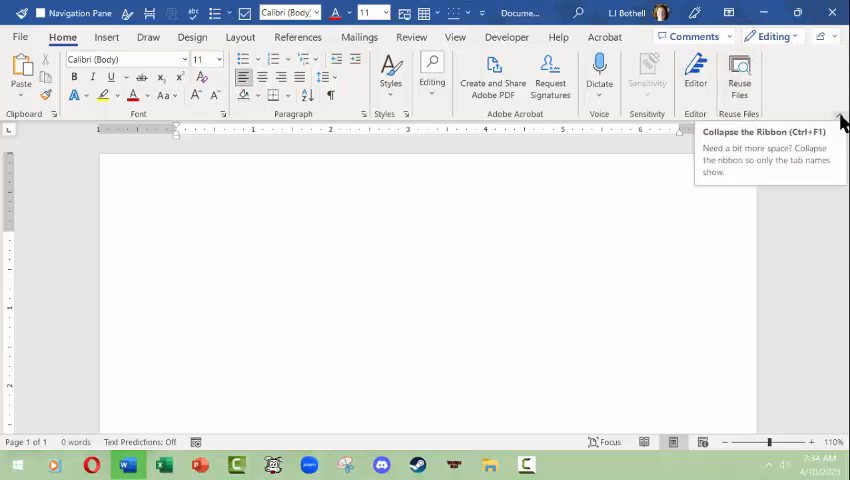
Step: Collapse the ribbon to tab names, then show the Ribbon Display Options menu
{"action": "left_click", "coordinate": [840, 120]}
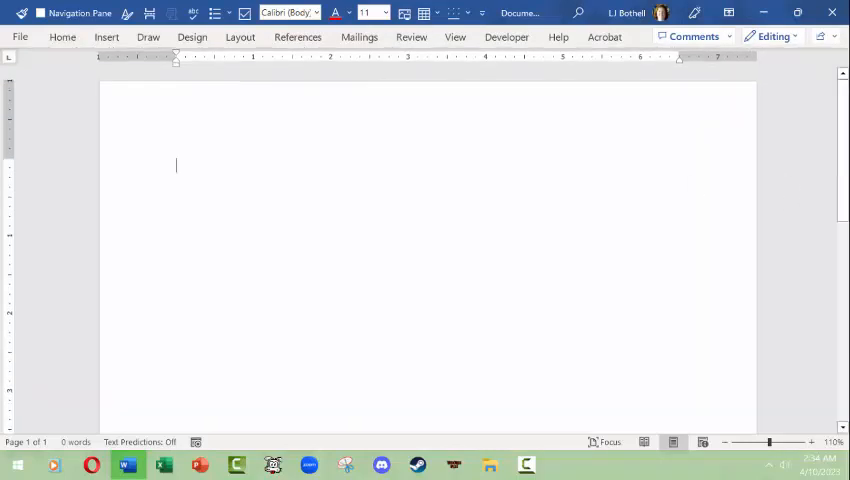
{"action": "mouse_move", "coordinate": [197, 57]}
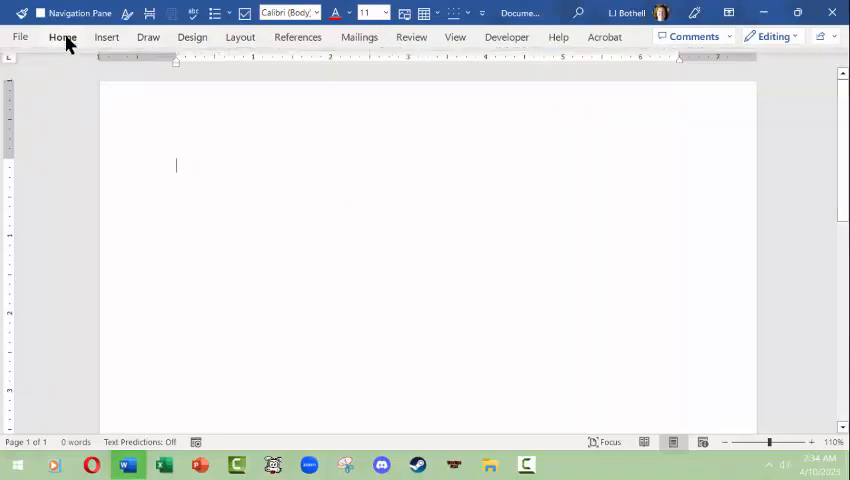
{"action": "mouse_move", "coordinate": [480, 104]}
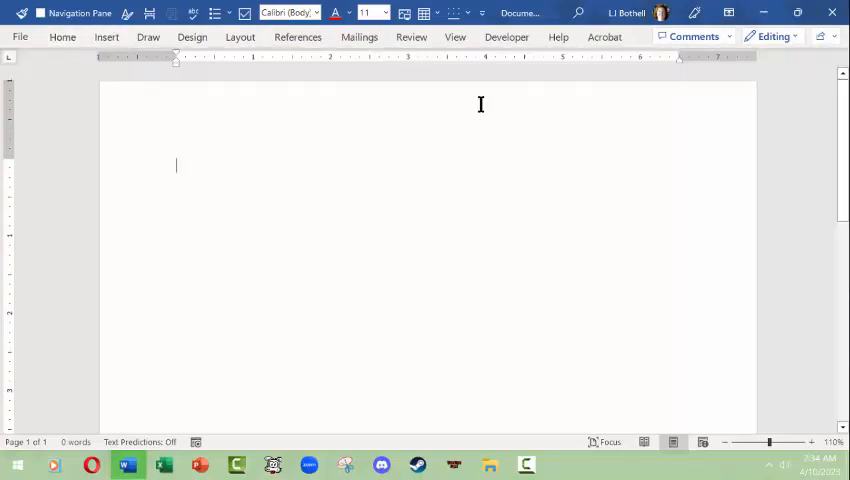
{"action": "mouse_move", "coordinate": [468, 151]}
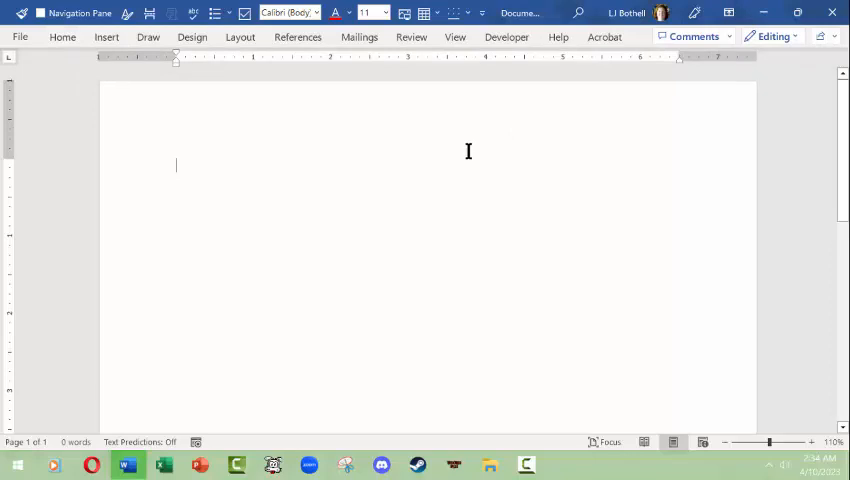
{"action": "mouse_move", "coordinate": [480, 37]}
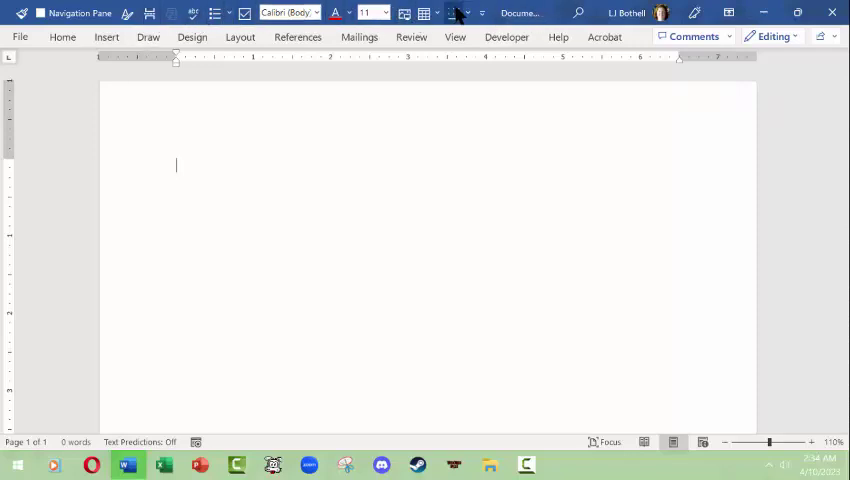
{"action": "mouse_move", "coordinate": [710, 72]}
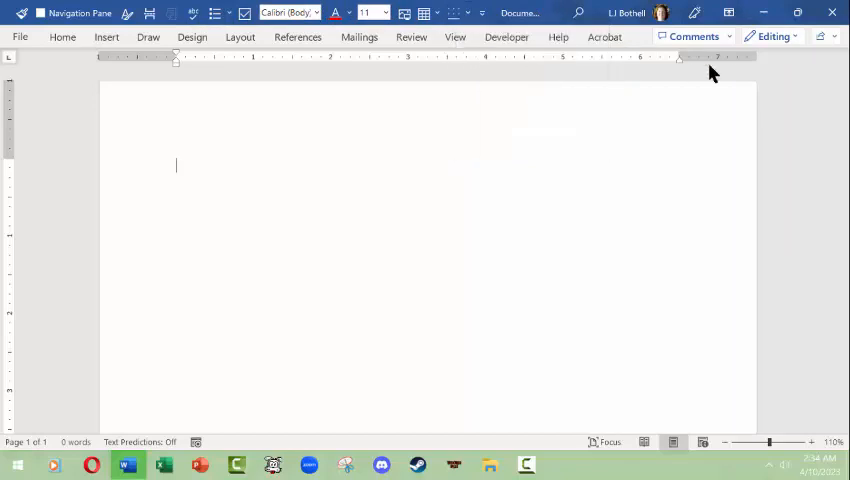
{"action": "mouse_move", "coordinate": [520, 73]}
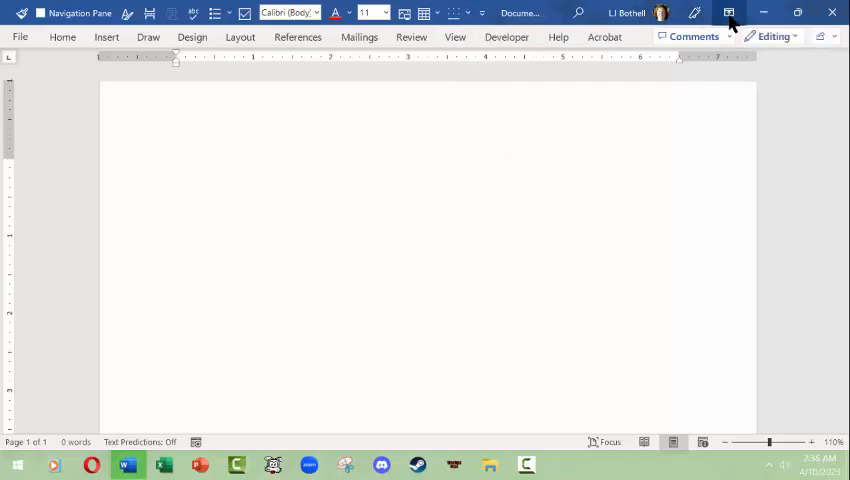
{"action": "mouse_move", "coordinate": [731, 12]}
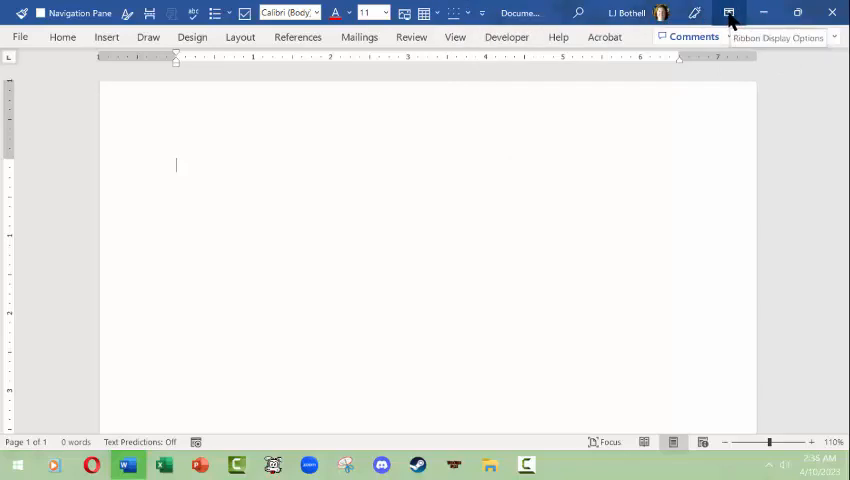
{"action": "left_click", "coordinate": [729, 13]}
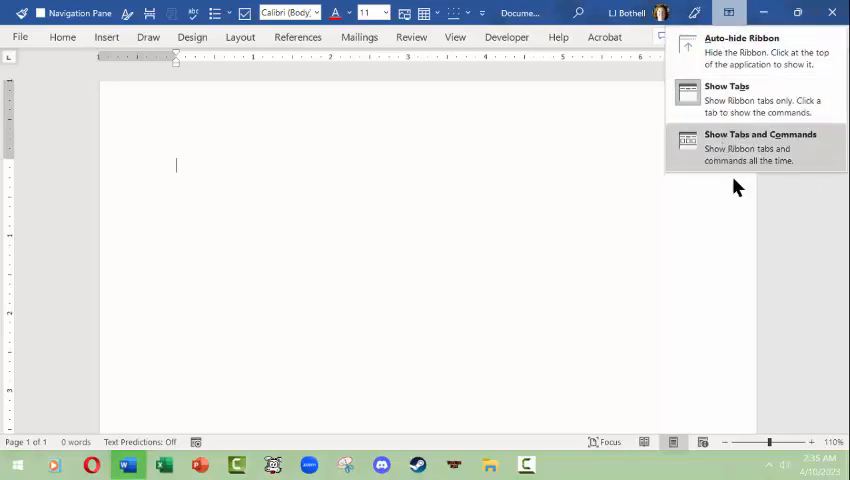
Step: Choose Show Tabs and Commands so the full ribbon stays visible
{"action": "left_click", "coordinate": [760, 134]}
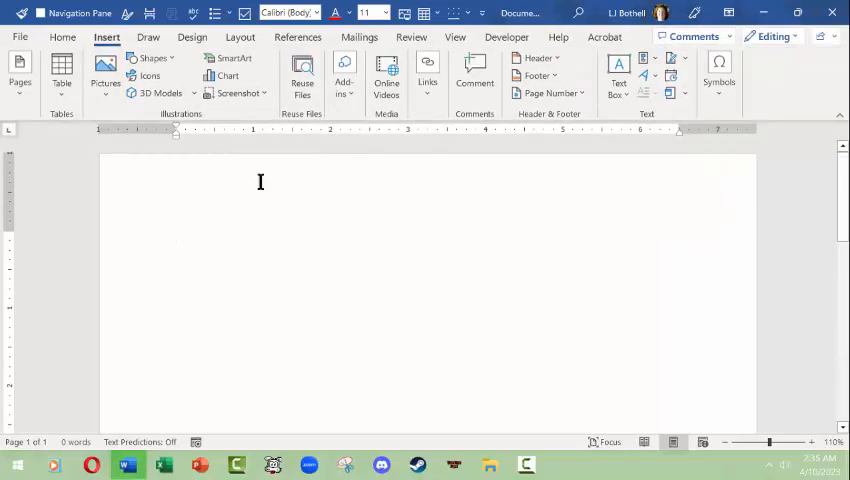
{"action": "mouse_move", "coordinate": [449, 163]}
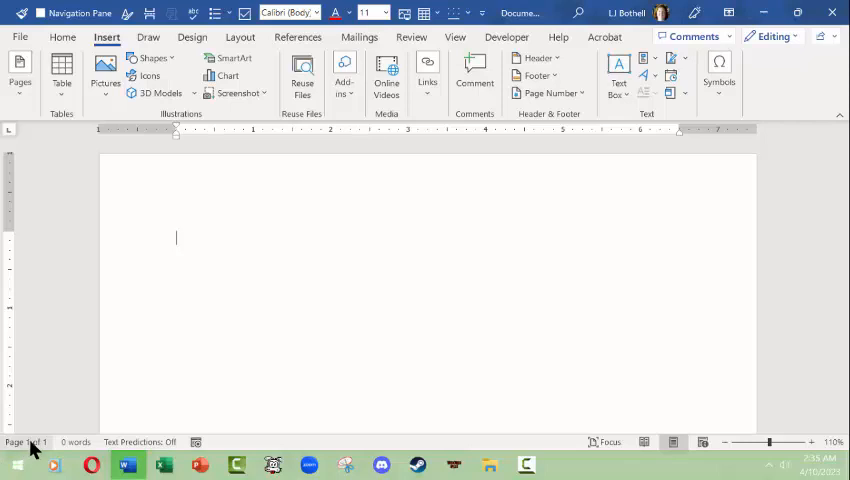
{"action": "mouse_move", "coordinate": [25, 441]}
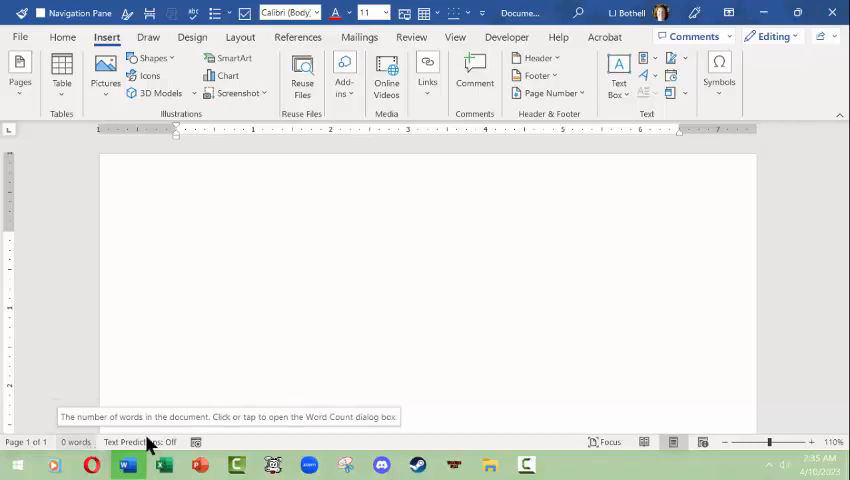
{"action": "mouse_move", "coordinate": [138, 441]}
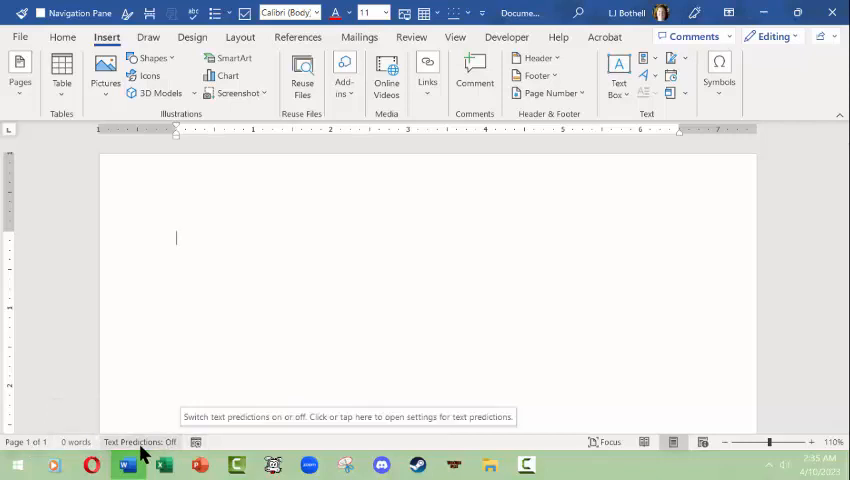
{"action": "mouse_move", "coordinate": [220, 448]}
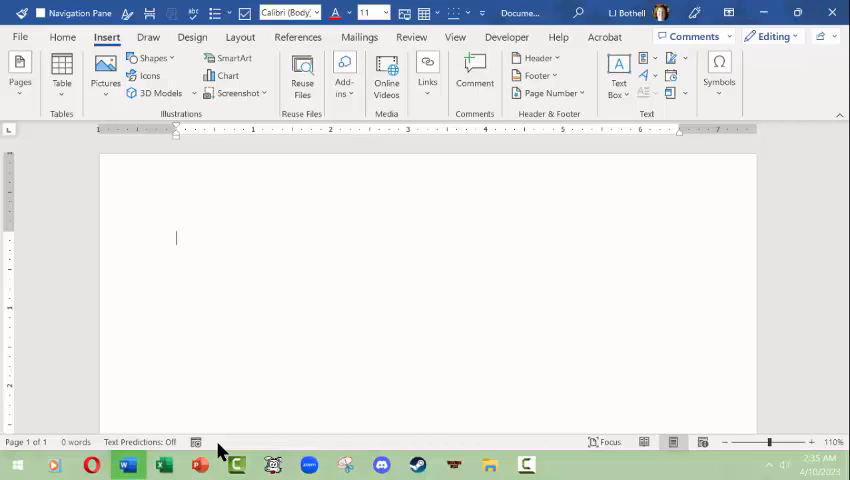
{"action": "mouse_move", "coordinate": [210, 426]}
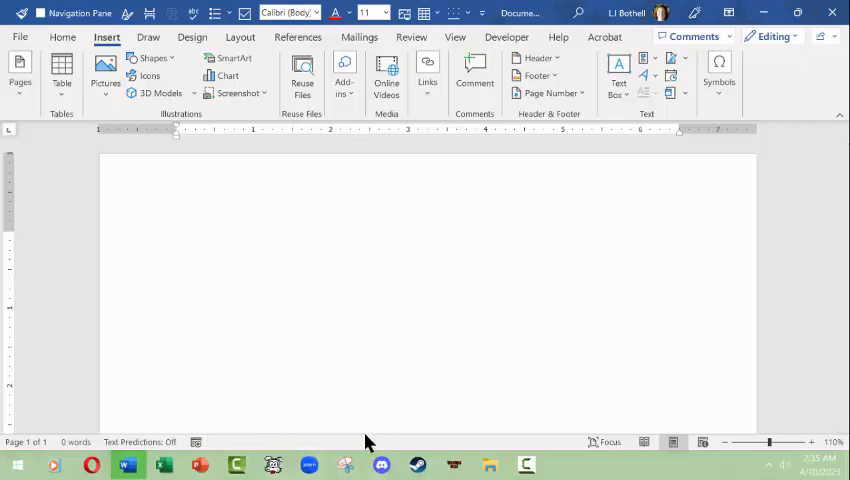
{"action": "mouse_move", "coordinate": [263, 450]}
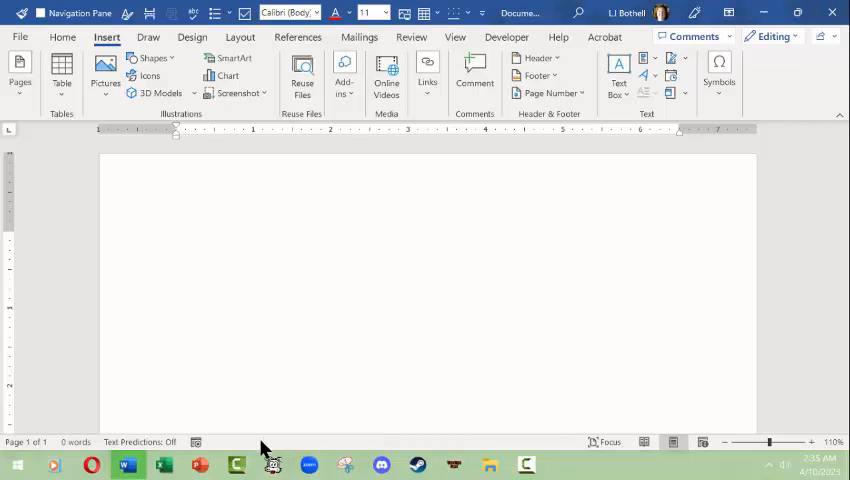
{"action": "left_click", "coordinate": [176, 237]}
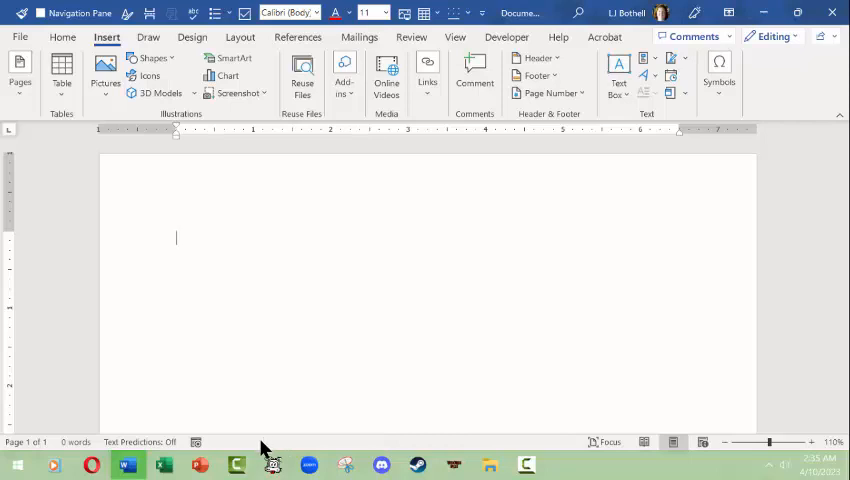
{"action": "mouse_move", "coordinate": [650, 445]}
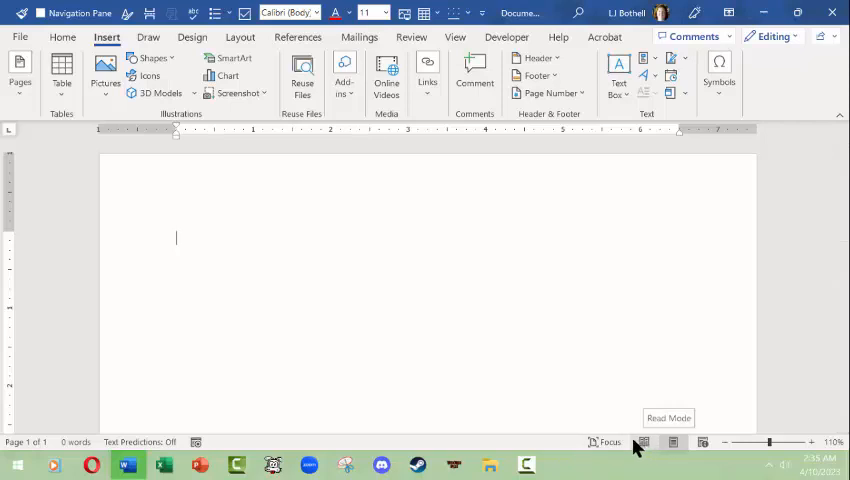
{"action": "left_click", "coordinate": [642, 442]}
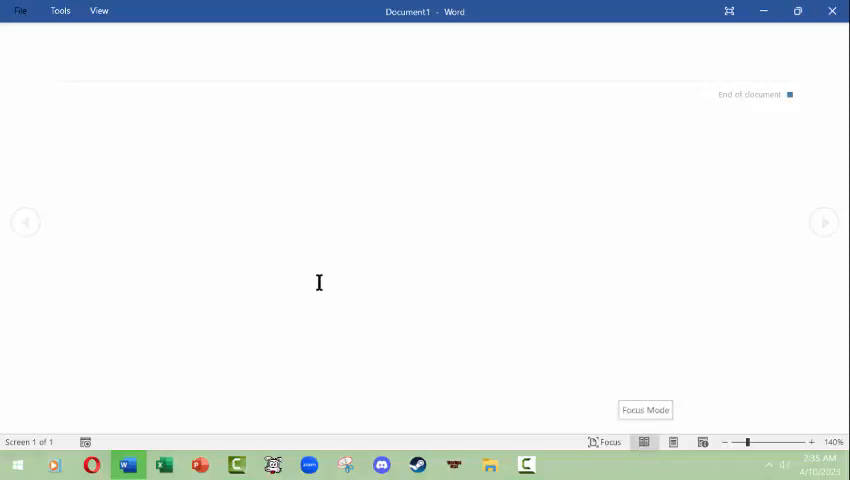
{"action": "mouse_move", "coordinate": [307, 251]}
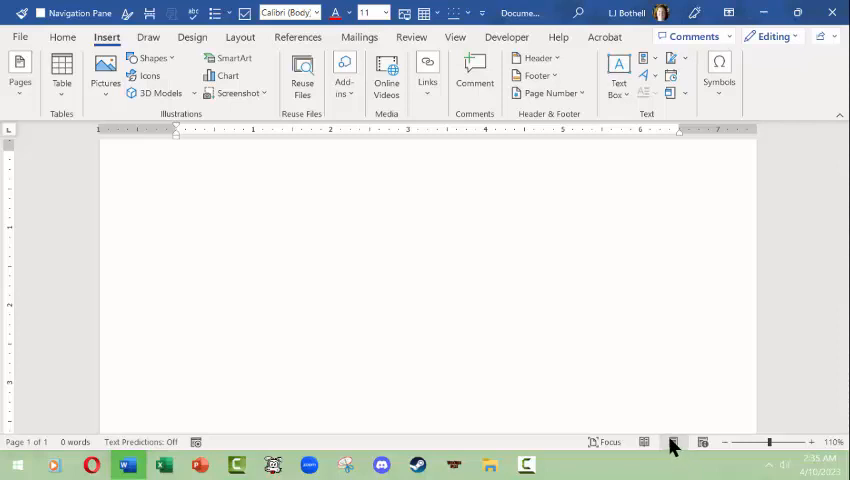
{"action": "mouse_move", "coordinate": [678, 448]}
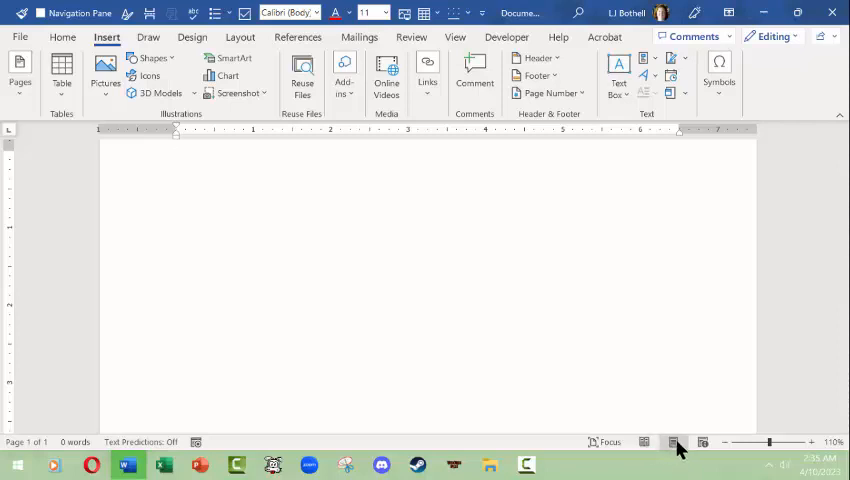
{"action": "mouse_move", "coordinate": [673, 441]}
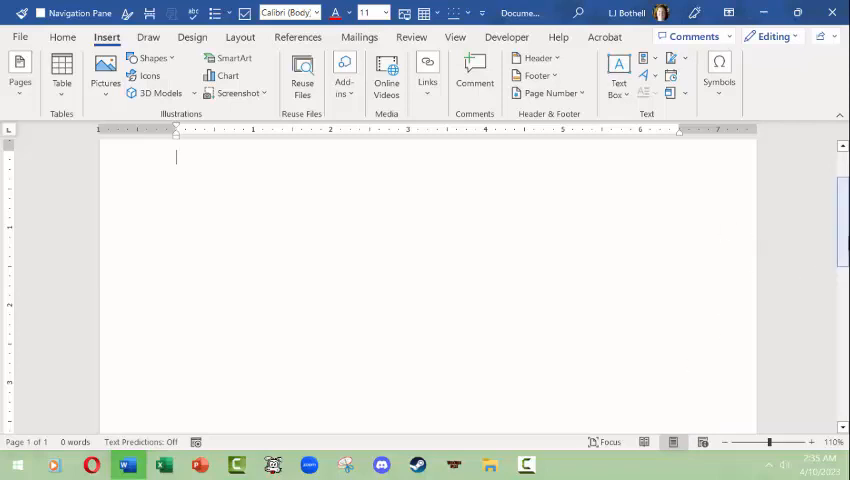
{"action": "mouse_move", "coordinate": [532, 212]}
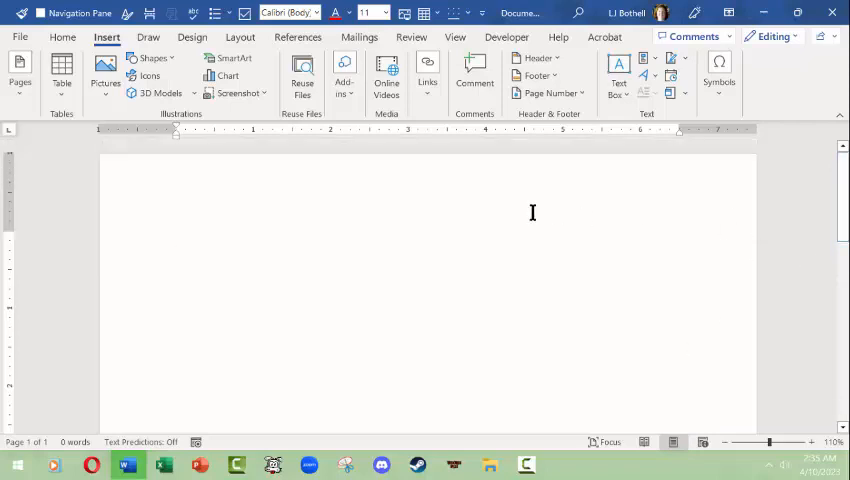
{"action": "mouse_move", "coordinate": [703, 443]}
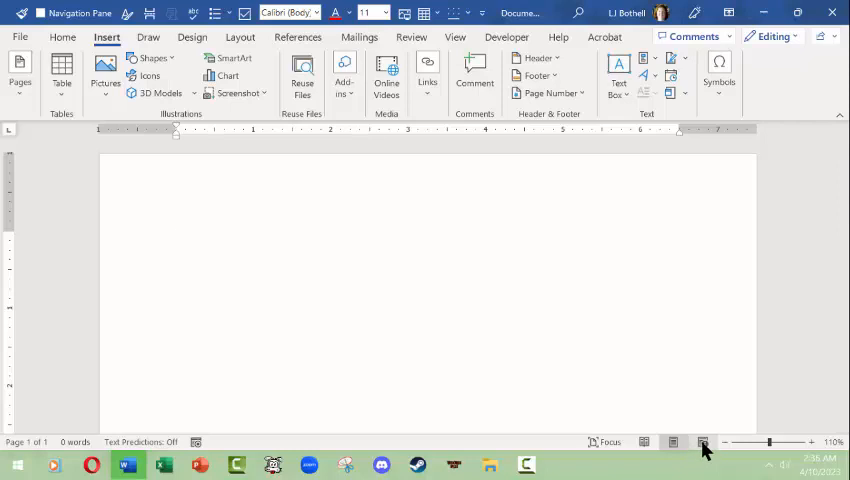
{"action": "left_click", "coordinate": [703, 441]}
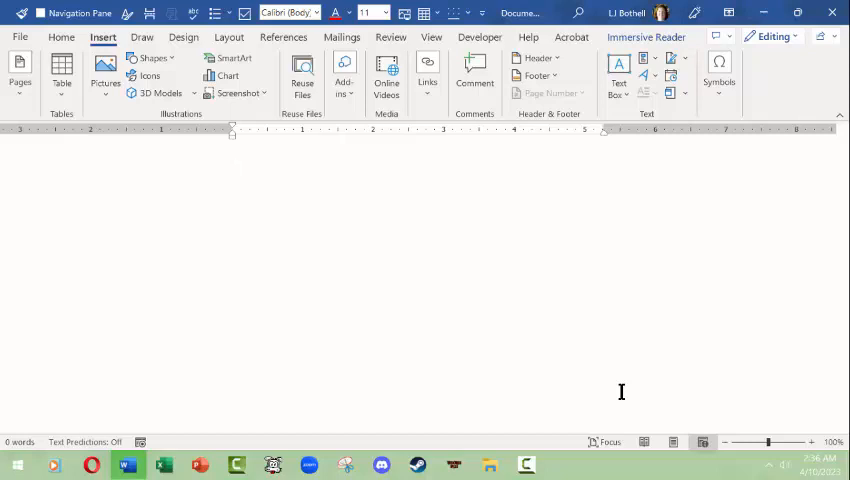
{"action": "left_click", "coordinate": [232, 158]}
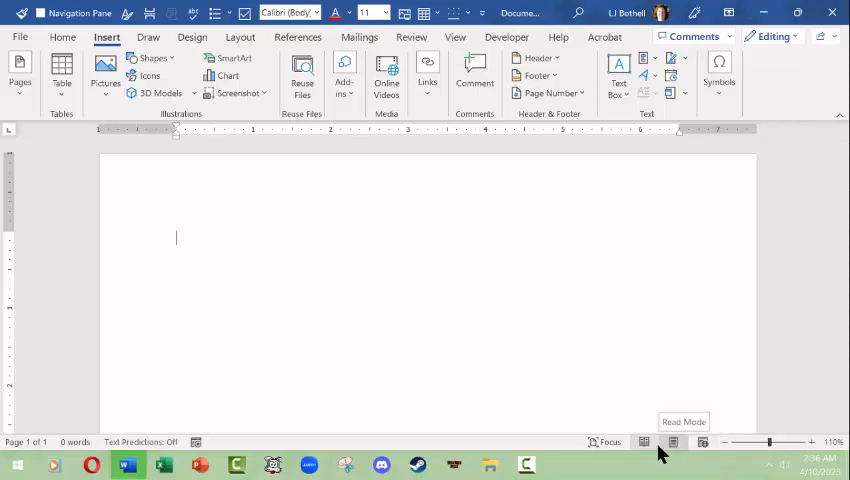
{"action": "mouse_move", "coordinate": [770, 441]}
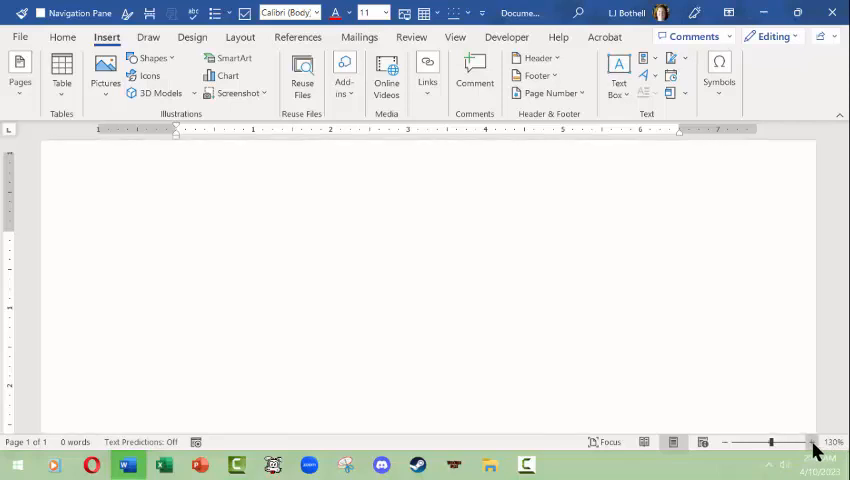
Step: Nudge the zoom slider, then set the page zoom to 75% in the Zoom dialog
{"action": "left_click", "coordinate": [812, 441]}
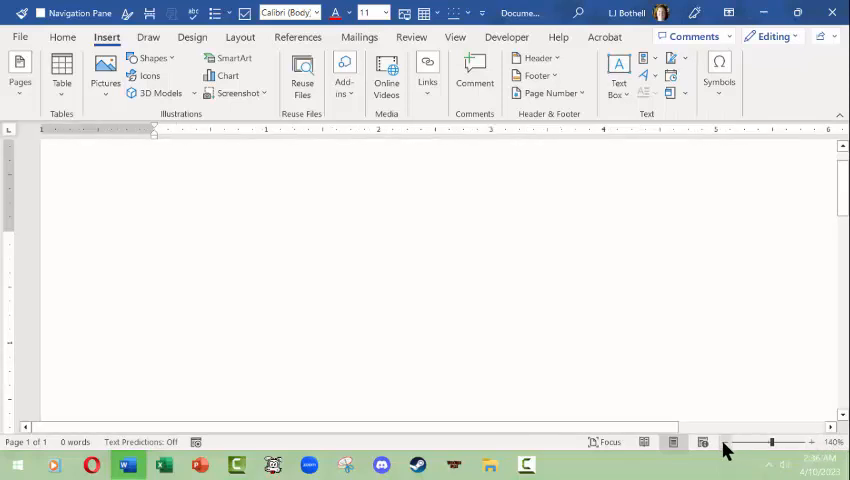
{"action": "left_click", "coordinate": [703, 441]}
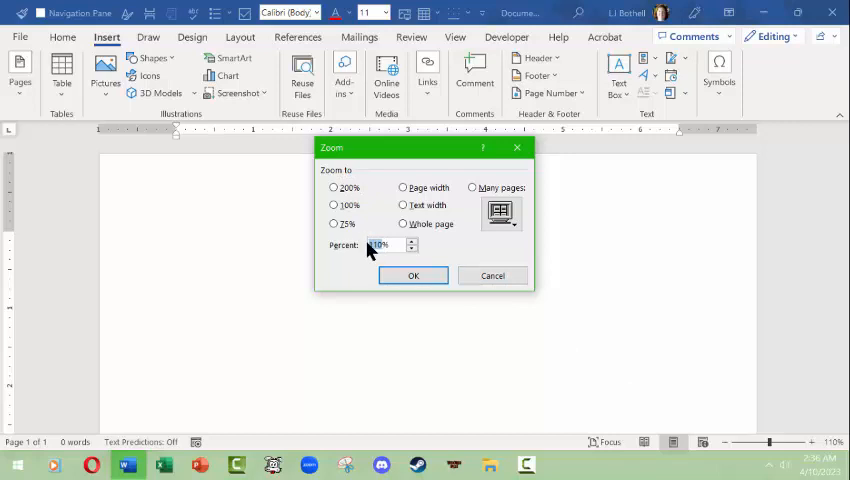
{"action": "left_click", "coordinate": [334, 223]}
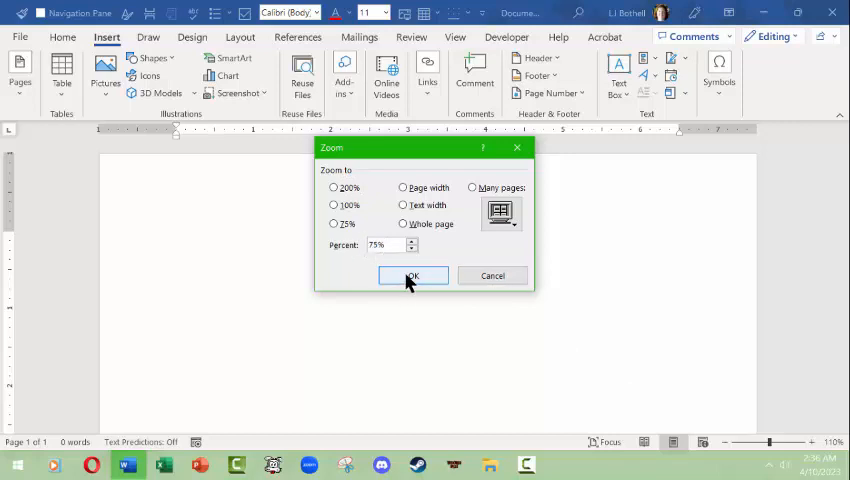
{"action": "left_click", "coordinate": [412, 275]}
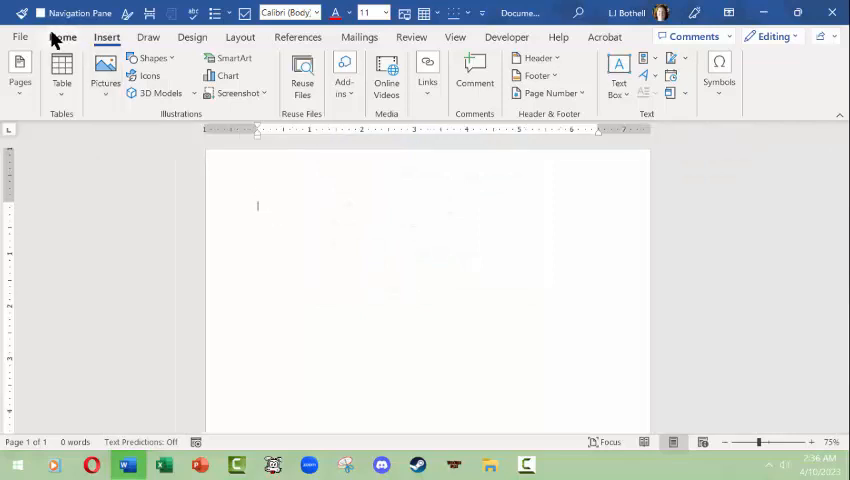
{"action": "left_click", "coordinate": [62, 37]}
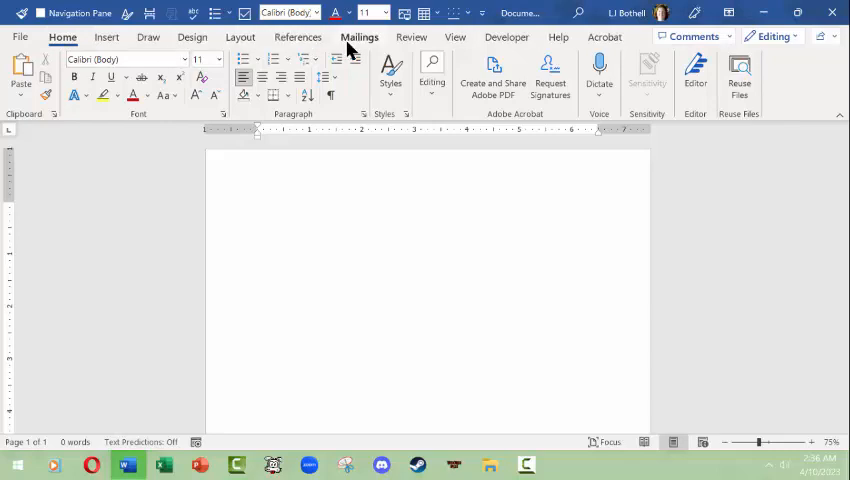
{"action": "left_click", "coordinate": [258, 206]}
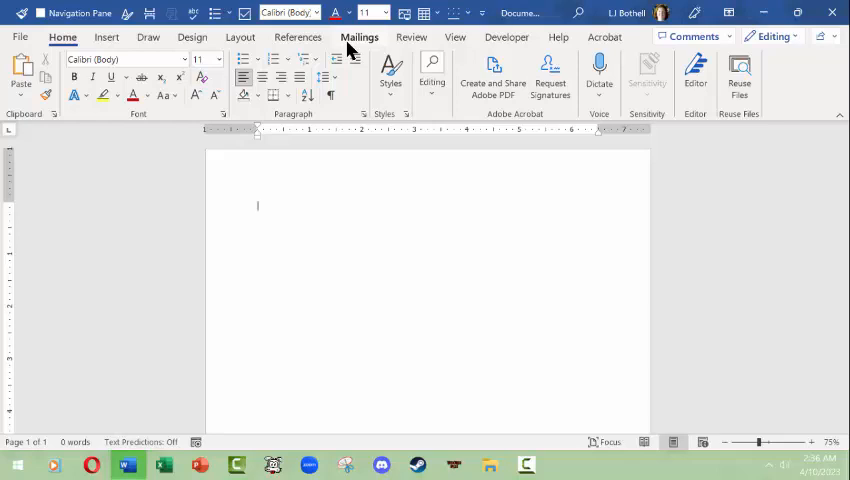
{"action": "mouse_move", "coordinate": [506, 37]}
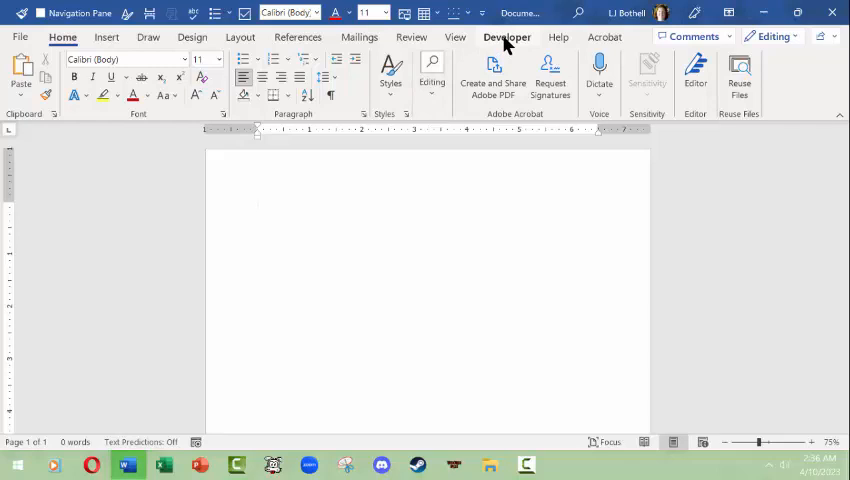
{"action": "mouse_move", "coordinate": [558, 37]}
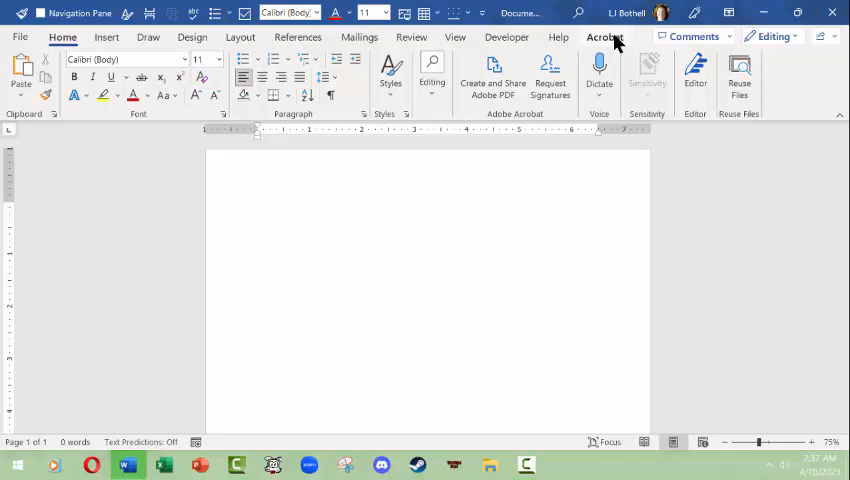
{"action": "left_click", "coordinate": [257, 205]}
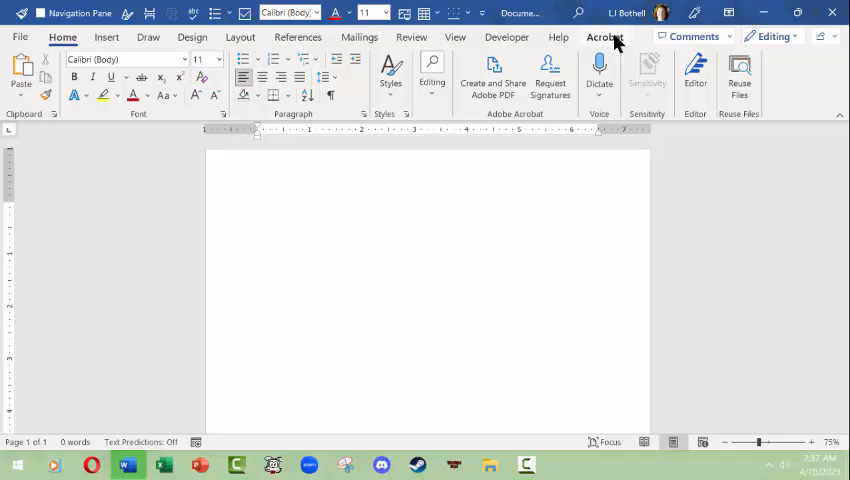
{"action": "left_click", "coordinate": [258, 205]}
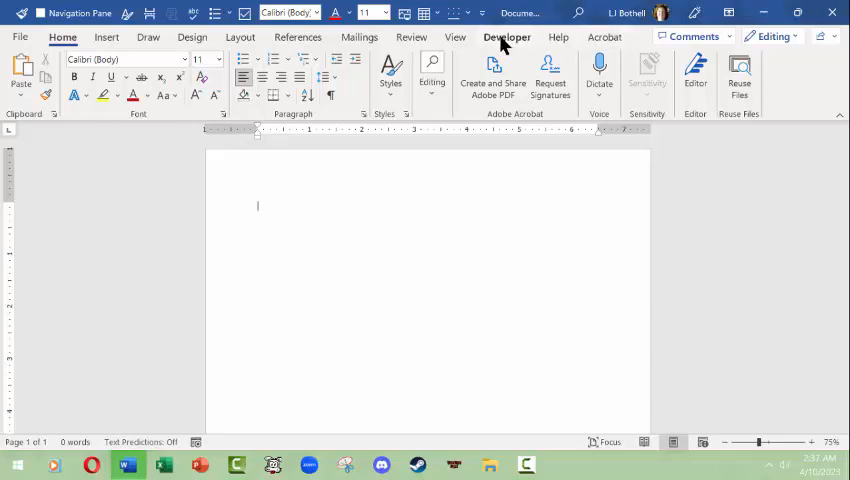
{"action": "mouse_move", "coordinate": [605, 37]}
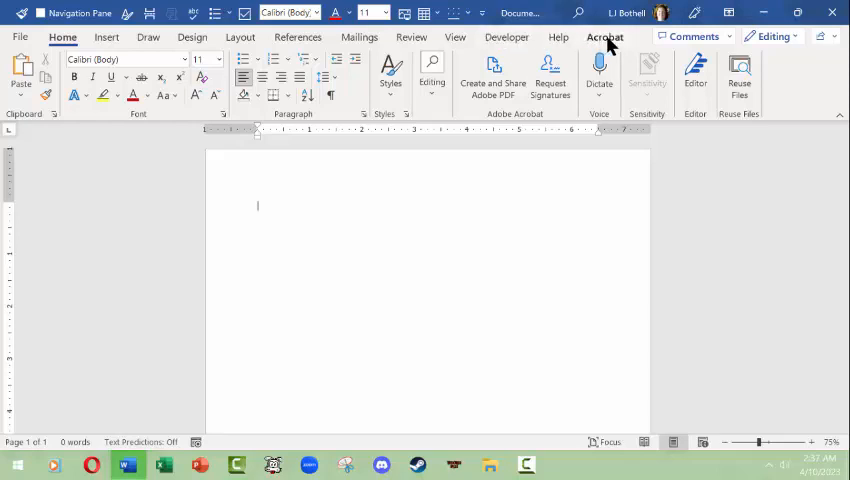
{"action": "mouse_move", "coordinate": [559, 37]}
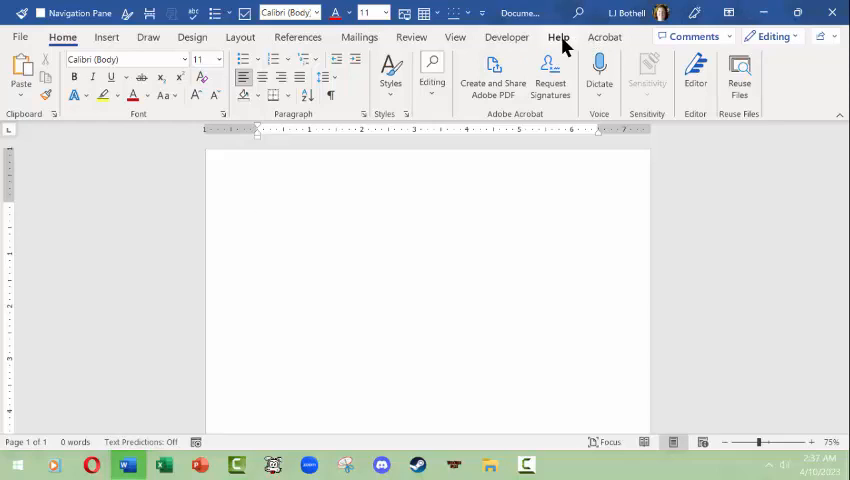
{"action": "mouse_move", "coordinate": [63, 37]}
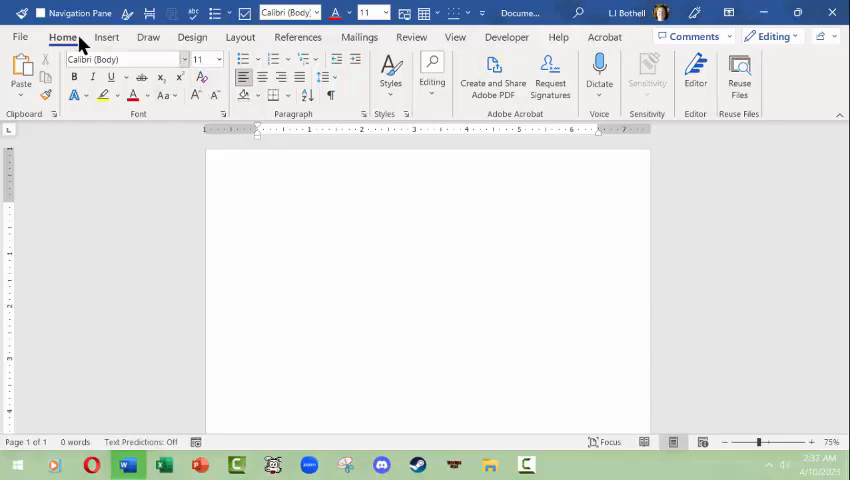
{"action": "left_click", "coordinate": [257, 205]}
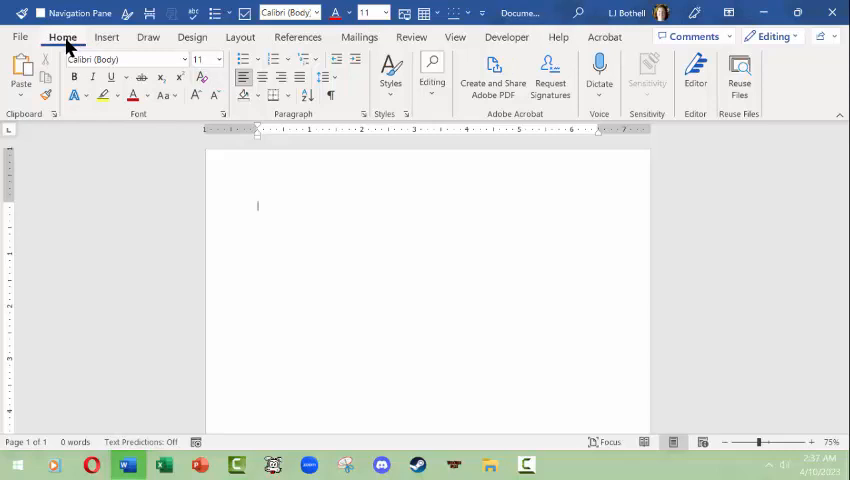
{"action": "mouse_move", "coordinate": [550, 75]}
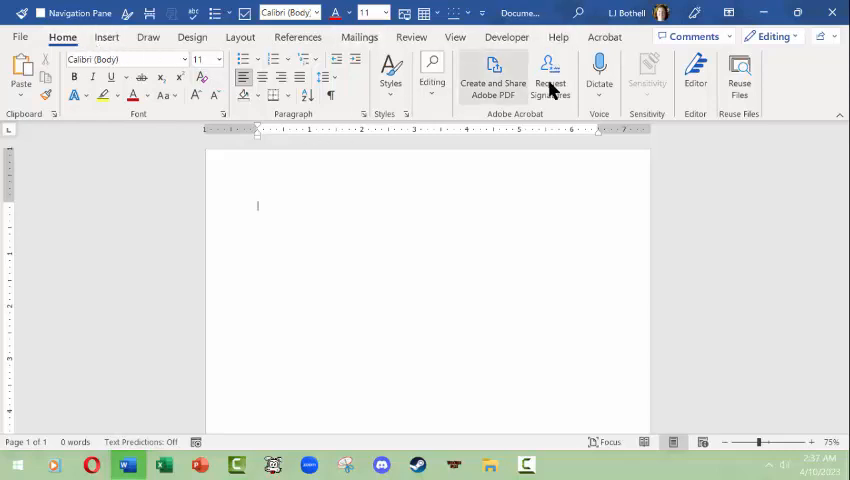
{"action": "mouse_move", "coordinate": [128, 85]}
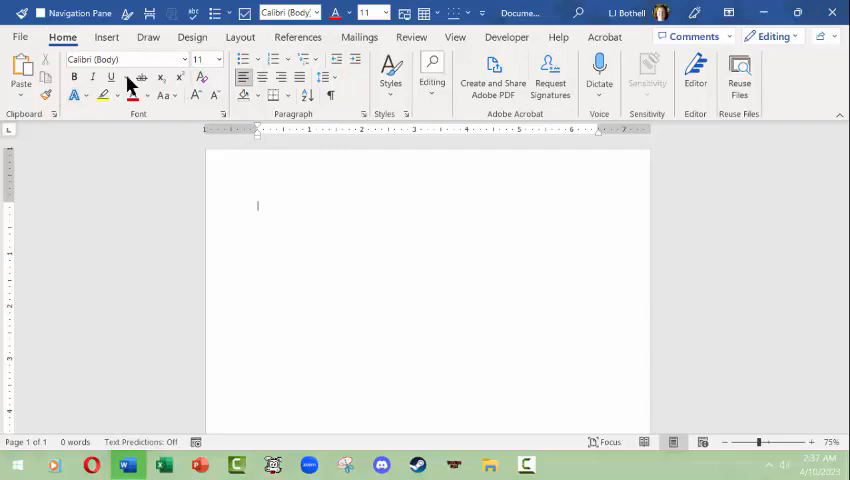
{"action": "mouse_move", "coordinate": [210, 96]}
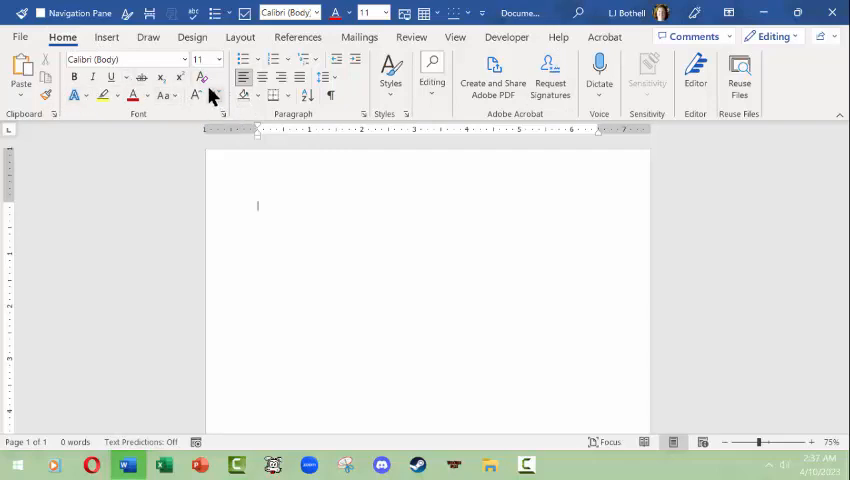
{"action": "mouse_move", "coordinate": [237, 100]}
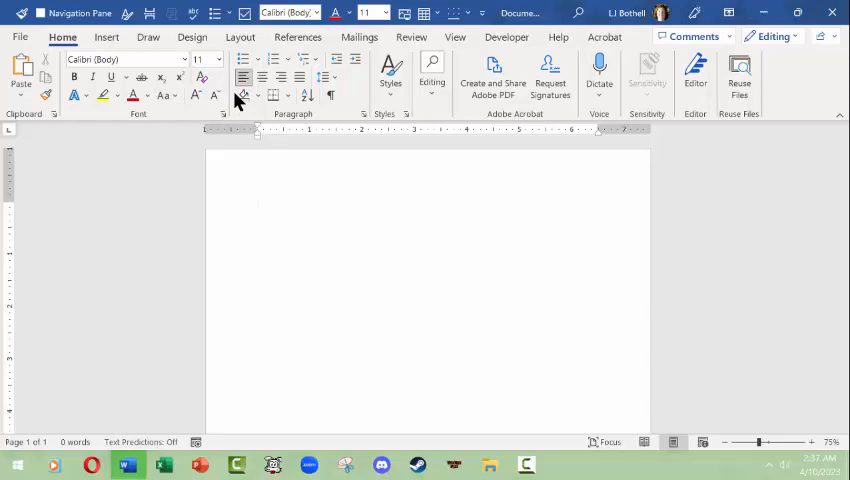
{"action": "mouse_move", "coordinate": [324, 78]}
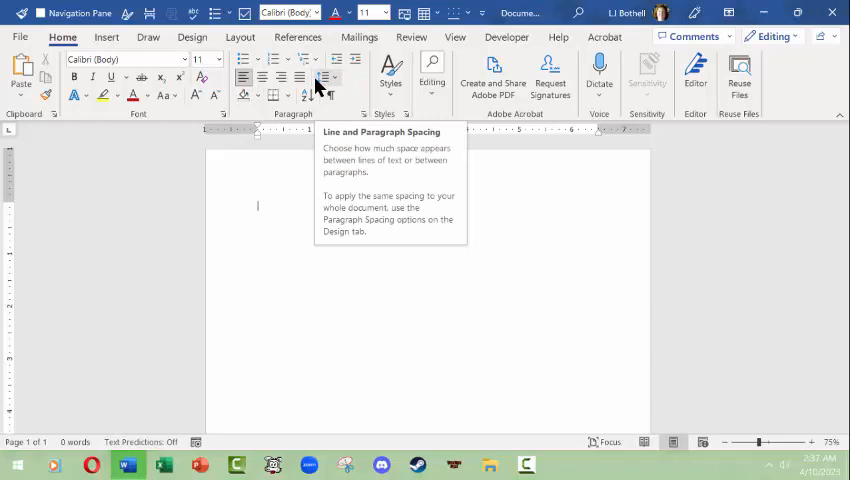
{"action": "mouse_move", "coordinate": [265, 78]}
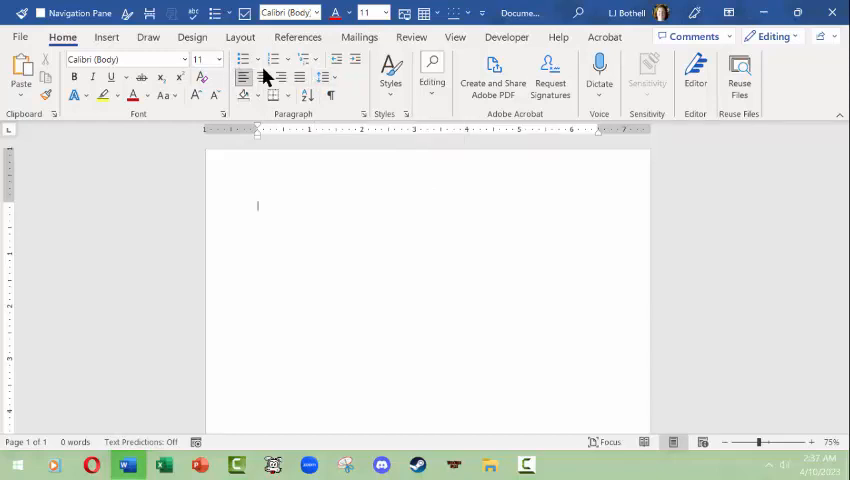
{"action": "mouse_move", "coordinate": [408, 118]}
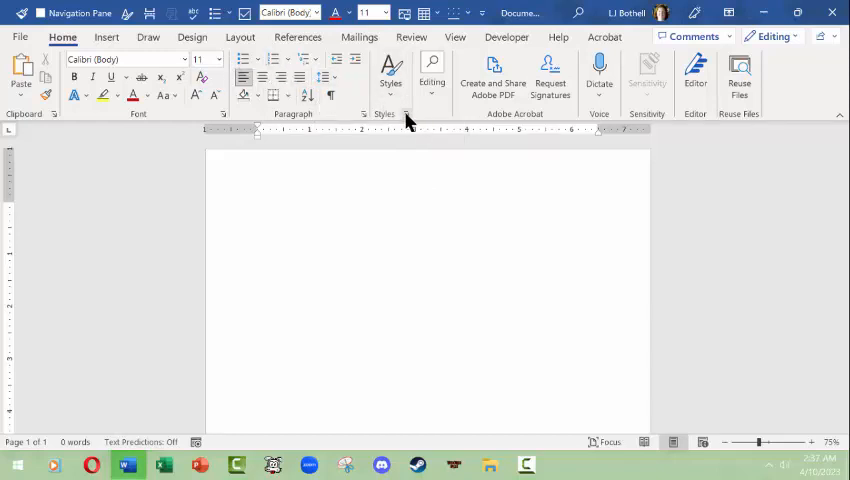
{"action": "mouse_move", "coordinate": [406, 116]}
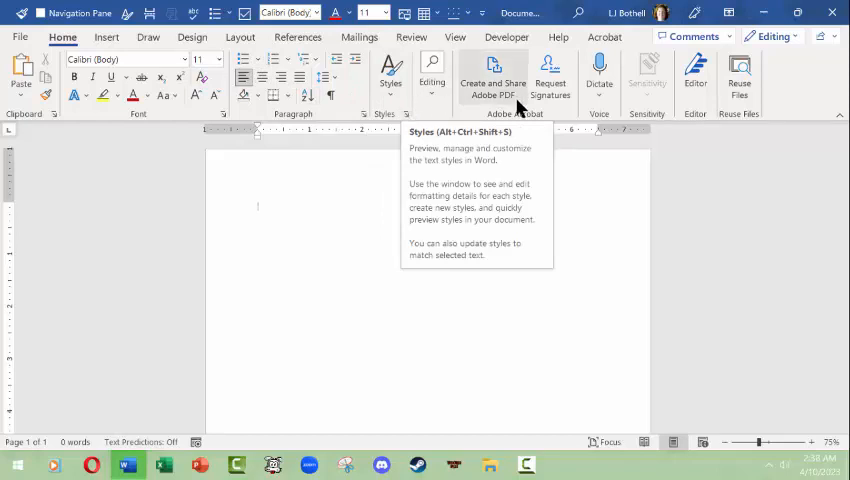
{"action": "mouse_move", "coordinate": [560, 105]}
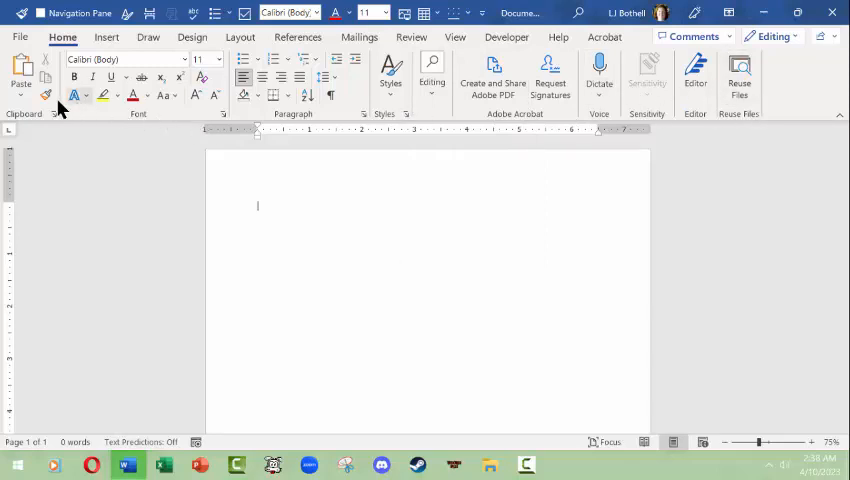
{"action": "mouse_move", "coordinate": [107, 37]}
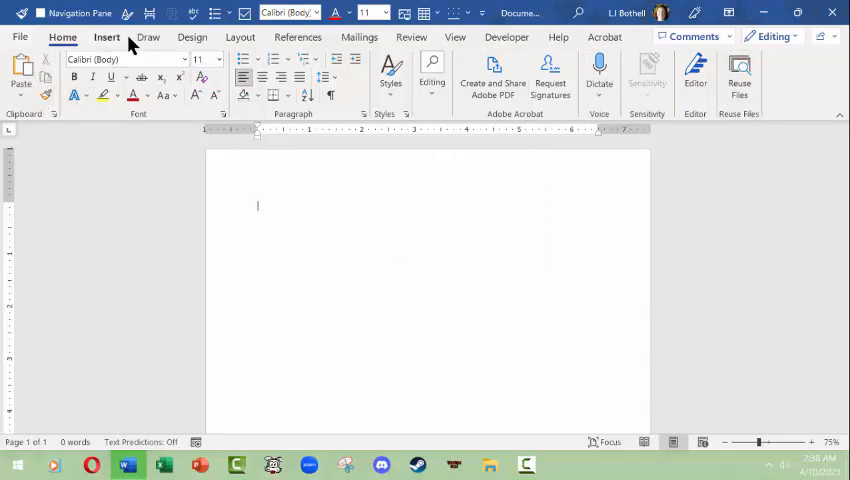
Step: Switch to the Insert tab to show tables, pictures, shapes and 3D Models
{"action": "left_click", "coordinate": [107, 37]}
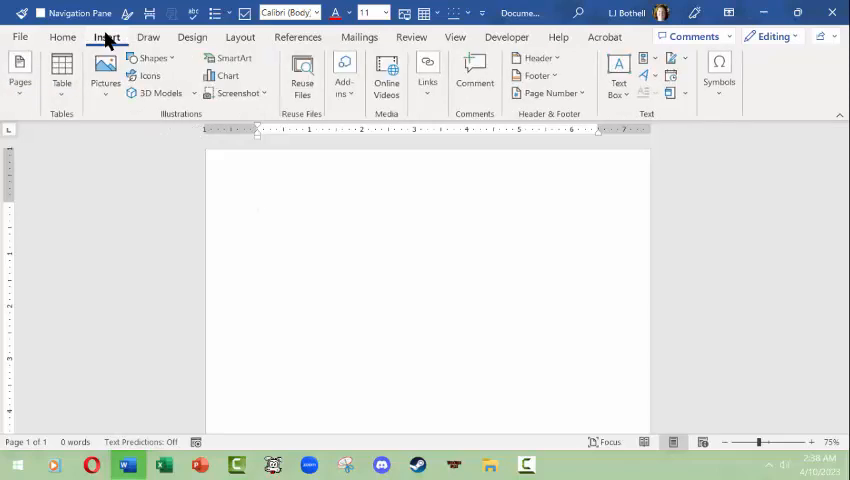
{"action": "mouse_move", "coordinate": [184, 92]}
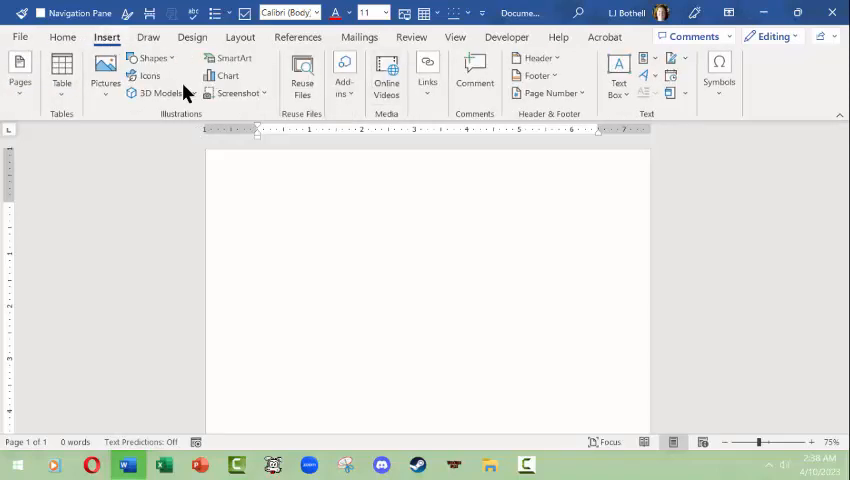
{"action": "mouse_move", "coordinate": [157, 92]}
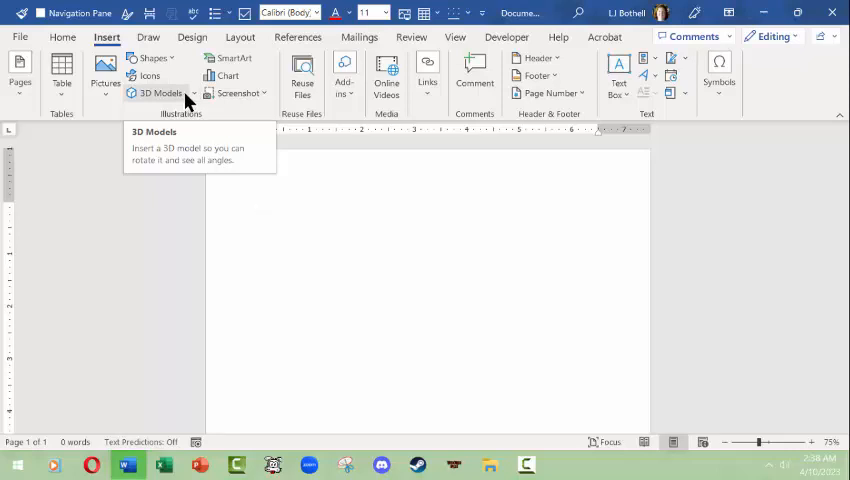
{"action": "mouse_move", "coordinate": [127, 146]}
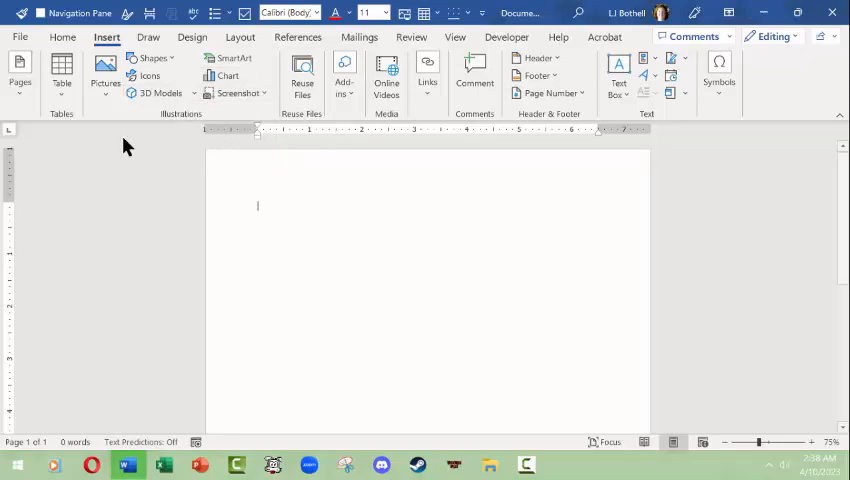
{"action": "mouse_move", "coordinate": [148, 37]}
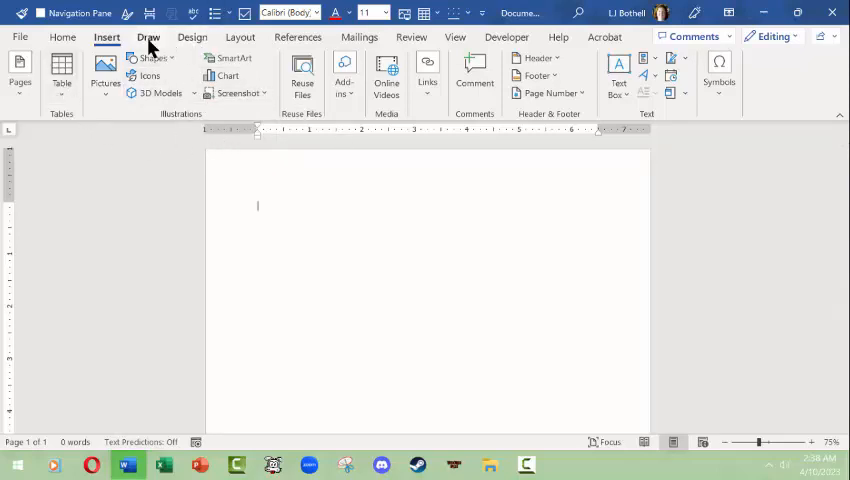
Step: Show the Draw tab's pens, highlighters and ink conversion tools, then refocus the page
{"action": "left_click", "coordinate": [147, 37]}
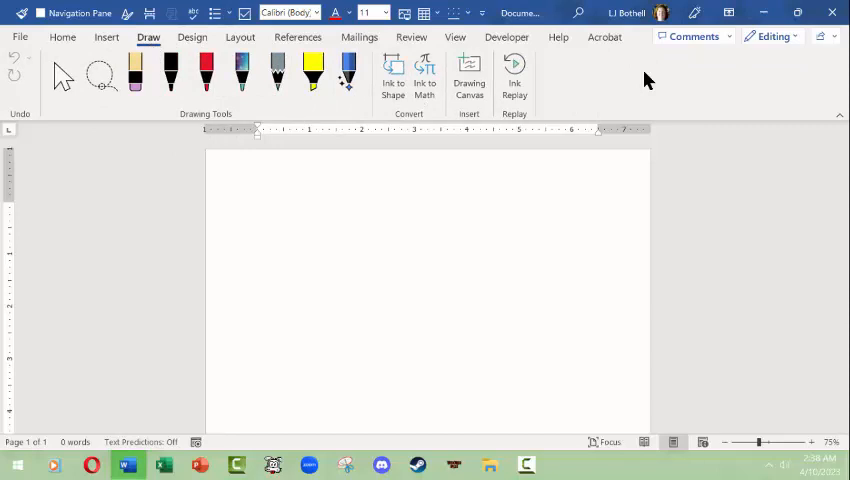
{"action": "left_click", "coordinate": [258, 206]}
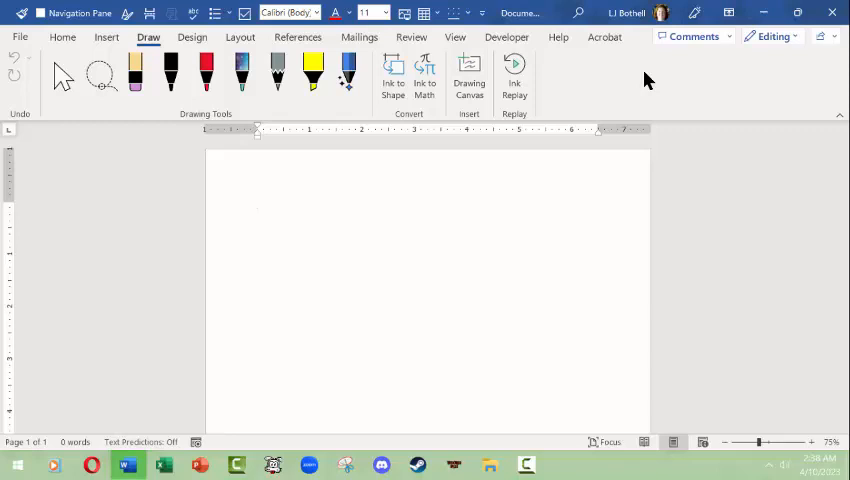
{"action": "mouse_move", "coordinate": [450, 159]}
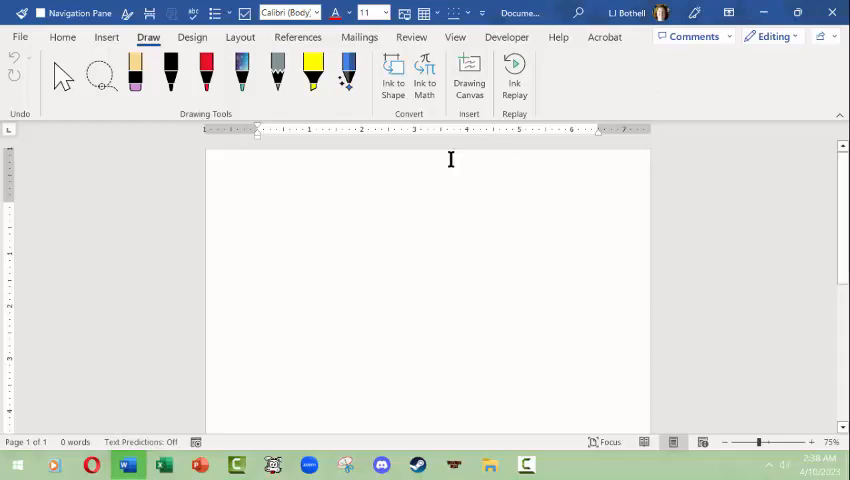
{"action": "left_click", "coordinate": [258, 205]}
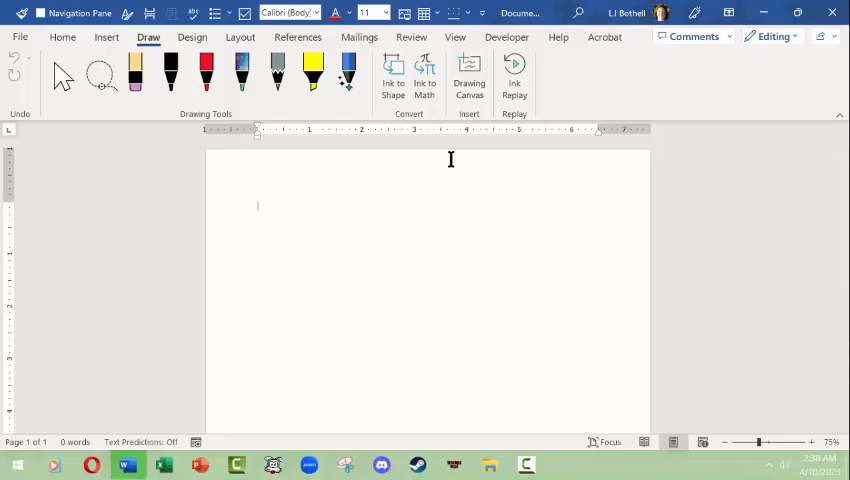
{"action": "mouse_move", "coordinate": [447, 113]}
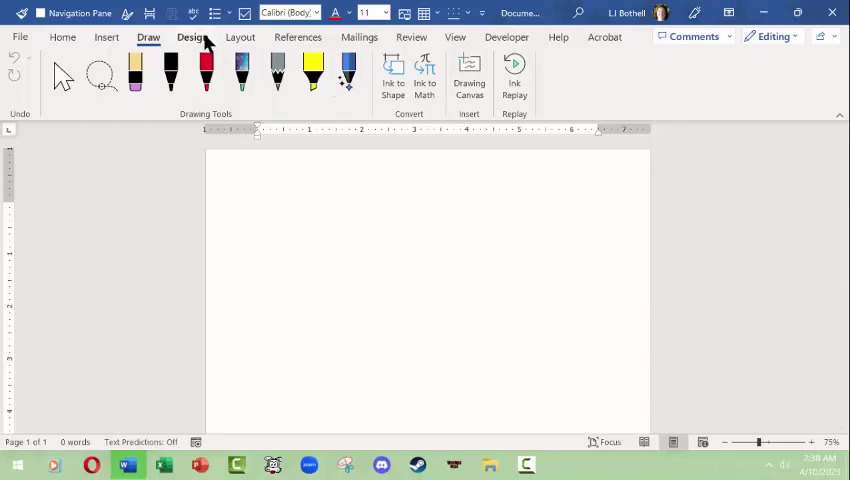
{"action": "left_click", "coordinate": [192, 37]}
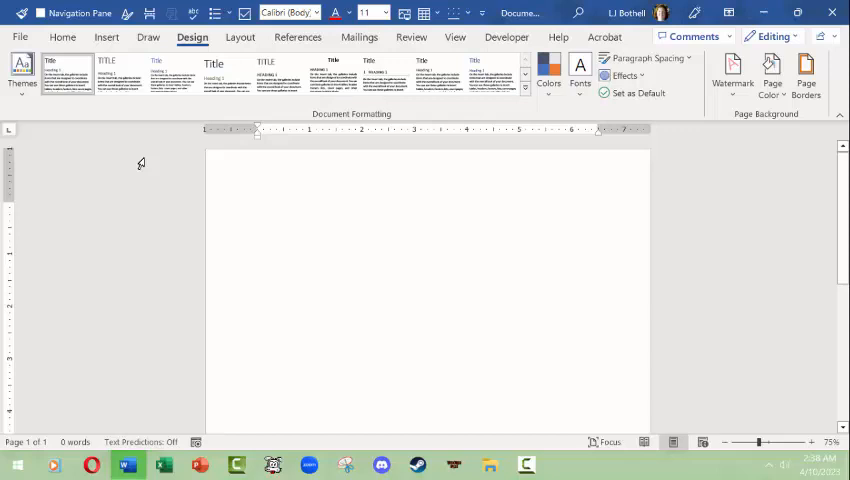
{"action": "left_click", "coordinate": [257, 206]}
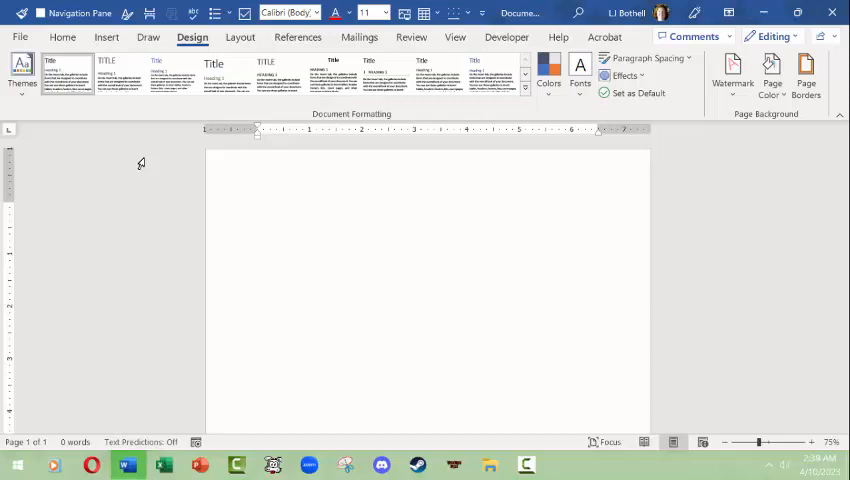
{"action": "left_click", "coordinate": [257, 206]}
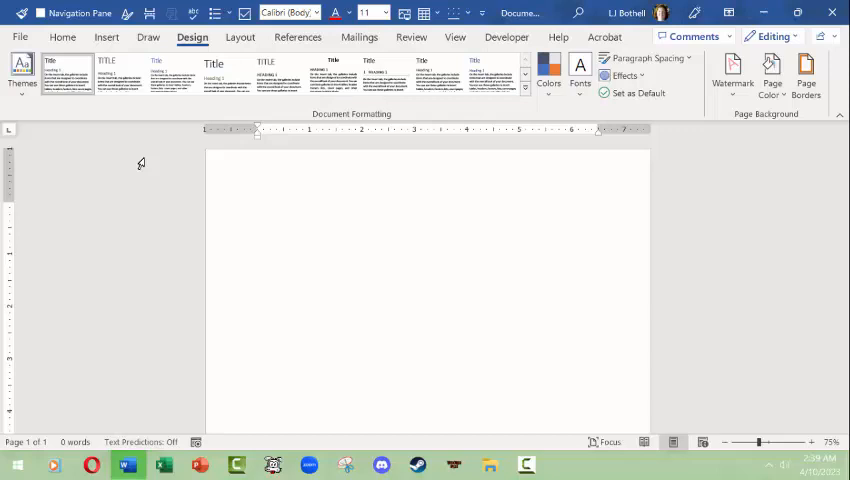
{"action": "left_click", "coordinate": [258, 205]}
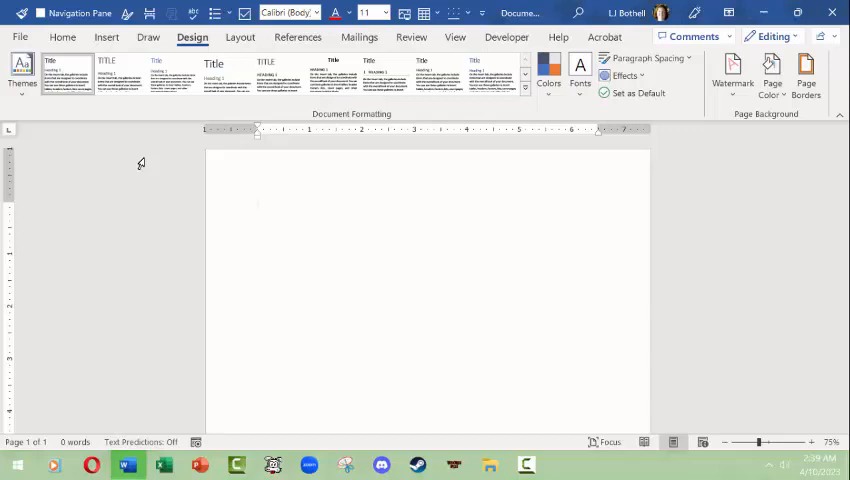
{"action": "left_click", "coordinate": [257, 206]}
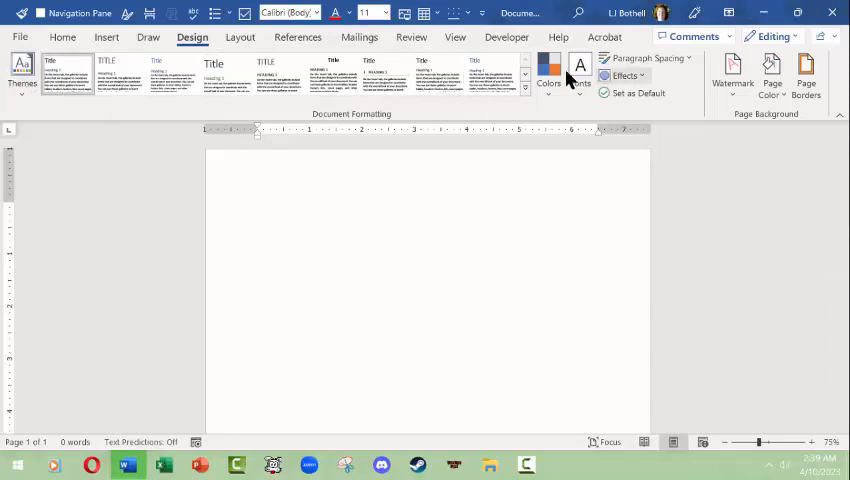
{"action": "mouse_move", "coordinate": [549, 72]}
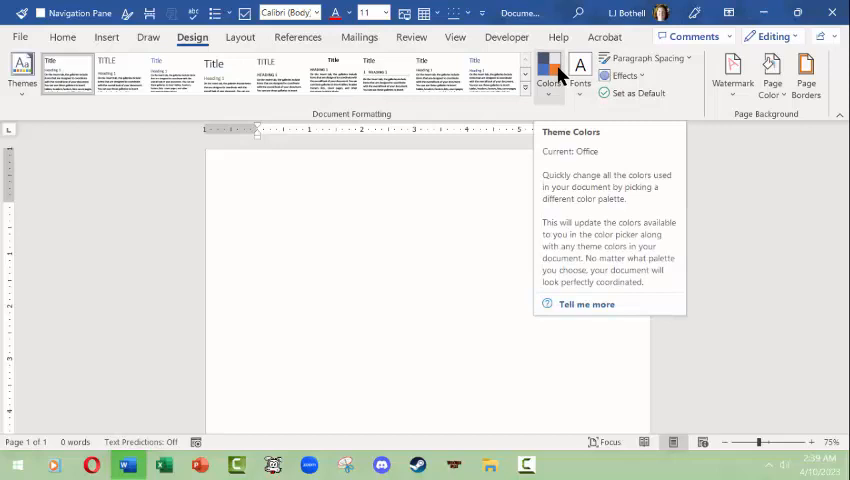
{"action": "left_click", "coordinate": [62, 37]}
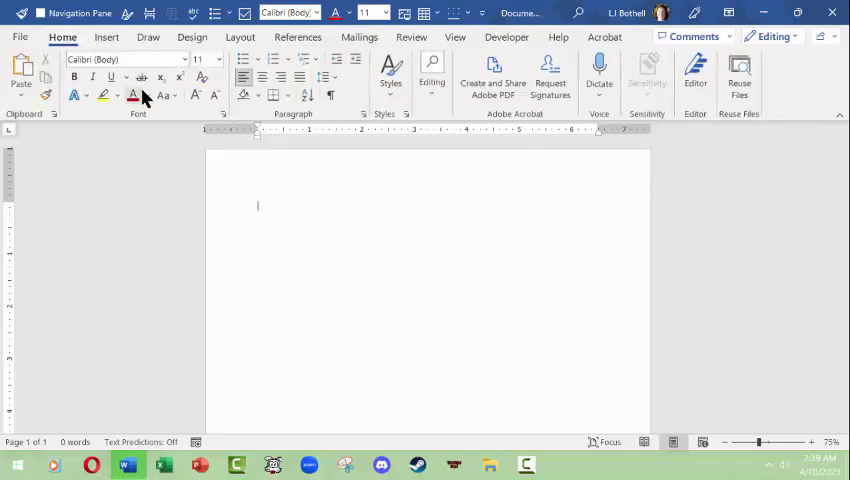
{"action": "left_click", "coordinate": [145, 95]}
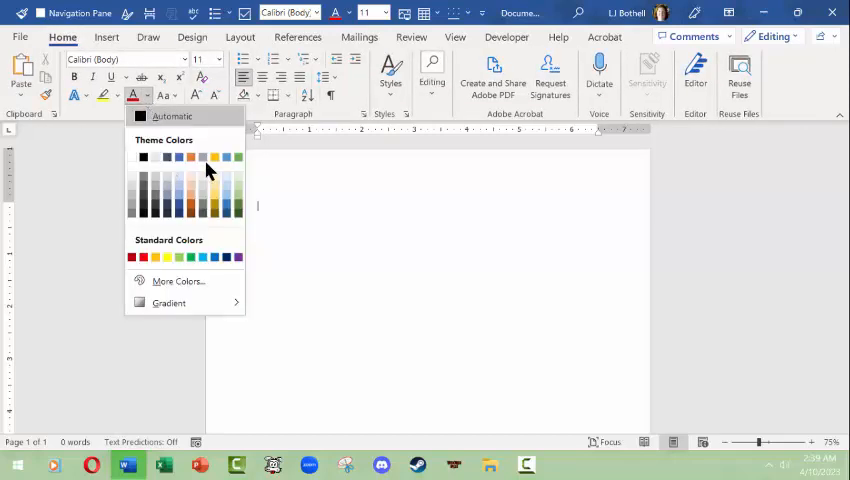
{"action": "mouse_move", "coordinate": [230, 213]}
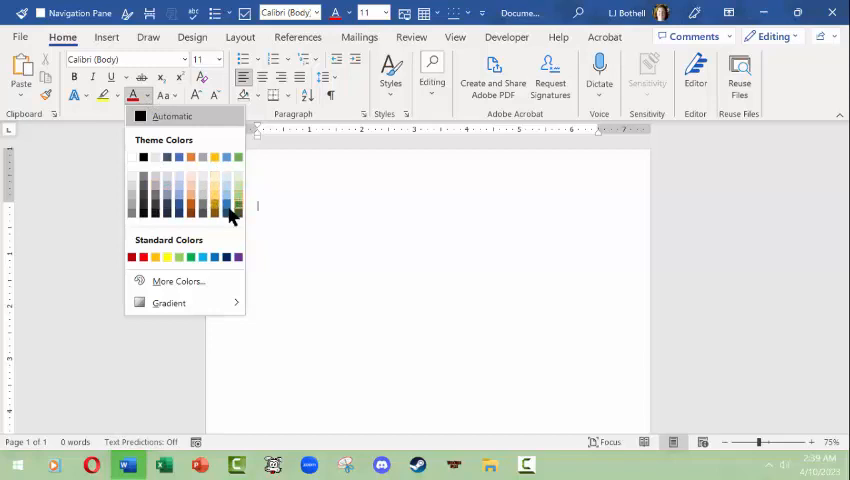
{"action": "left_click", "coordinate": [192, 37]}
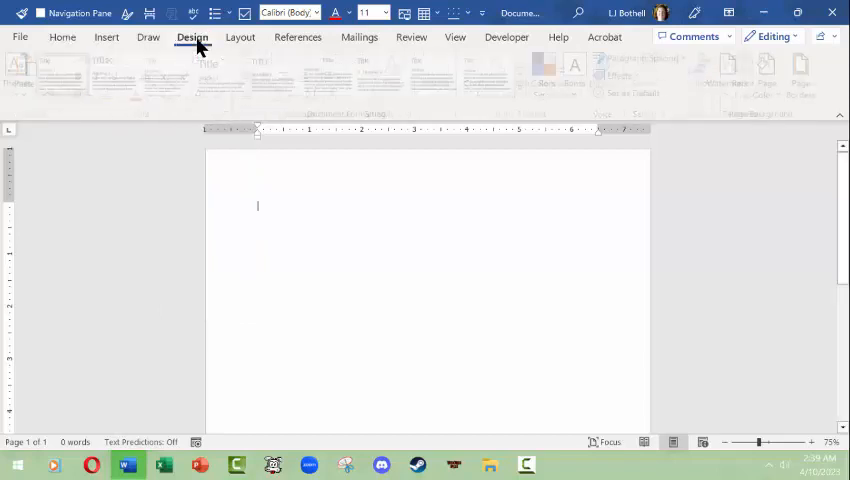
{"action": "left_click", "coordinate": [192, 37]}
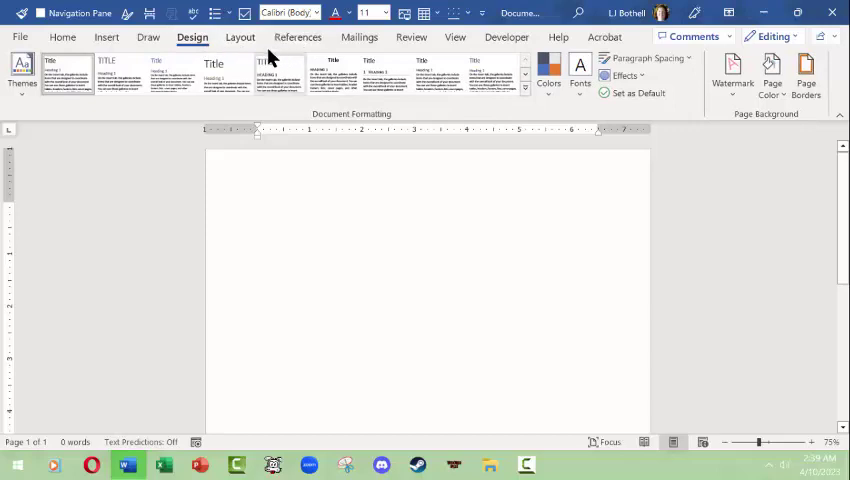
Step: Show the Layout tab's margins, orientation, size, columns, indent and spacing tools
{"action": "left_click", "coordinate": [240, 37]}
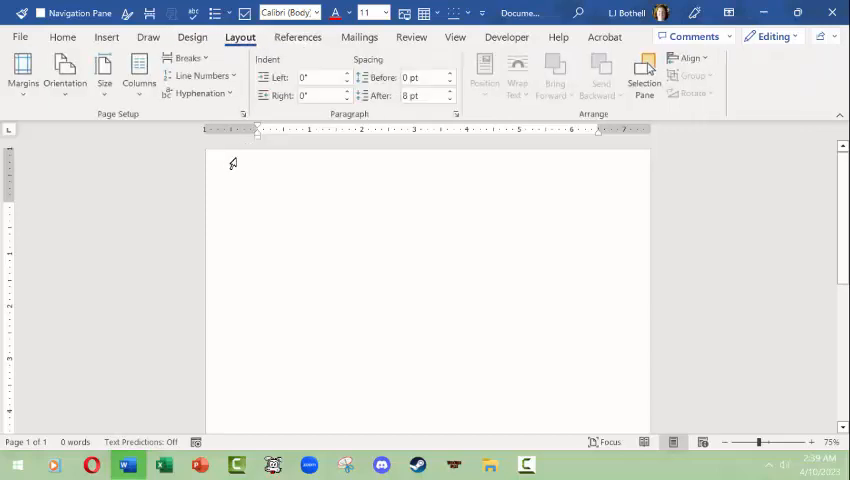
{"action": "left_click", "coordinate": [257, 205]}
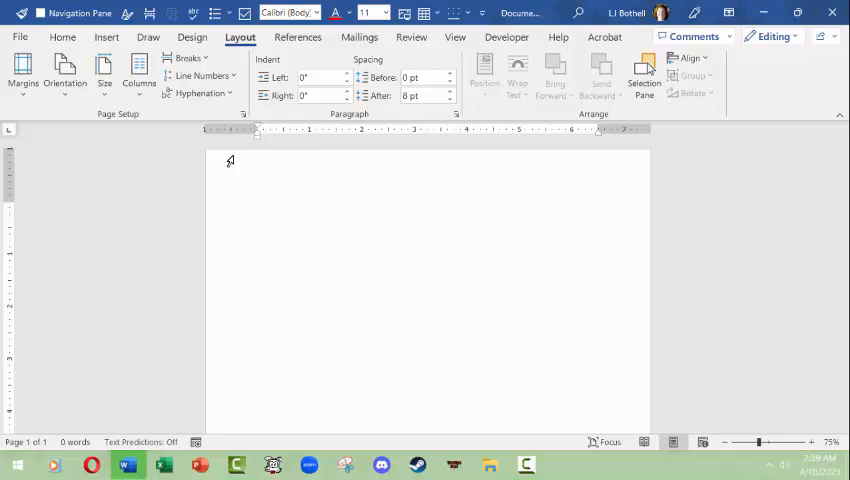
{"action": "left_click", "coordinate": [257, 205]}
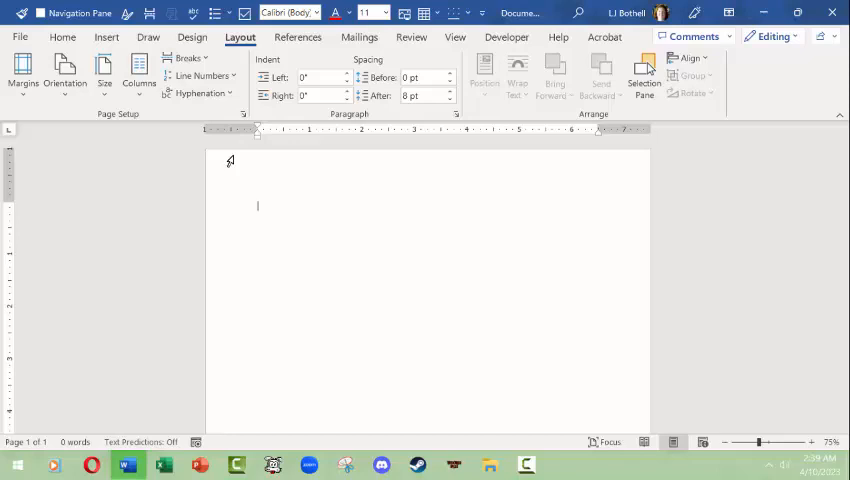
{"action": "mouse_move", "coordinate": [216, 154]}
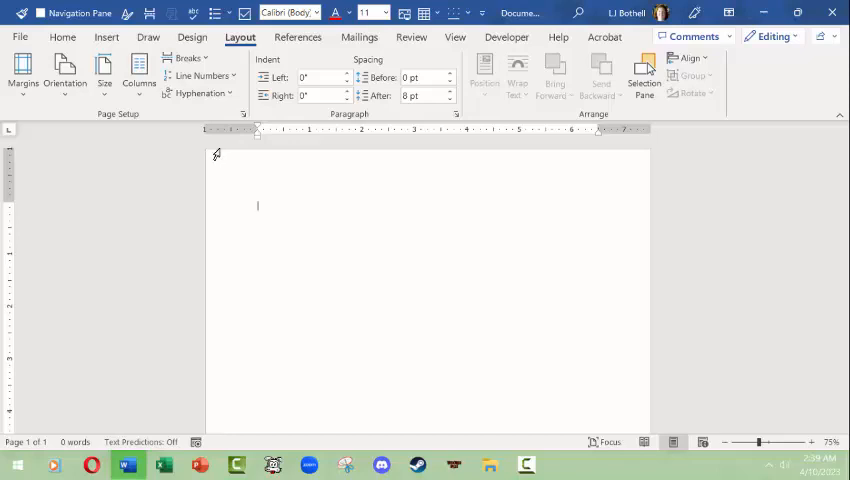
{"action": "mouse_move", "coordinate": [138, 70]}
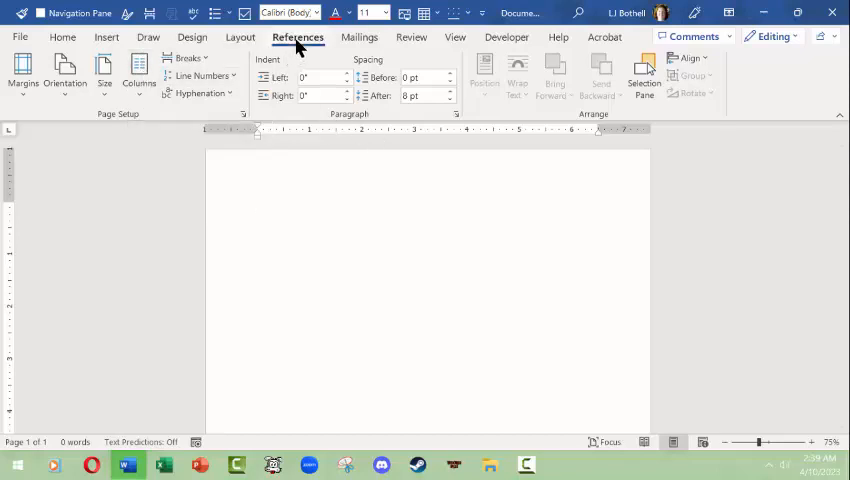
Step: Show the References tab's table of contents, footnotes, citations and captions tools
{"action": "left_click", "coordinate": [297, 37]}
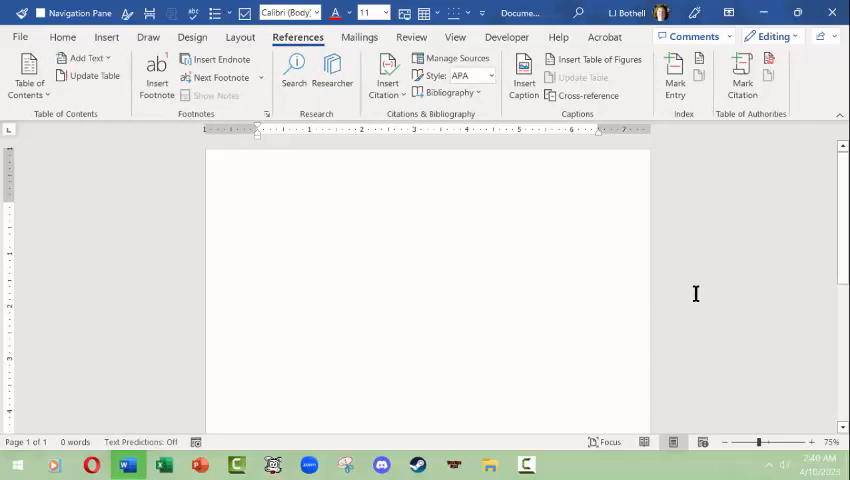
{"action": "left_click", "coordinate": [257, 205]}
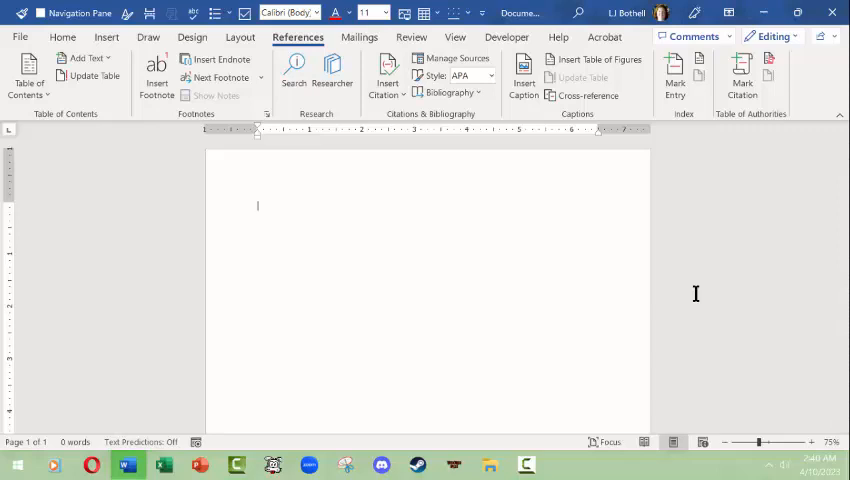
{"action": "mouse_move", "coordinate": [663, 270]}
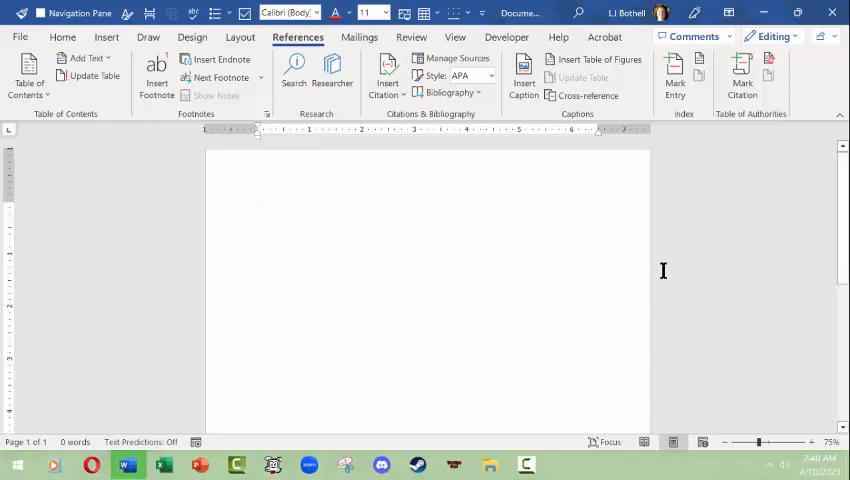
{"action": "mouse_move", "coordinate": [360, 37]}
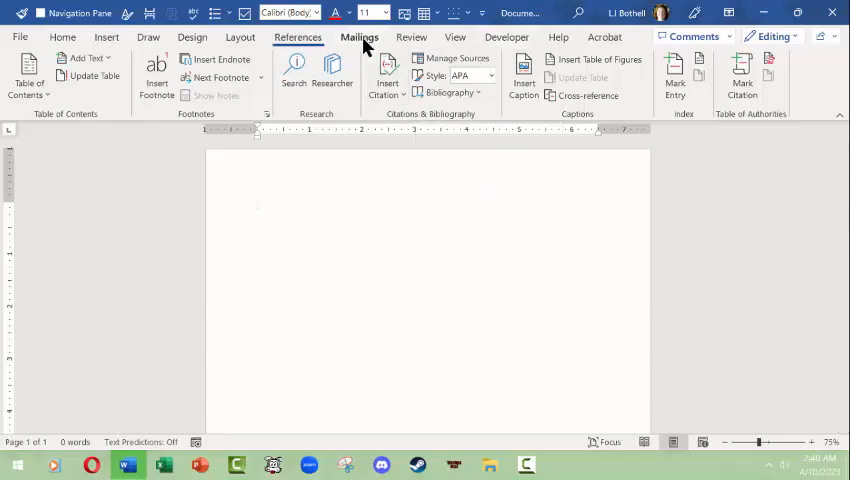
Step: Show the Mailings tab's envelope, label and mail merge tools, clicking in the empty document
{"action": "left_click", "coordinate": [359, 37]}
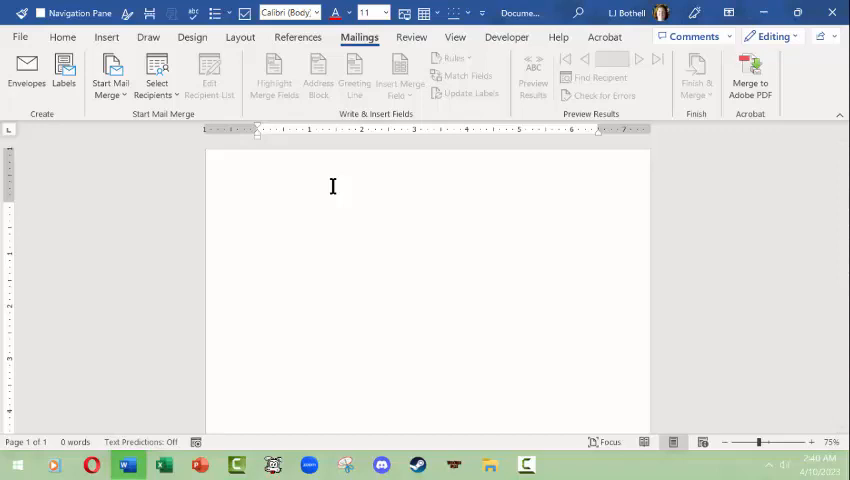
{"action": "left_click", "coordinate": [258, 205]}
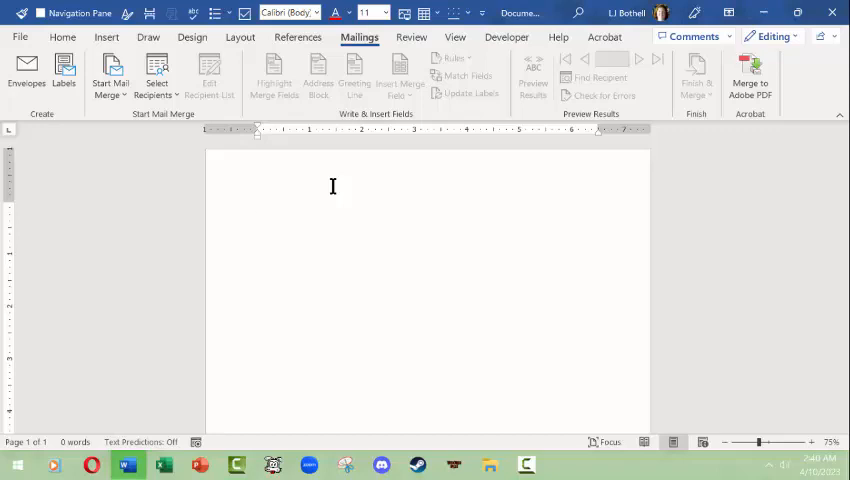
{"action": "left_click", "coordinate": [258, 205]}
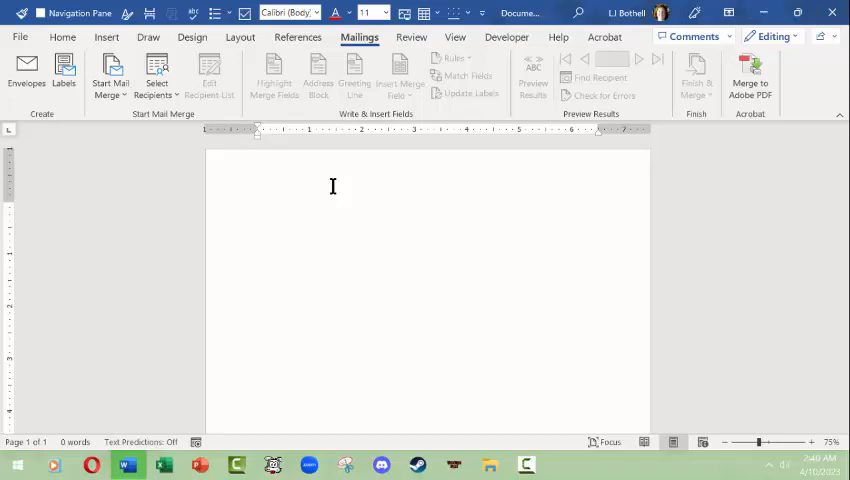
{"action": "left_click", "coordinate": [258, 205]}
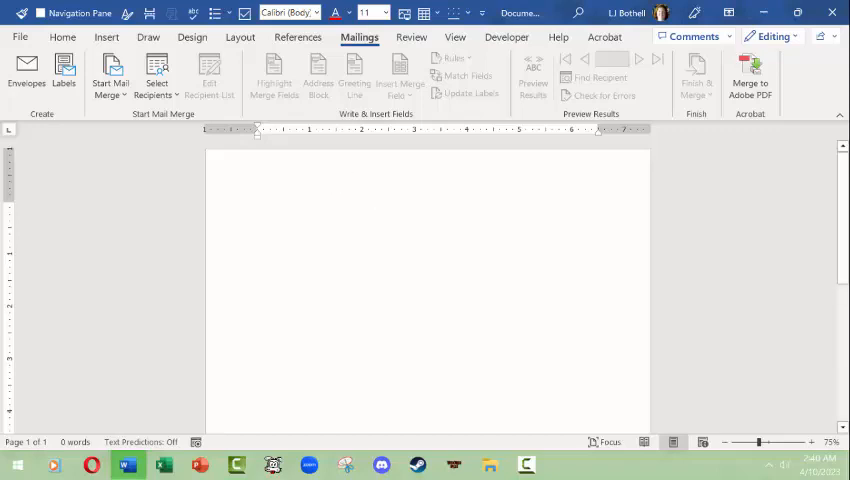
{"action": "left_click", "coordinate": [258, 206]}
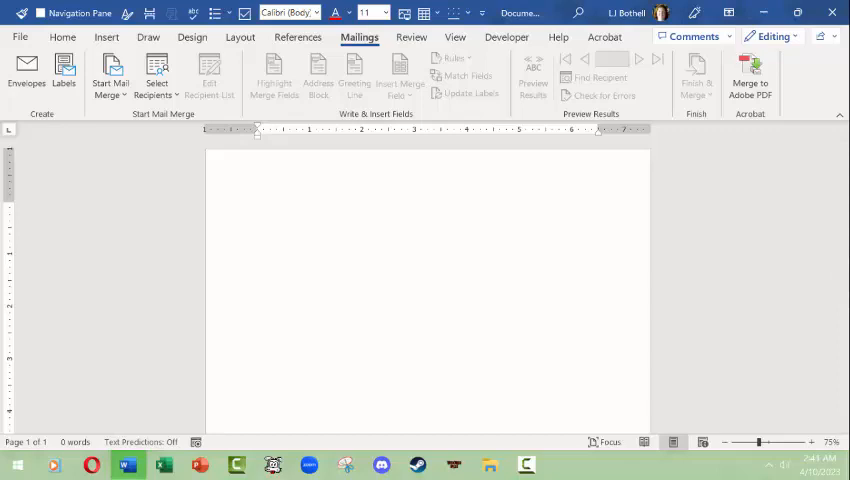
{"action": "mouse_move", "coordinate": [362, 92]}
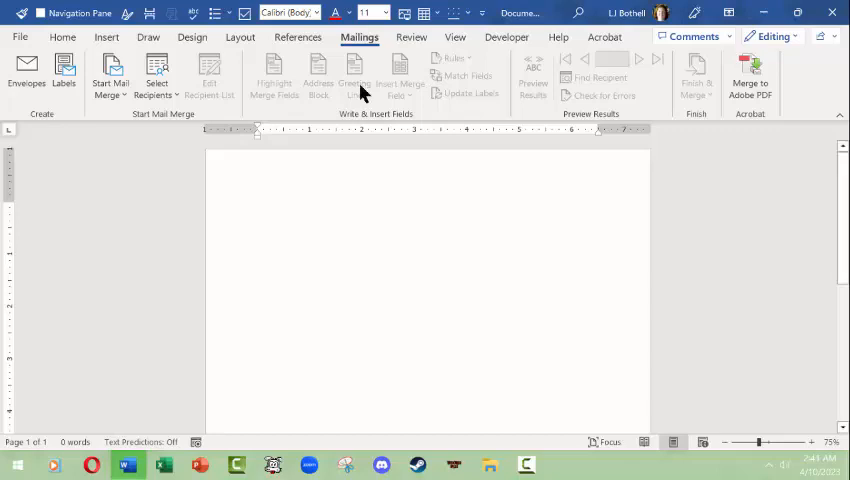
Step: Glance at the Review tab, then switch the ribbon to the View tab
{"action": "left_click", "coordinate": [411, 37]}
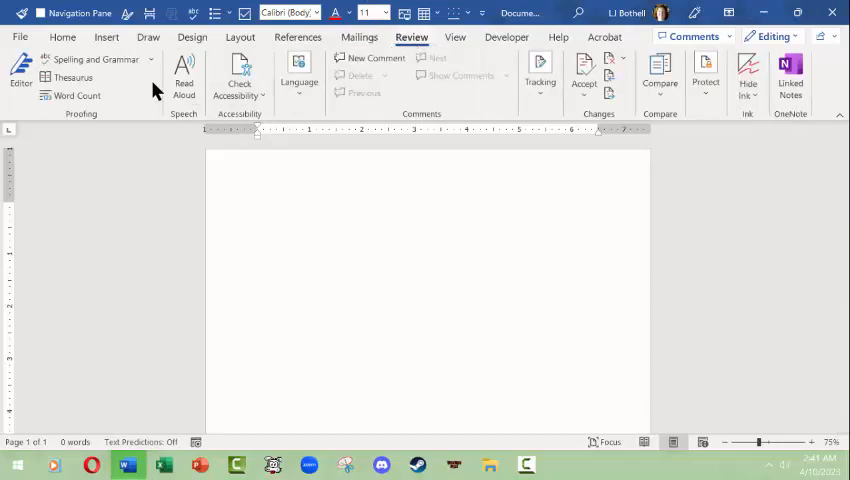
{"action": "mouse_move", "coordinate": [95, 59]}
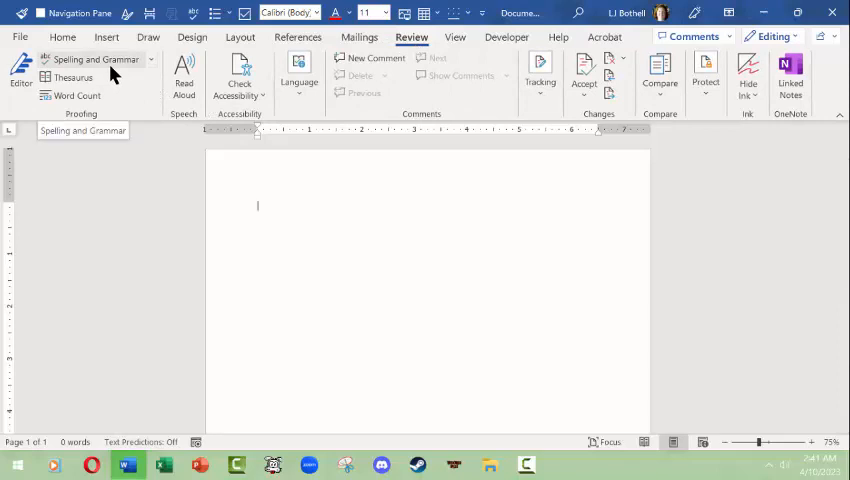
{"action": "mouse_move", "coordinate": [76, 95]}
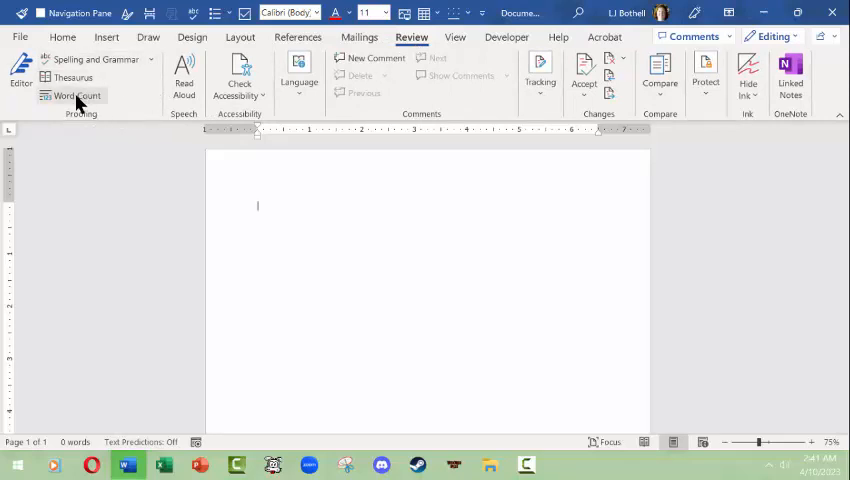
{"action": "mouse_move", "coordinate": [262, 95]}
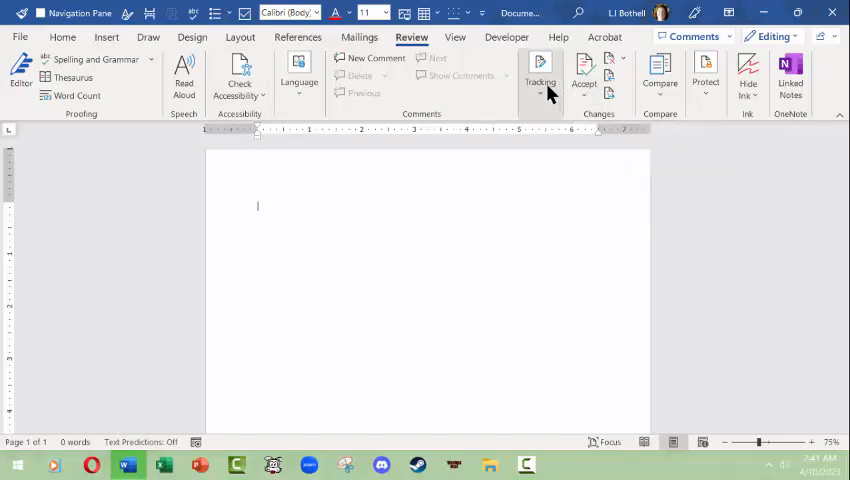
{"action": "mouse_move", "coordinate": [584, 90]}
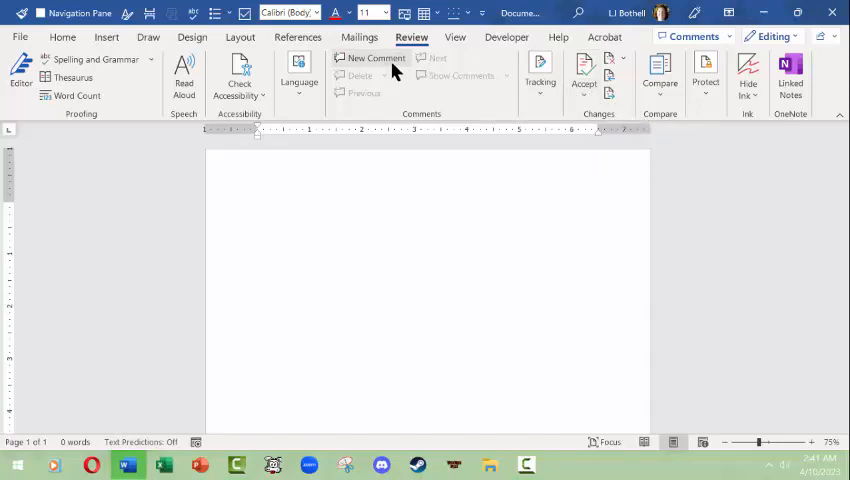
{"action": "left_click", "coordinate": [455, 37]}
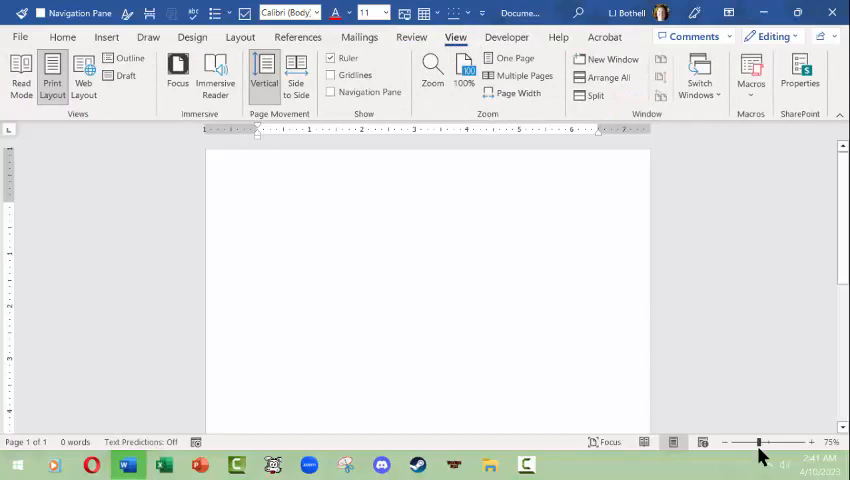
{"action": "left_click", "coordinate": [257, 206]}
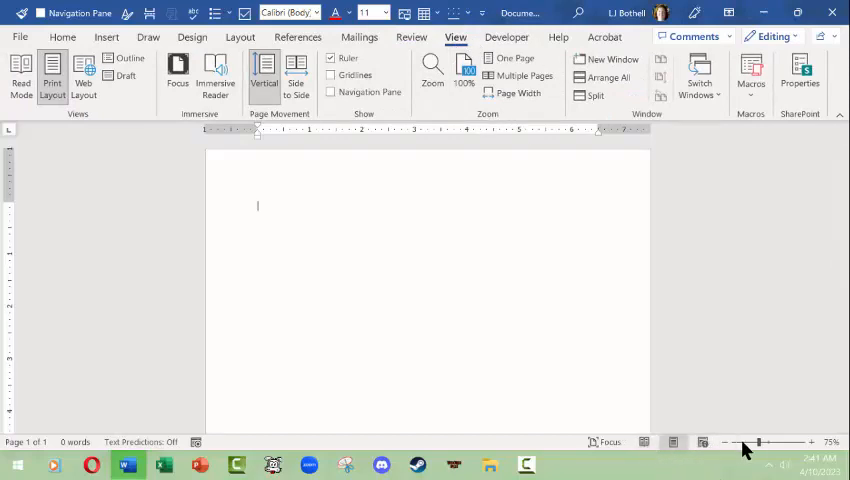
{"action": "mouse_move", "coordinate": [759, 441]}
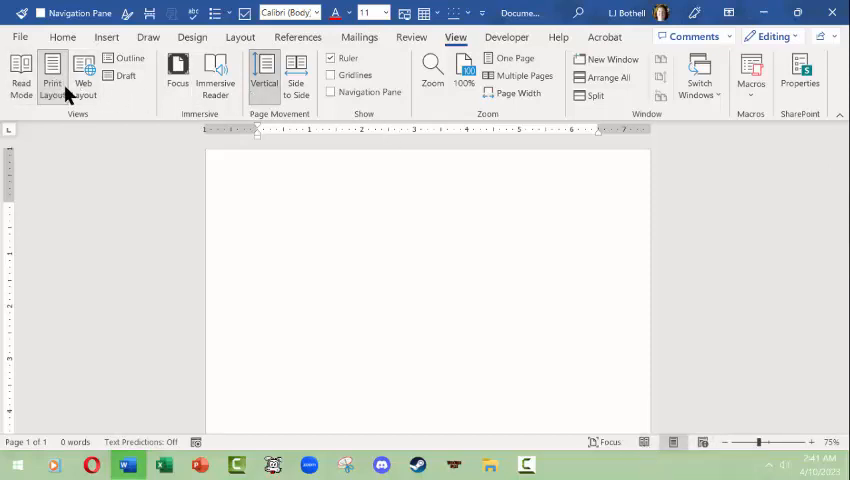
{"action": "mouse_move", "coordinate": [137, 85]}
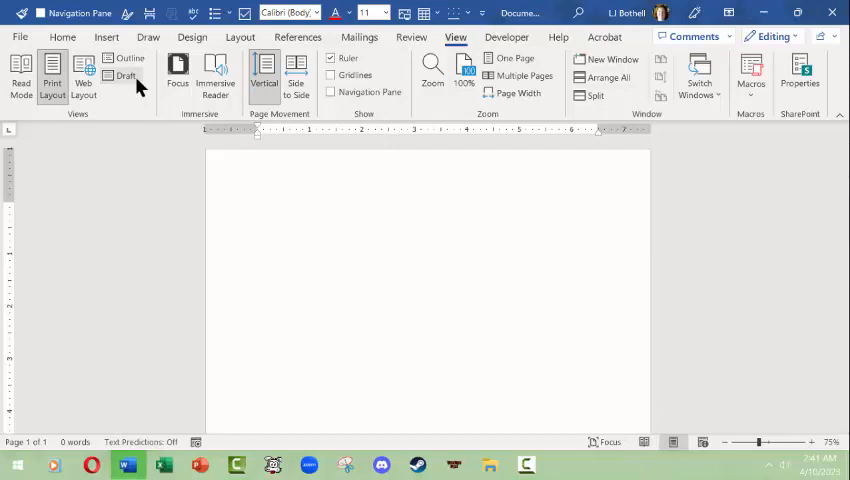
{"action": "mouse_move", "coordinate": [296, 75]}
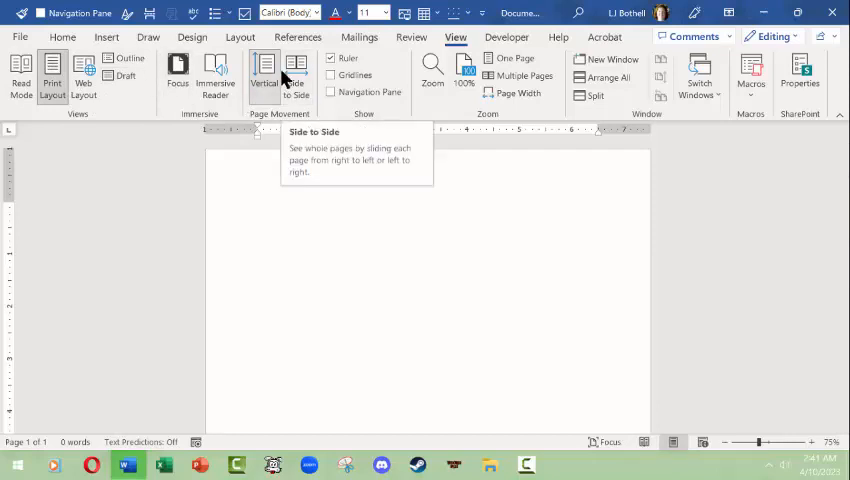
{"action": "mouse_move", "coordinate": [332, 58]}
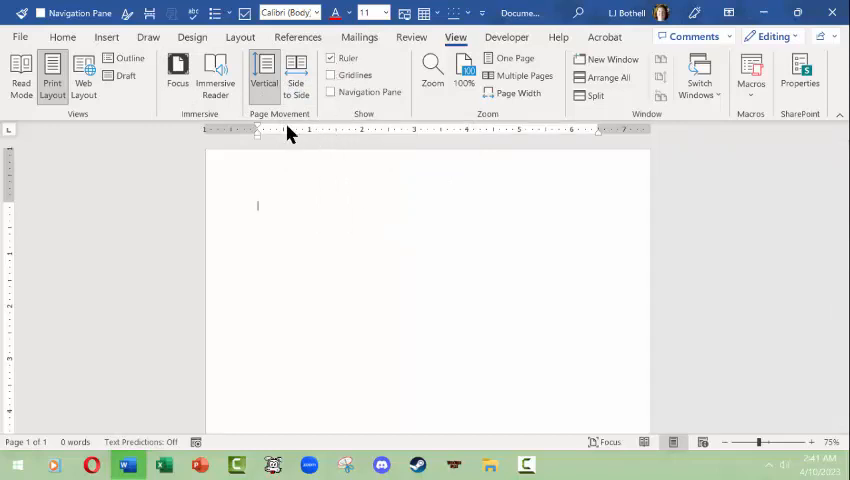
{"action": "mouse_move", "coordinate": [613, 138]}
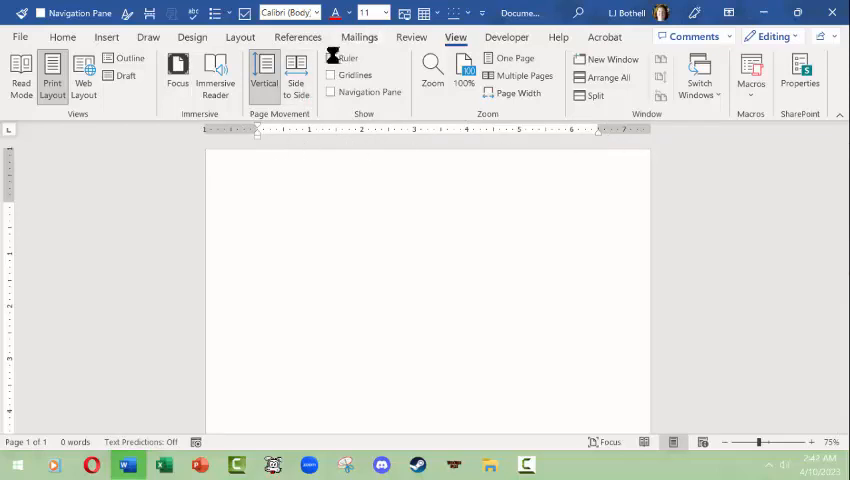
{"action": "left_click", "coordinate": [332, 58]}
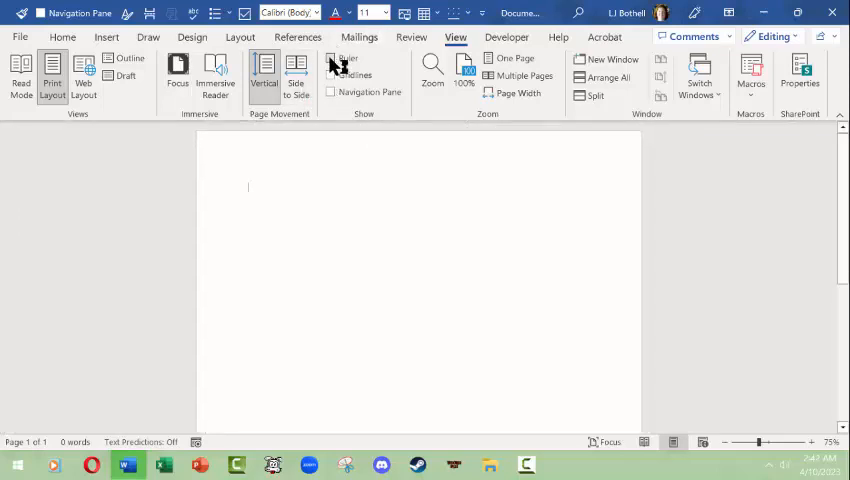
{"action": "mouse_move", "coordinate": [445, 58]}
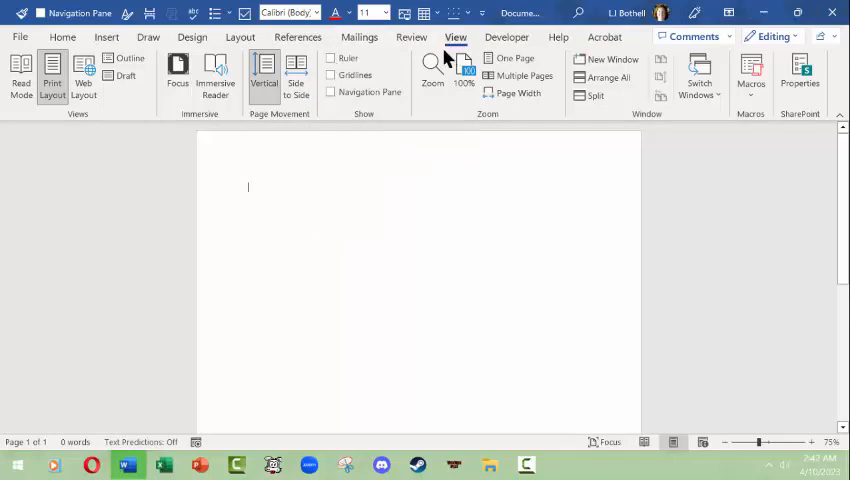
{"action": "left_click", "coordinate": [331, 58]}
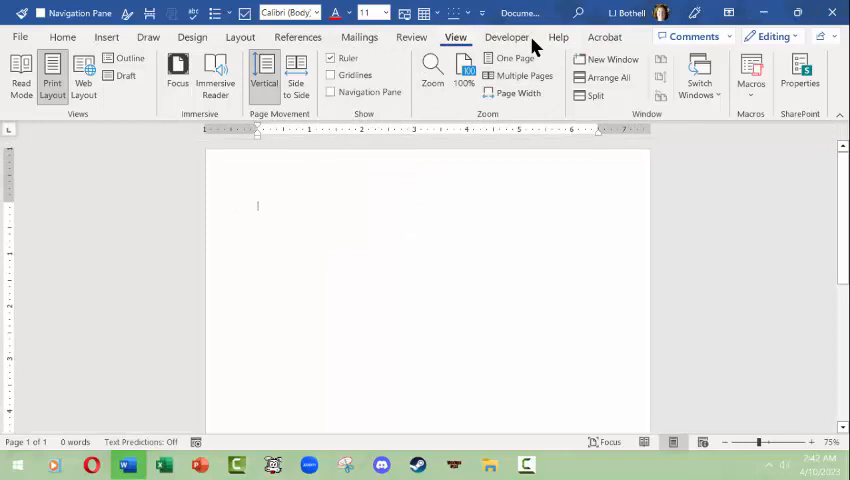
Step: Look at the Help tab, return to Home, then switch to the Layout tab
{"action": "left_click", "coordinate": [558, 37]}
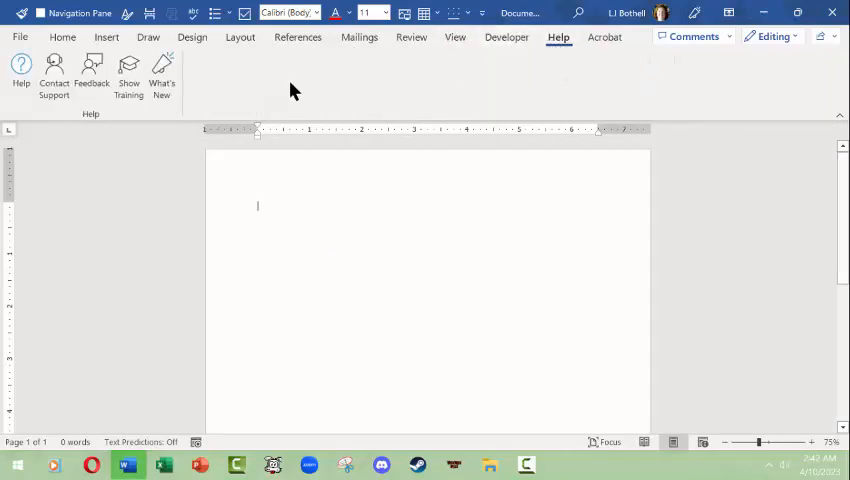
{"action": "mouse_move", "coordinate": [54, 75]}
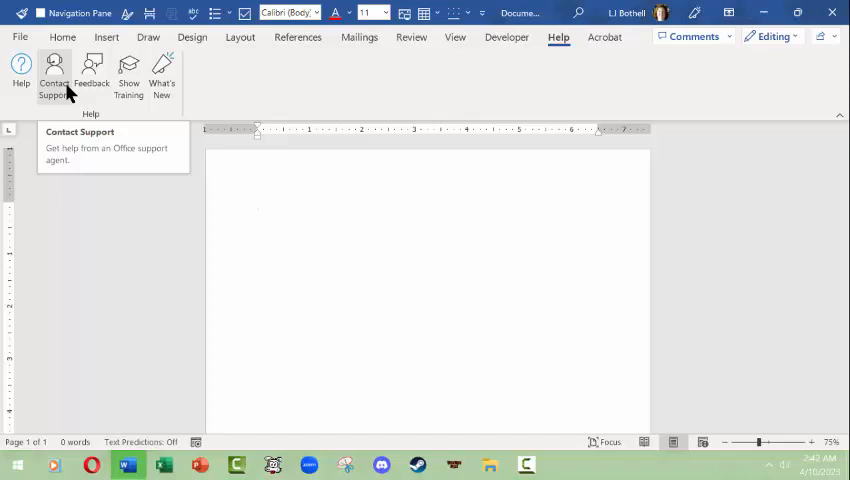
{"action": "left_click", "coordinate": [62, 37]}
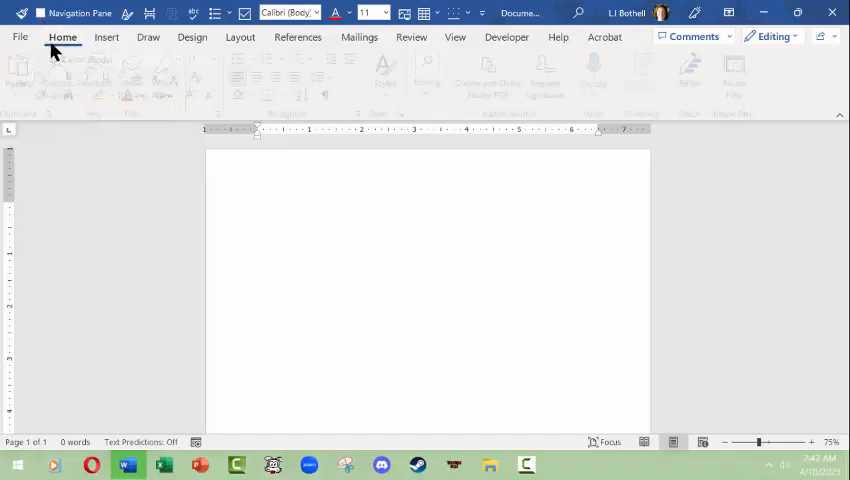
{"action": "left_click", "coordinate": [62, 37]}
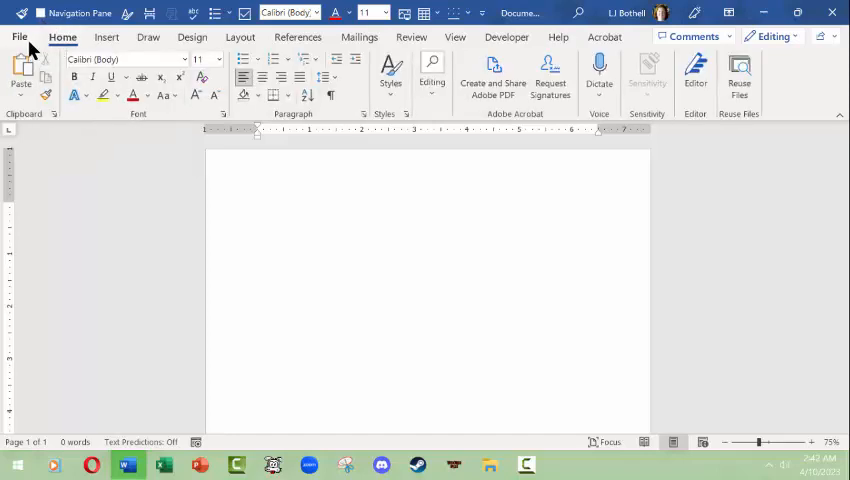
{"action": "left_click", "coordinate": [257, 205]}
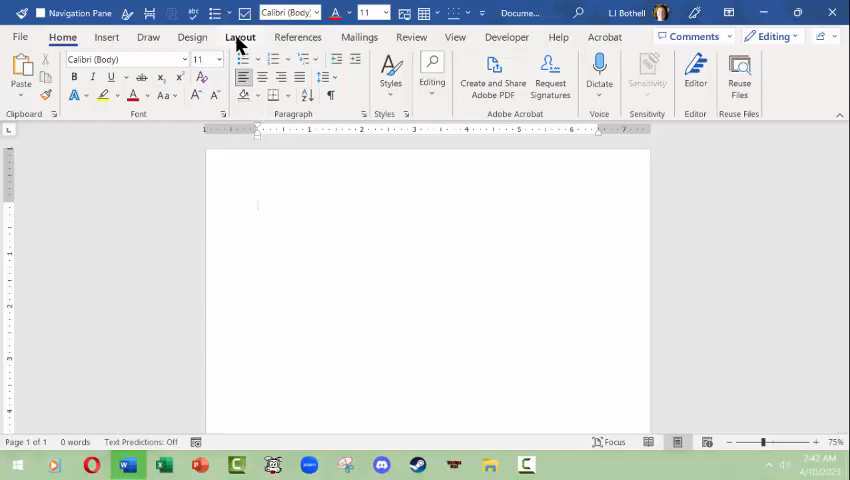
{"action": "left_click", "coordinate": [239, 37]}
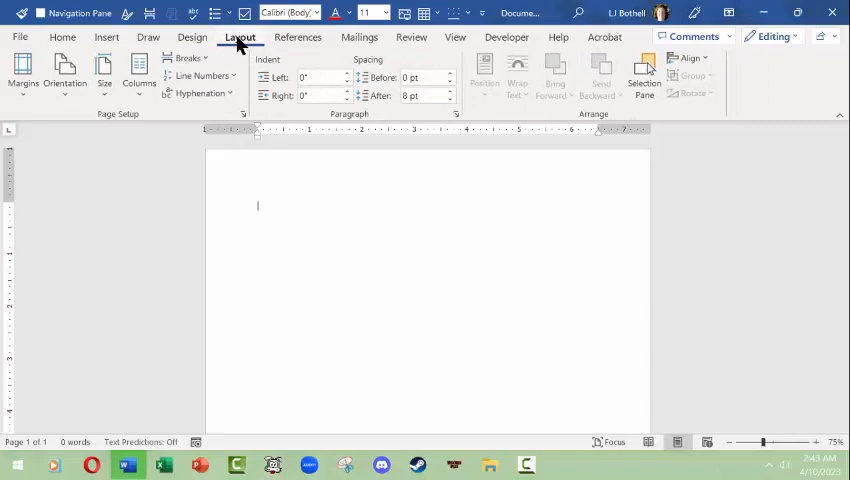
{"action": "mouse_move", "coordinate": [19, 40]}
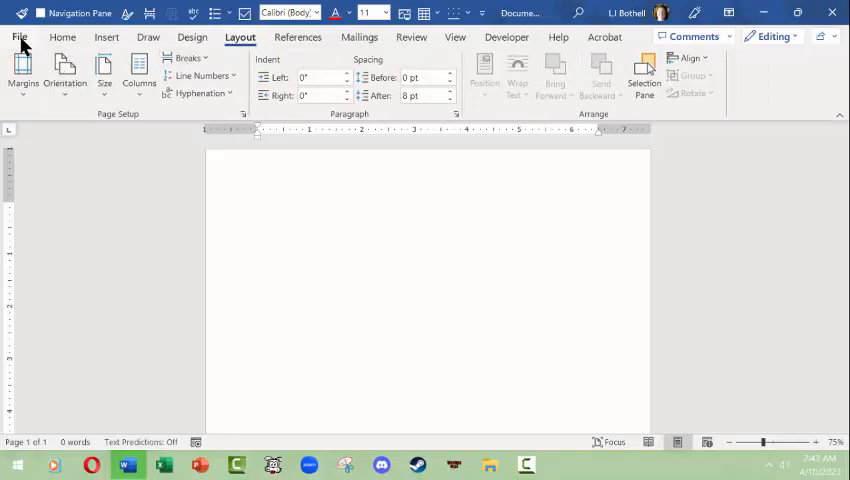
Step: Open the File backstage Home page showing new document templates and recent files
{"action": "left_click", "coordinate": [18, 37]}
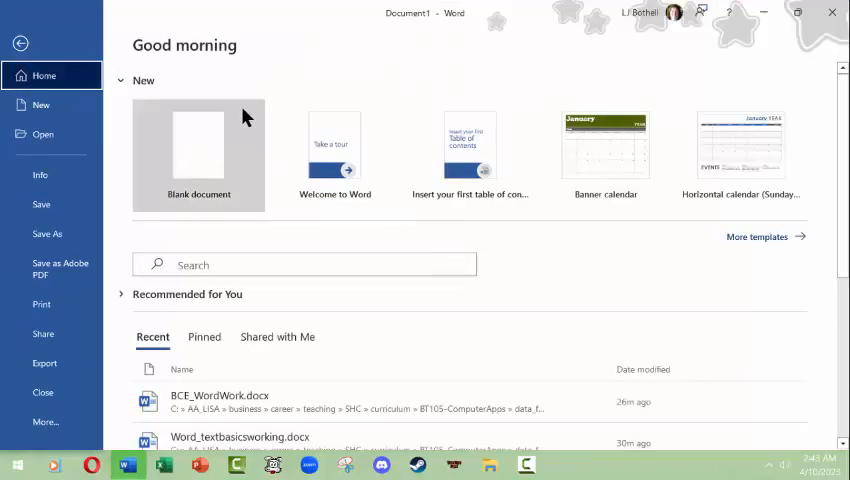
{"action": "mouse_move", "coordinate": [275, 50]}
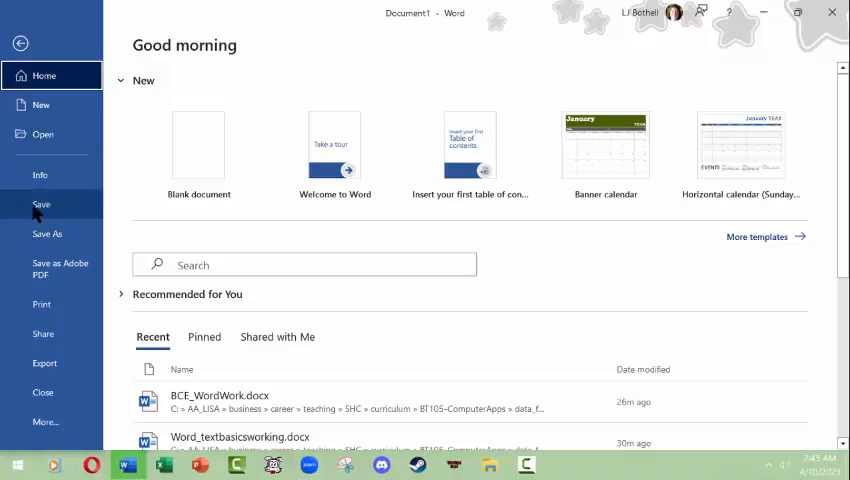
{"action": "mouse_move", "coordinate": [47, 233]}
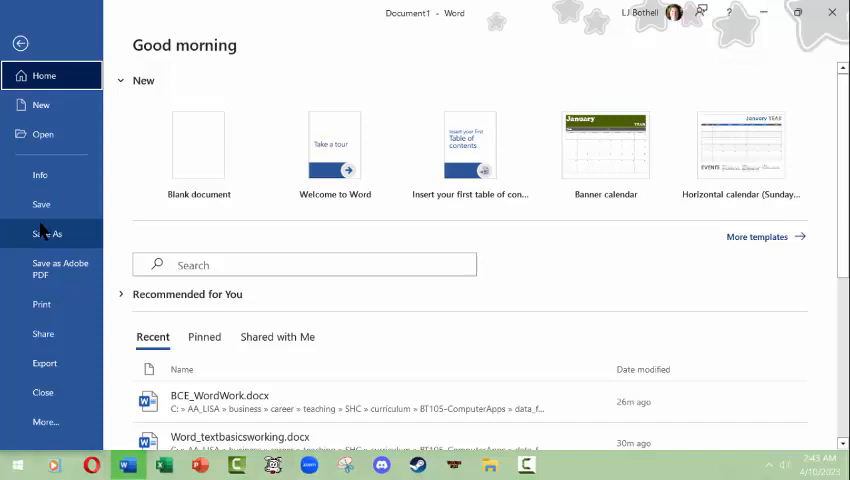
{"action": "mouse_move", "coordinate": [41, 204]}
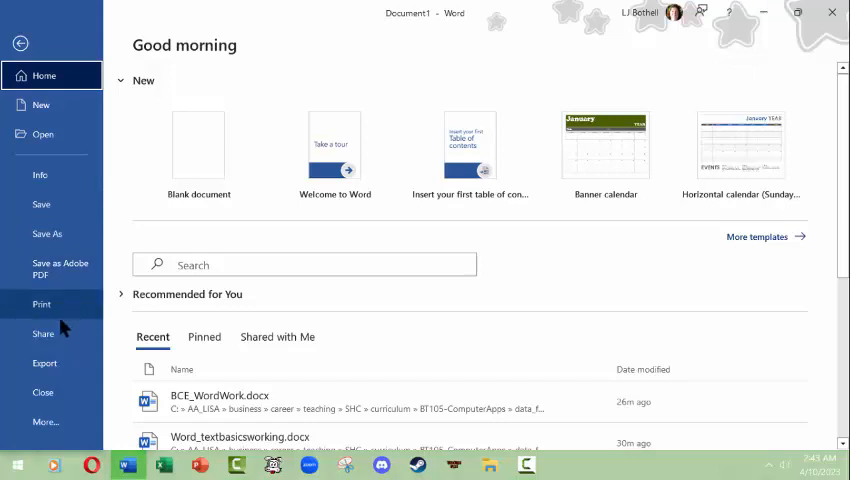
Step: Show the Info page and preview its Check for Issues and Protect Document menus
{"action": "left_click", "coordinate": [40, 175]}
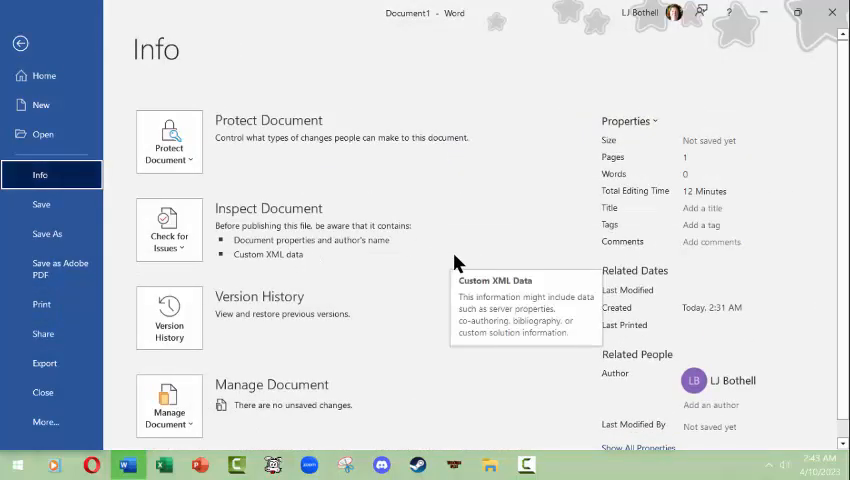
{"action": "mouse_move", "coordinate": [655, 275]}
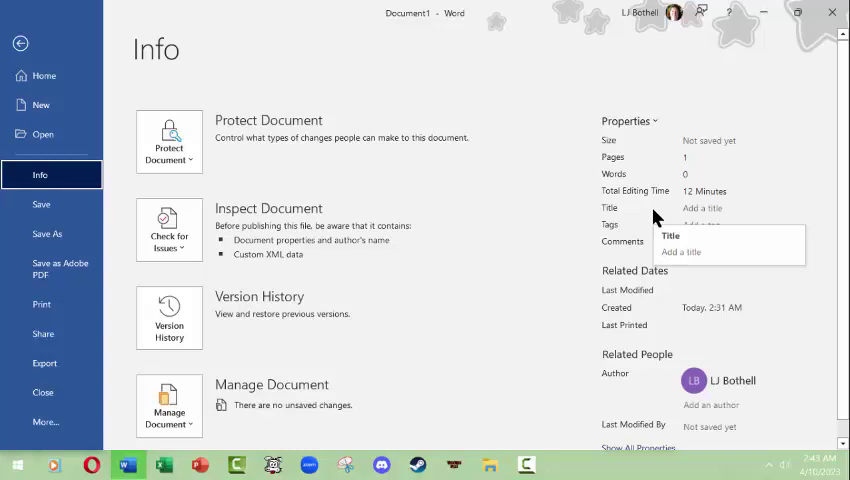
{"action": "mouse_move", "coordinate": [695, 185]}
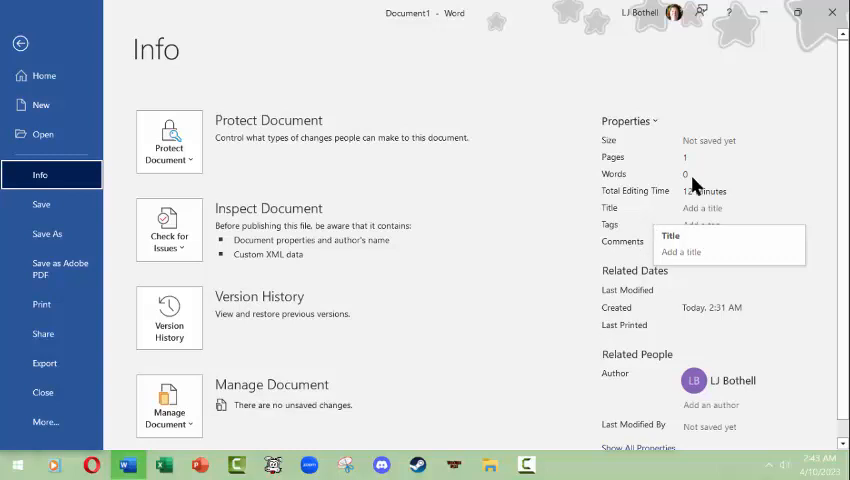
{"action": "left_click", "coordinate": [169, 228]}
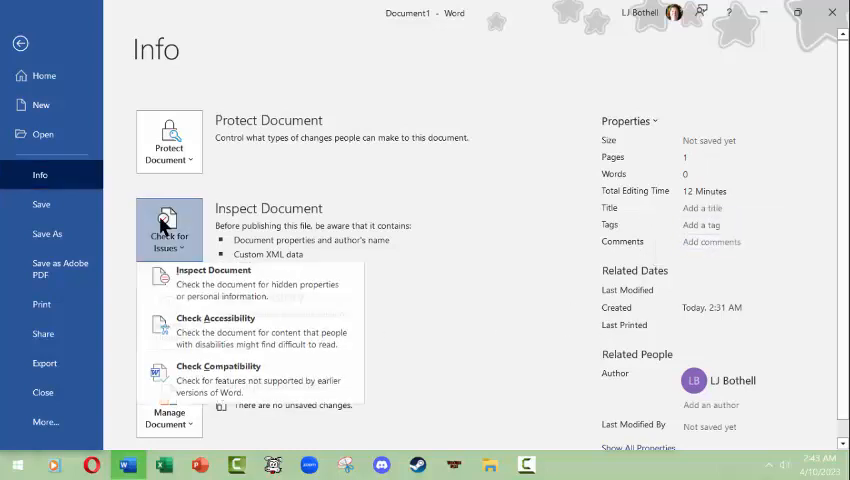
{"action": "mouse_move", "coordinate": [225, 338]}
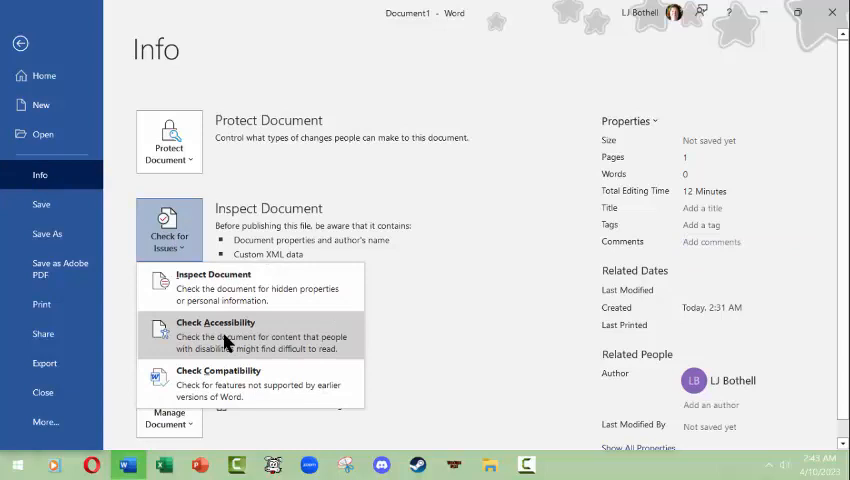
{"action": "mouse_move", "coordinate": [240, 385]}
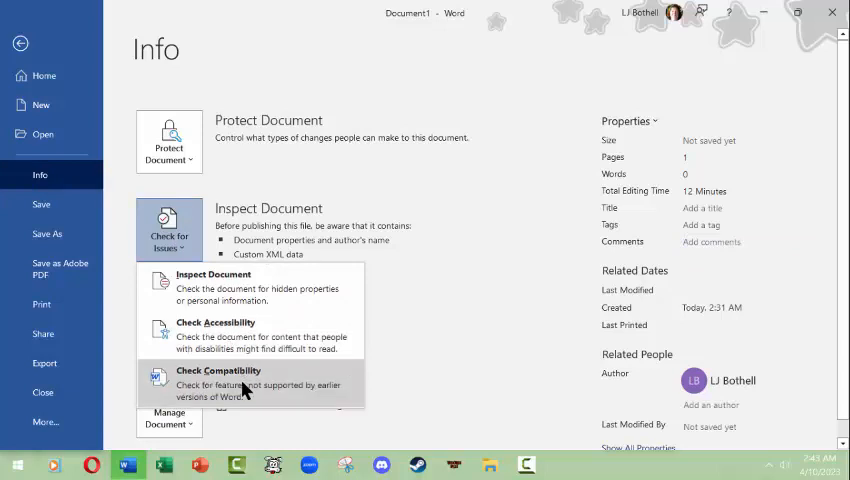
{"action": "left_click", "coordinate": [418, 347]}
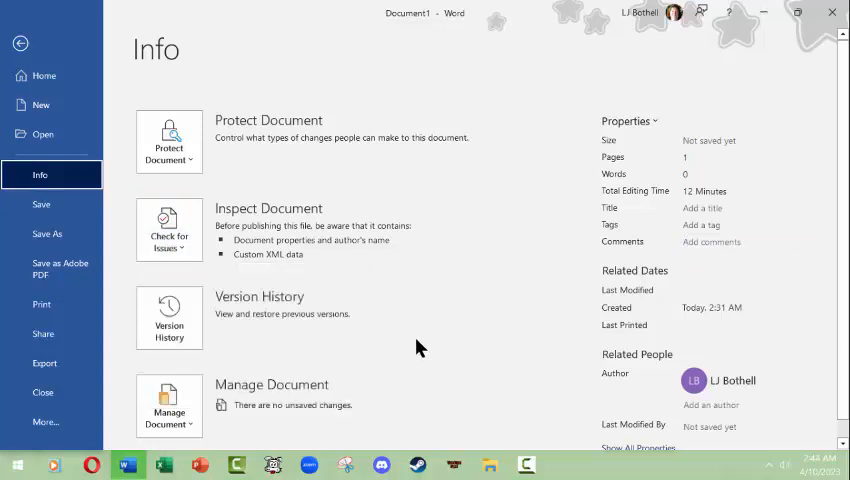
{"action": "left_click", "coordinate": [168, 141]}
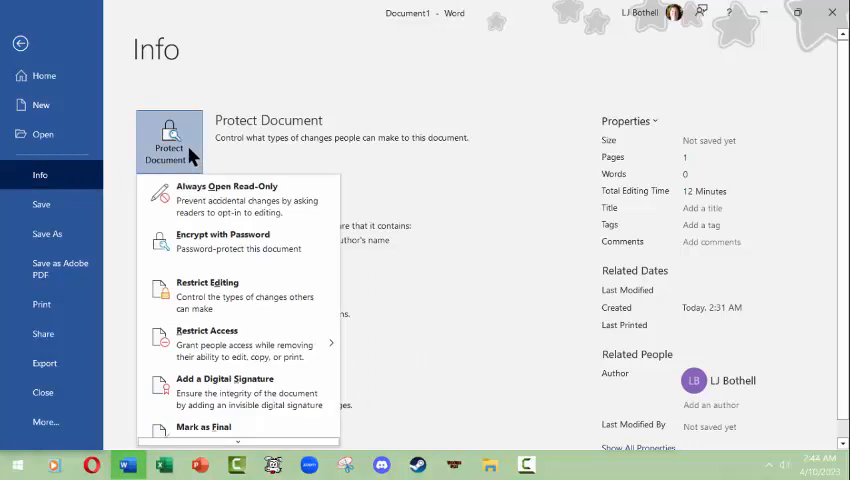
{"action": "mouse_move", "coordinate": [510, 247]}
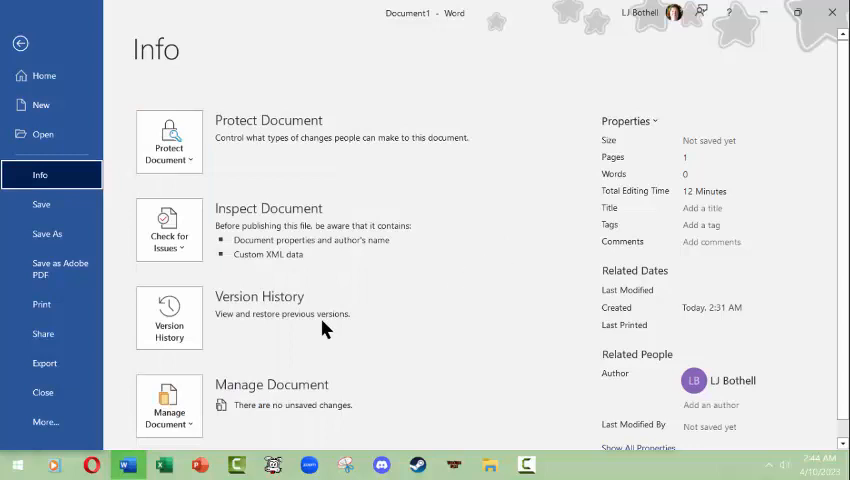
{"action": "left_click", "coordinate": [169, 405]}
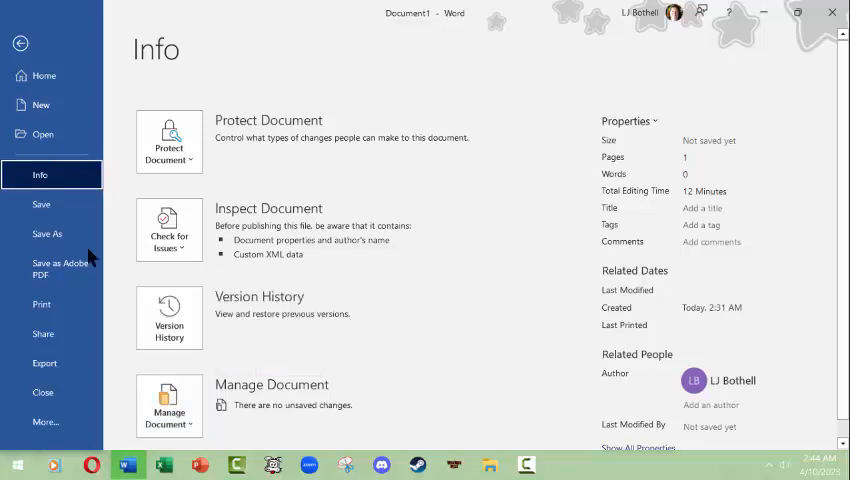
{"action": "mouse_move", "coordinate": [41, 205]}
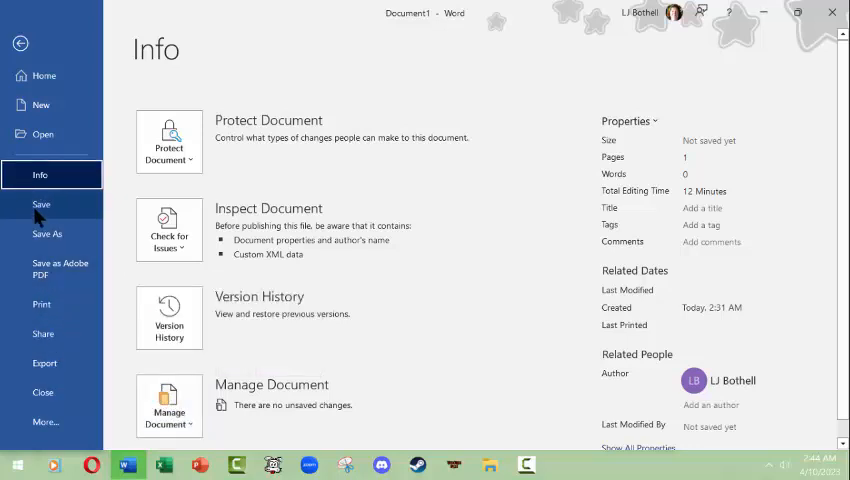
Step: Show the Print page, viewing the printer list but keeping Microsoft Print to PDF
{"action": "left_click", "coordinate": [41, 304]}
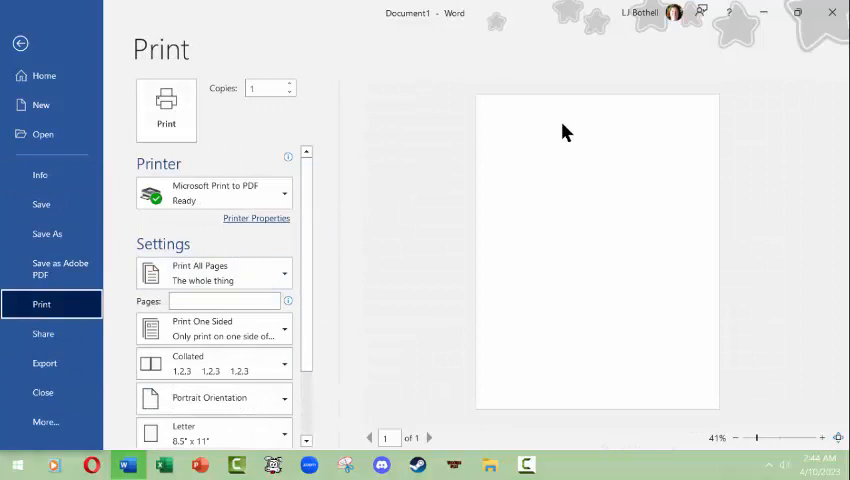
{"action": "mouse_move", "coordinate": [640, 224]}
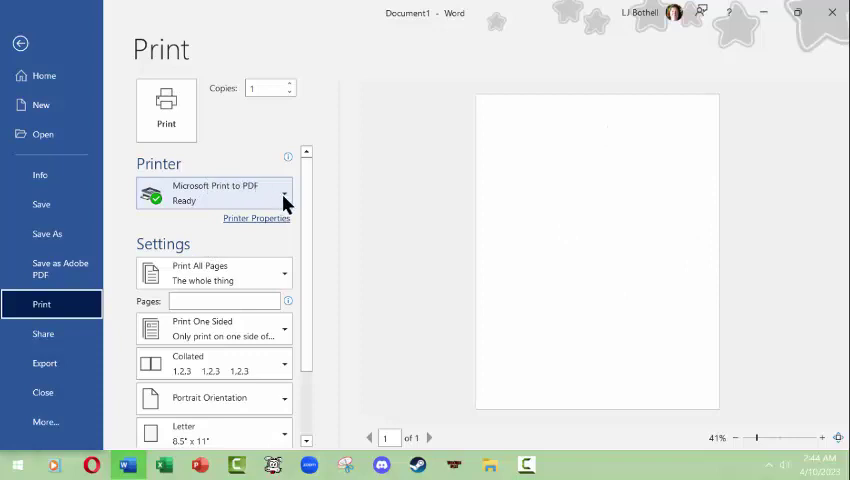
{"action": "mouse_move", "coordinate": [363, 157]}
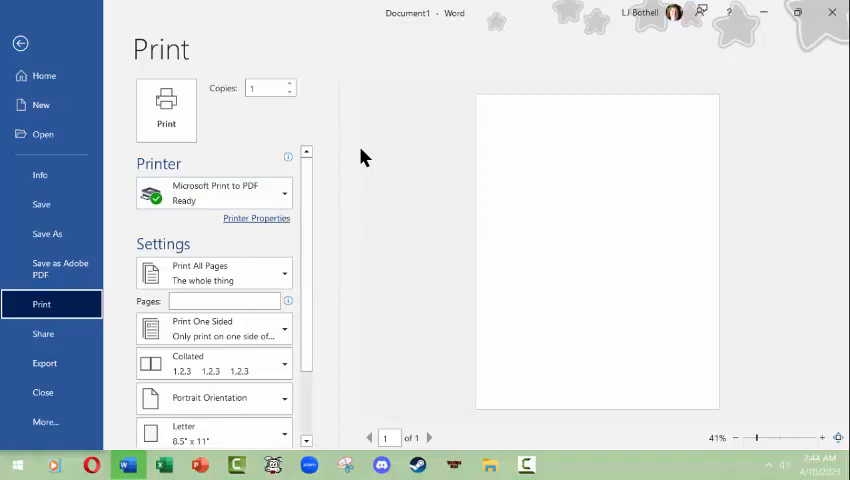
{"action": "mouse_move", "coordinate": [363, 123]}
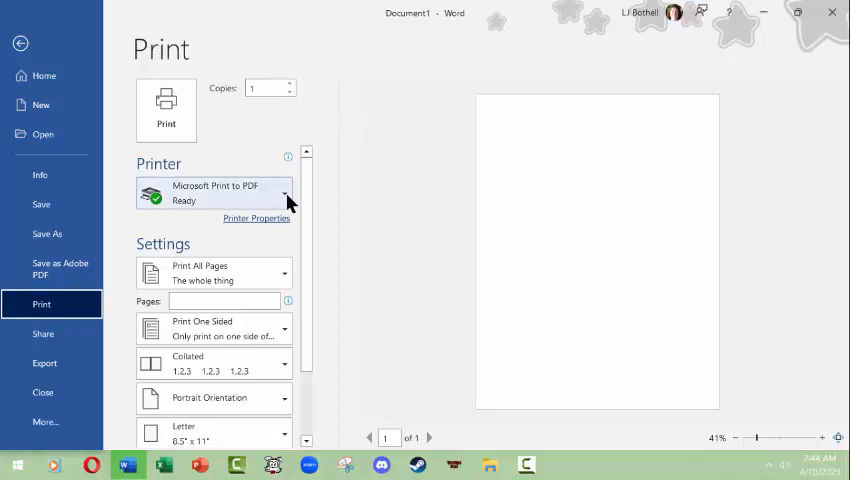
{"action": "left_click", "coordinate": [285, 193]}
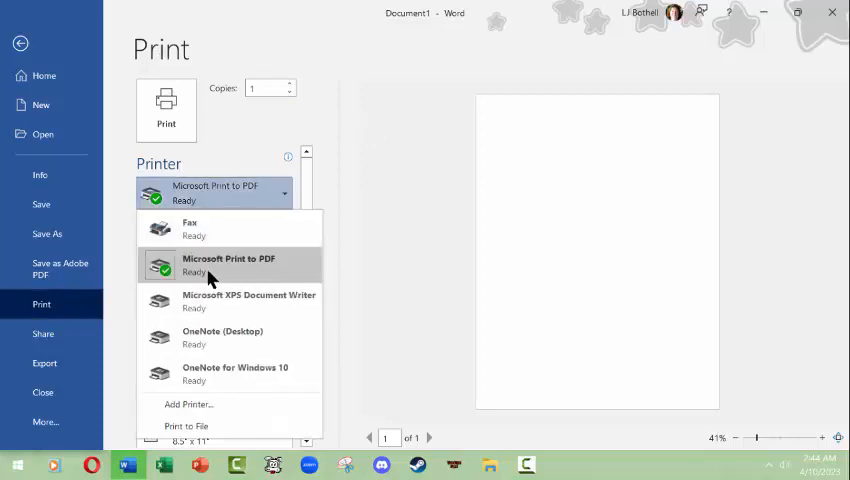
{"action": "mouse_move", "coordinate": [285, 262]}
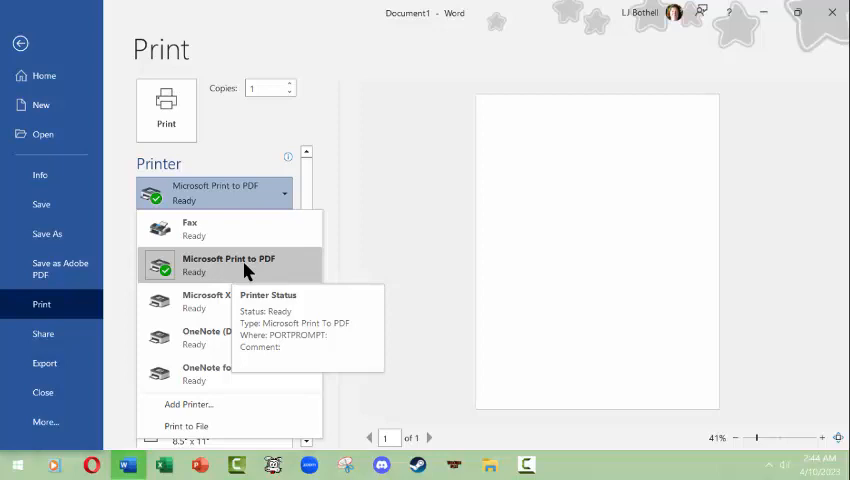
{"action": "mouse_move", "coordinate": [375, 184]}
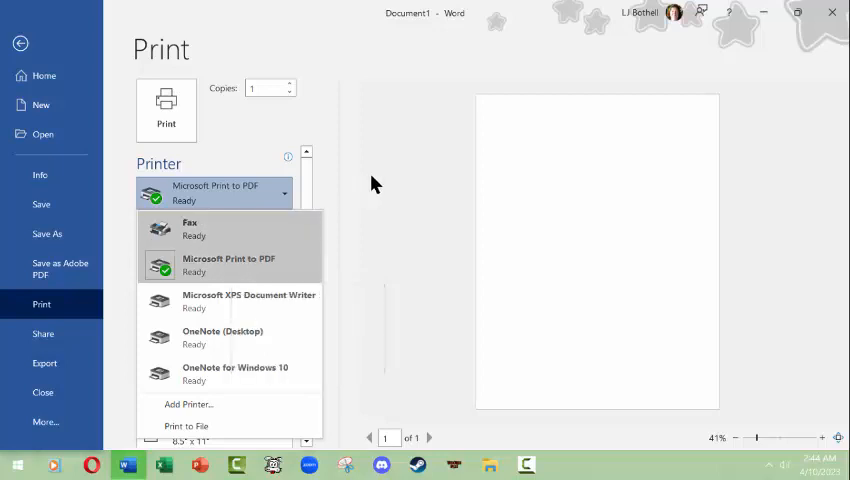
{"action": "left_click", "coordinate": [228, 264]}
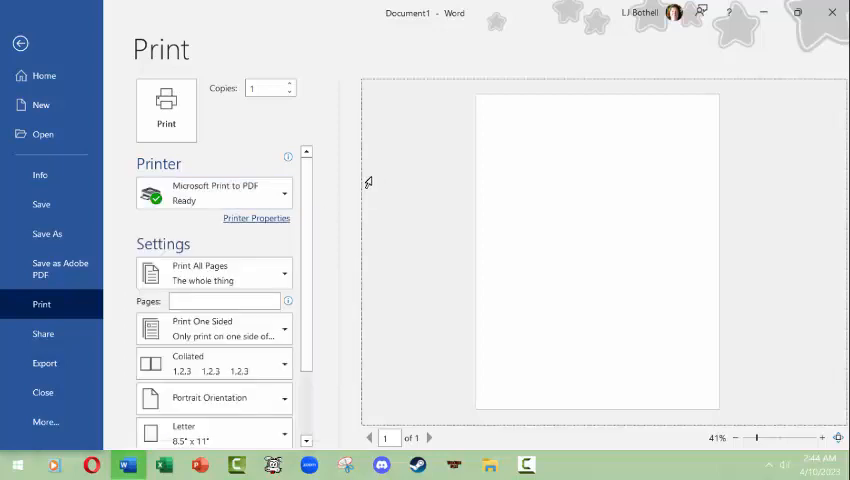
{"action": "mouse_move", "coordinate": [352, 172]}
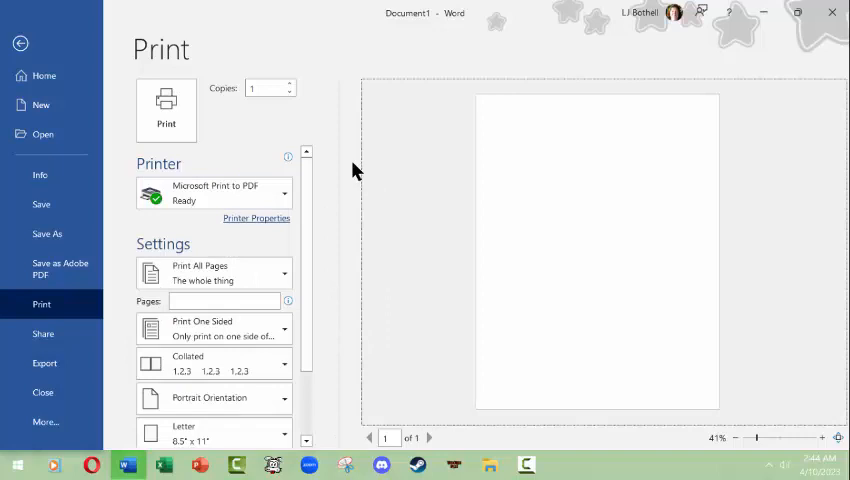
{"action": "scroll", "scroll_direction": "down", "scroll_amount": 3}
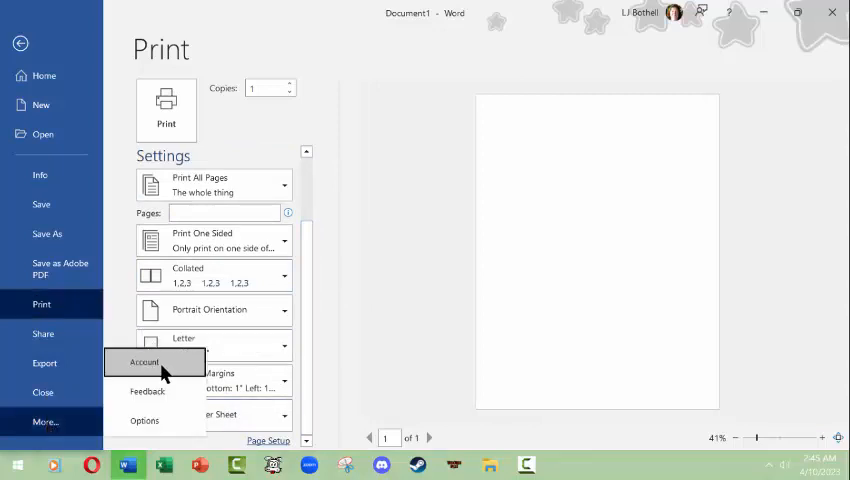
Step: Open the Account page with user info, Office theme and product details
{"action": "left_click", "coordinate": [144, 362]}
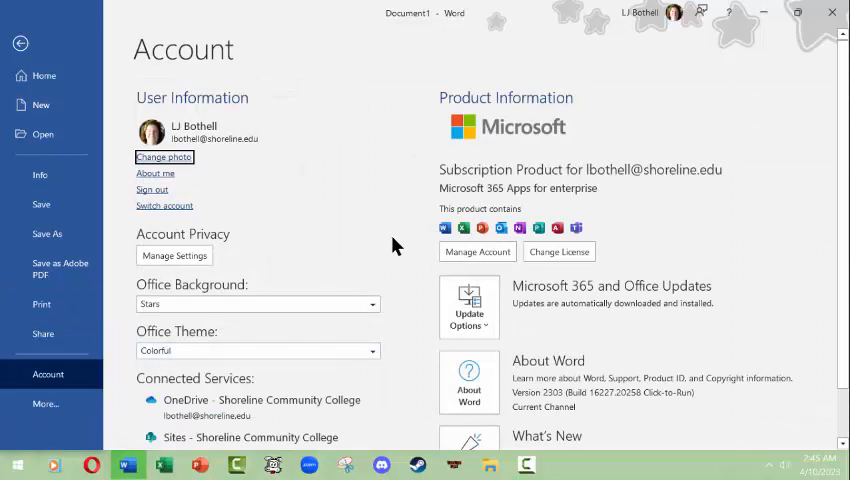
{"action": "mouse_move", "coordinate": [500, 186]}
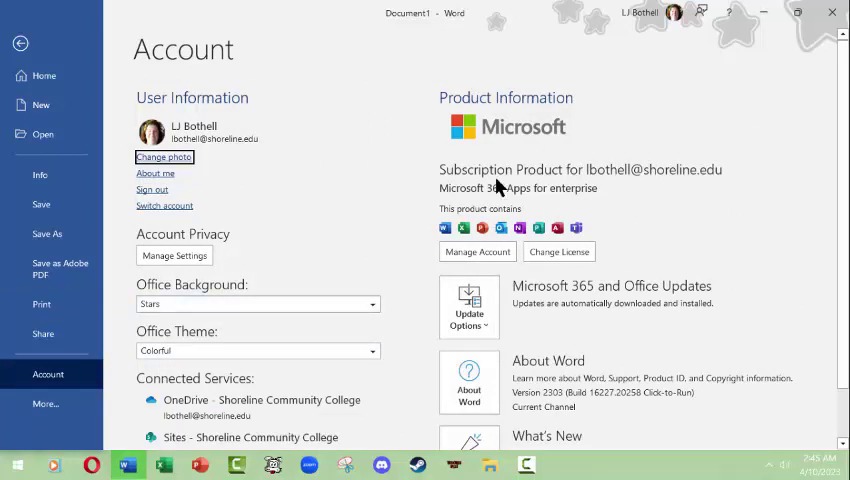
{"action": "mouse_move", "coordinate": [578, 303]}
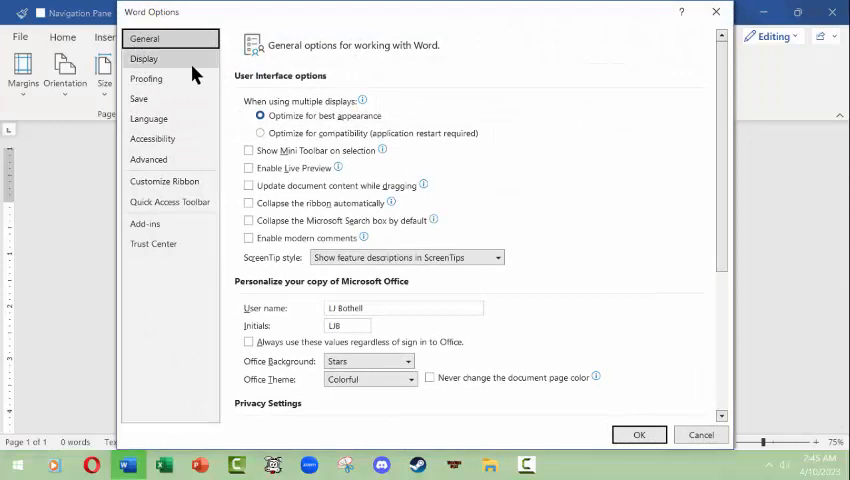
{"action": "mouse_move", "coordinate": [705, 77]}
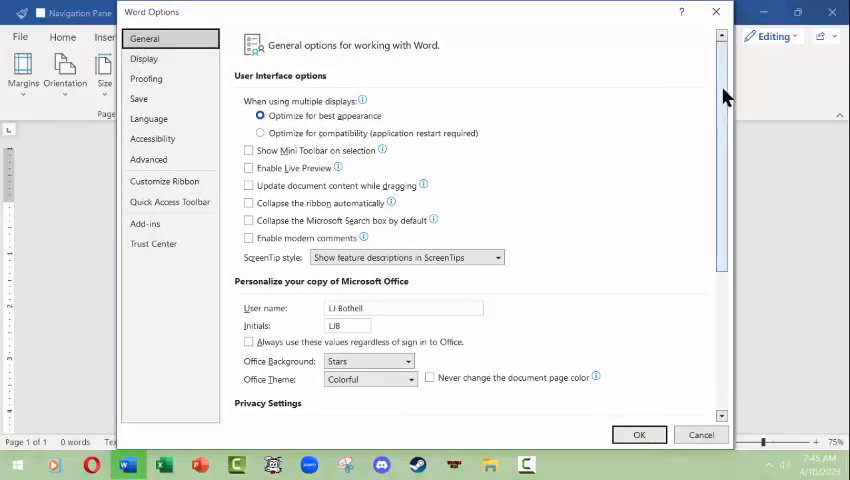
Step: Scroll through the General settings in Word Options, then go to Display
{"action": "scroll", "scroll_direction": "down", "scroll_amount": 3}
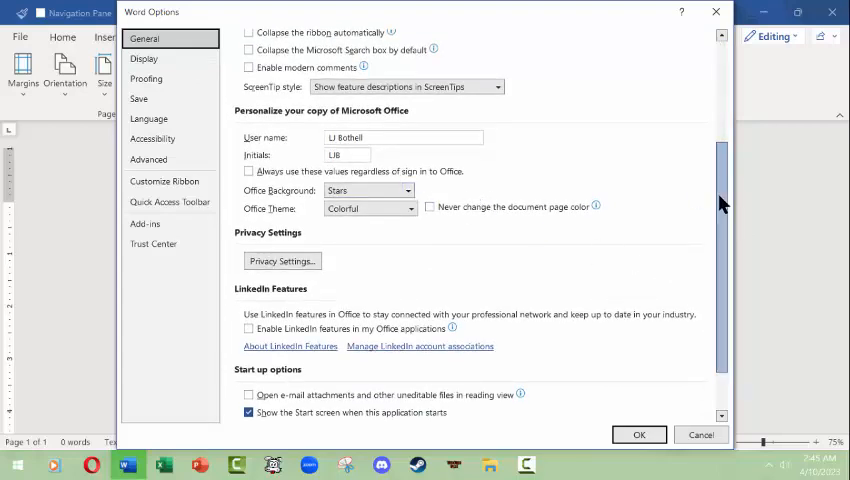
{"action": "scroll", "scroll_direction": "down", "scroll_amount": 3}
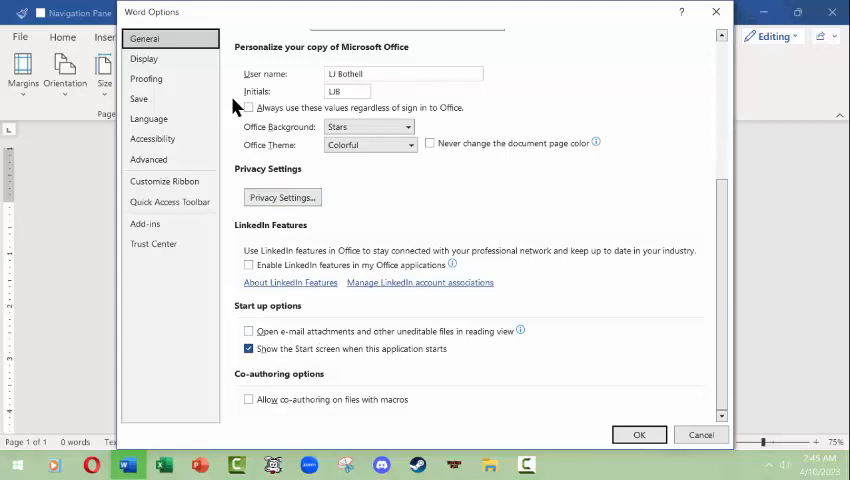
{"action": "left_click", "coordinate": [144, 59]}
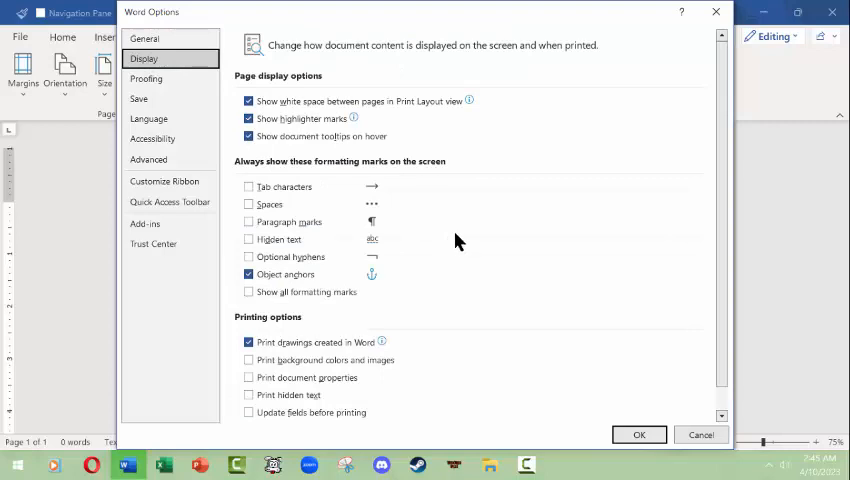
{"action": "mouse_move", "coordinate": [726, 135]}
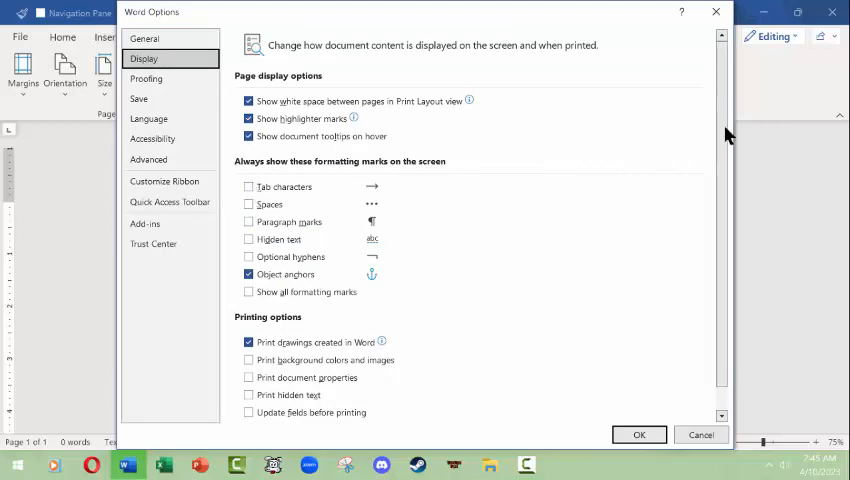
Step: Scroll the Display options, then visit Proofing and Save before landing on Language
{"action": "scroll", "scroll_direction": "down", "scroll_amount": 3}
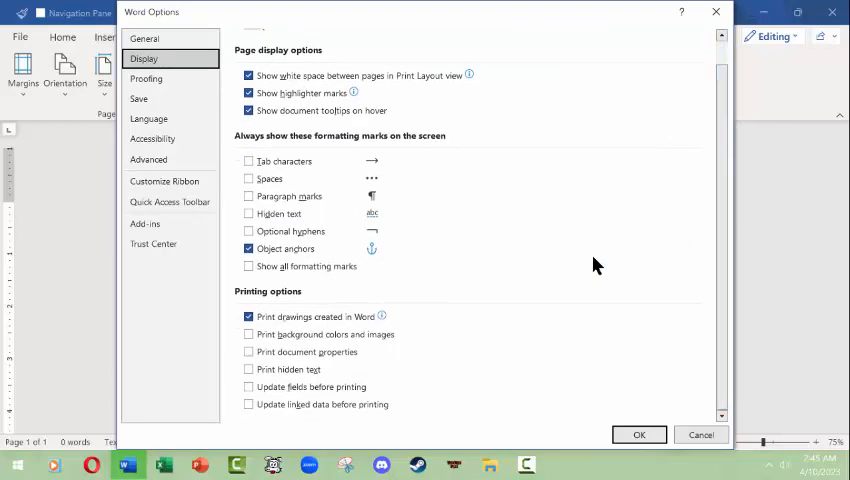
{"action": "mouse_move", "coordinate": [146, 78]}
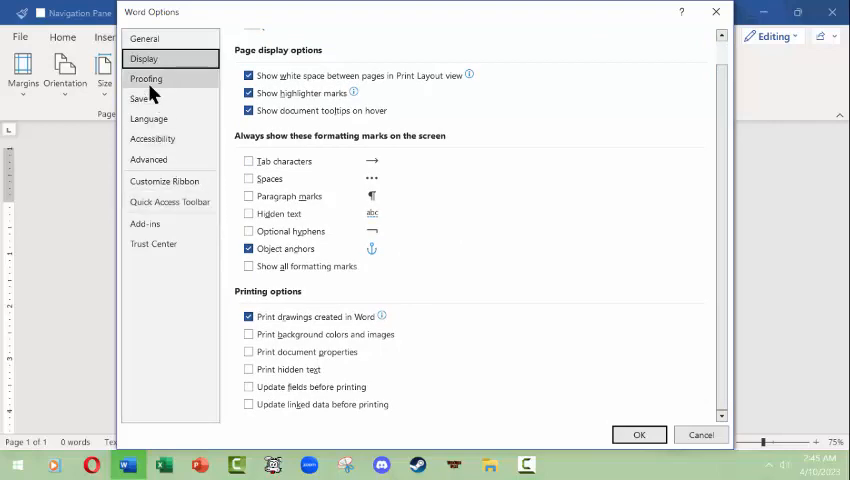
{"action": "left_click", "coordinate": [146, 79]}
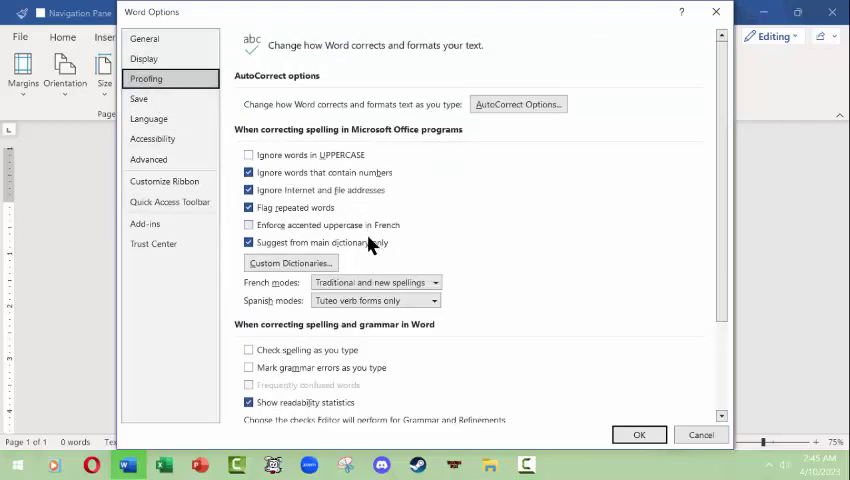
{"action": "mouse_move", "coordinate": [518, 104]}
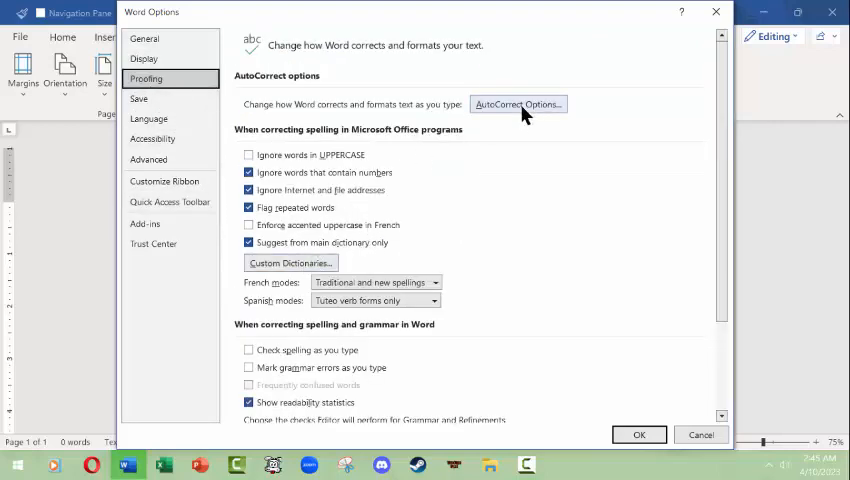
{"action": "left_click", "coordinate": [138, 98]}
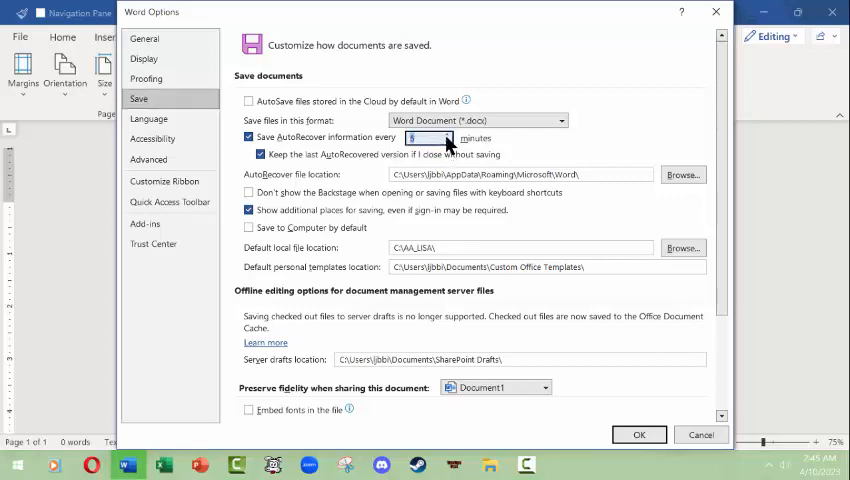
{"action": "mouse_move", "coordinate": [343, 393]}
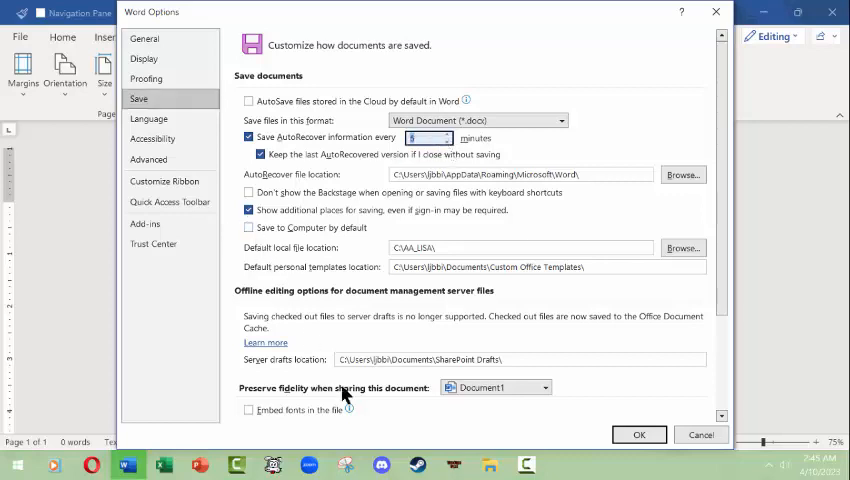
{"action": "left_click", "coordinate": [149, 118]}
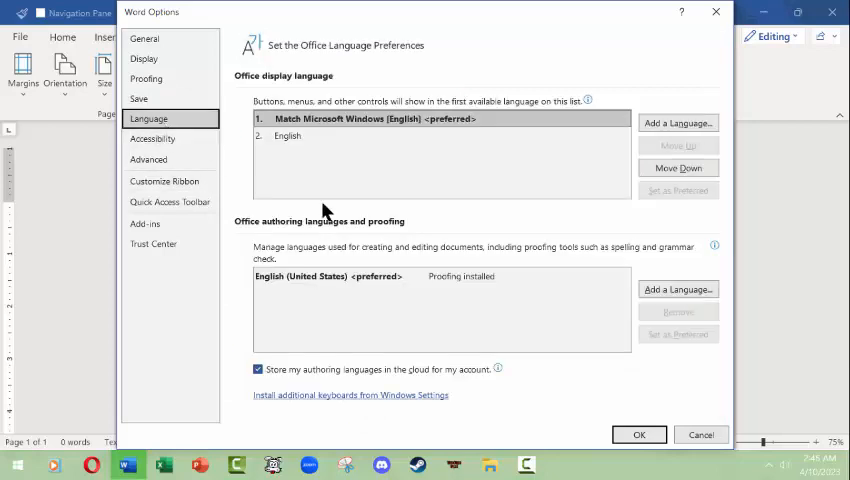
{"action": "mouse_move", "coordinate": [527, 411]}
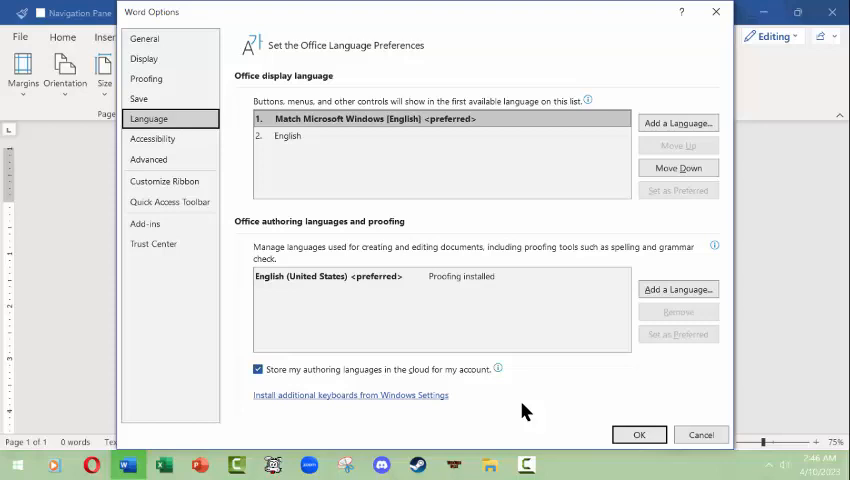
{"action": "mouse_move", "coordinate": [678, 289]}
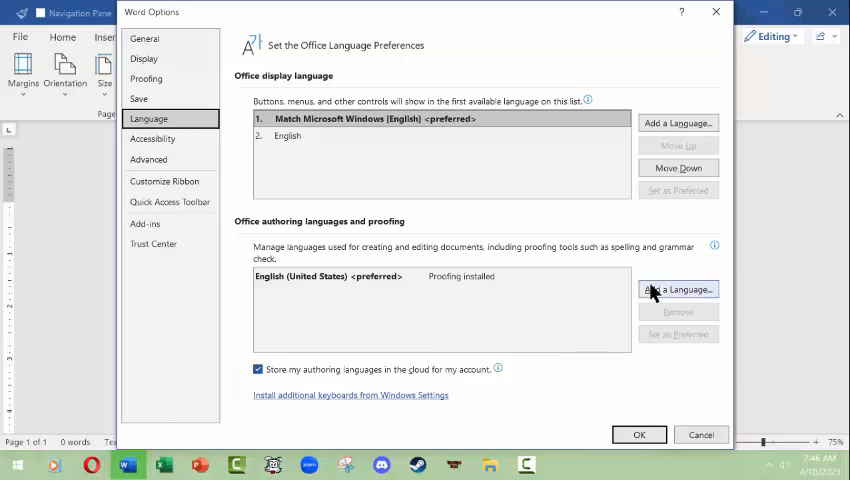
{"action": "mouse_move", "coordinate": [432, 327]}
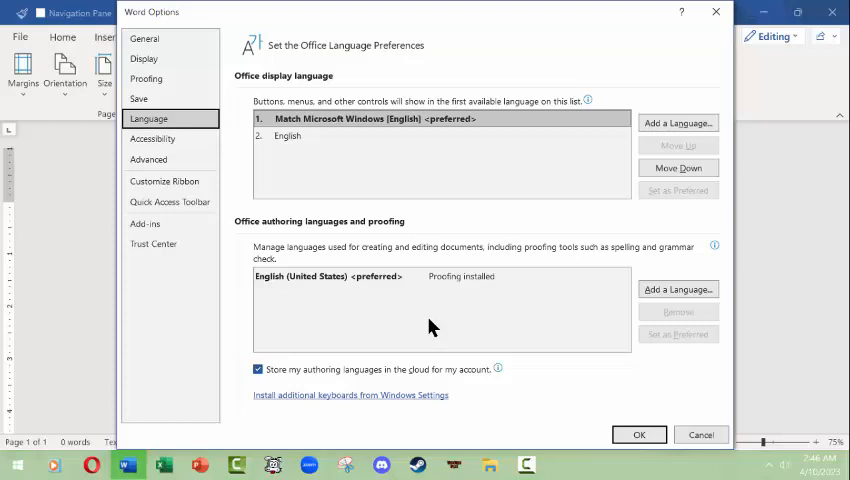
Step: Switch to the Accessibility category and scroll down to its automatic alt text settings
{"action": "left_click", "coordinate": [153, 138]}
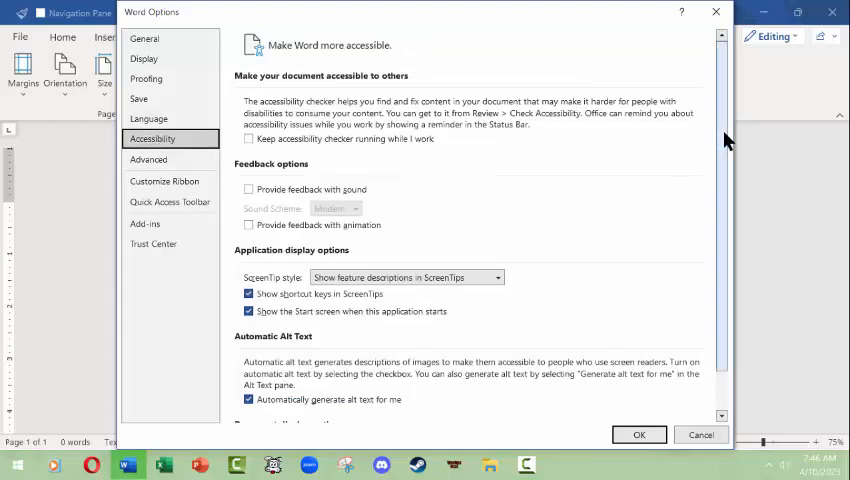
{"action": "scroll", "scroll_direction": "down", "scroll_amount": 3}
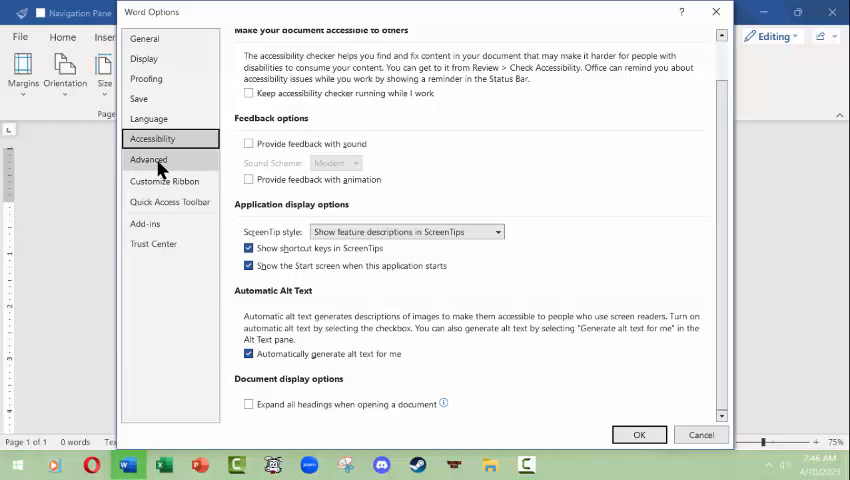
Step: Show the Advanced page of Word Options and scroll through editing, cut-copy-paste, pen and image settings
{"action": "left_click", "coordinate": [148, 159]}
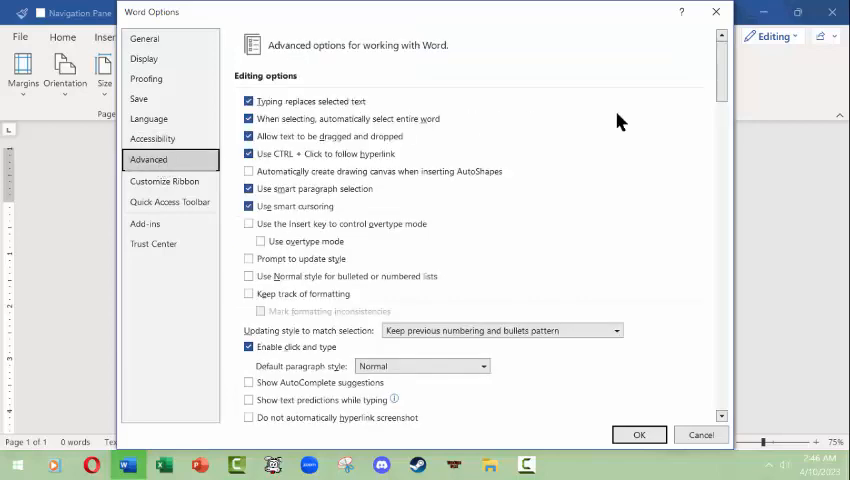
{"action": "scroll", "scroll_direction": "down", "scroll_amount": 3}
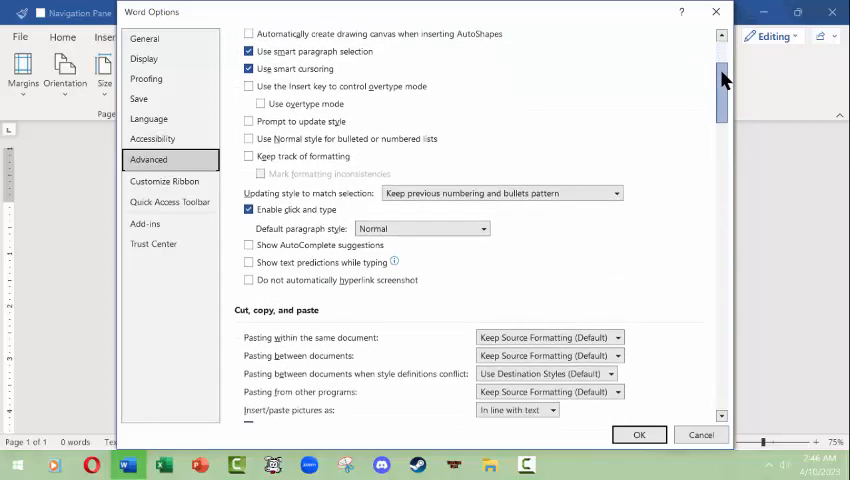
{"action": "scroll", "scroll_direction": "down", "scroll_amount": 3}
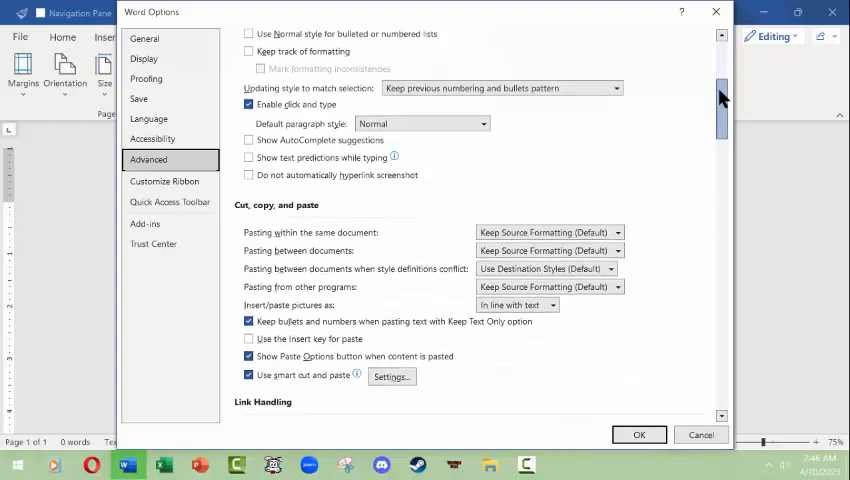
{"action": "scroll", "scroll_direction": "down", "scroll_amount": 3}
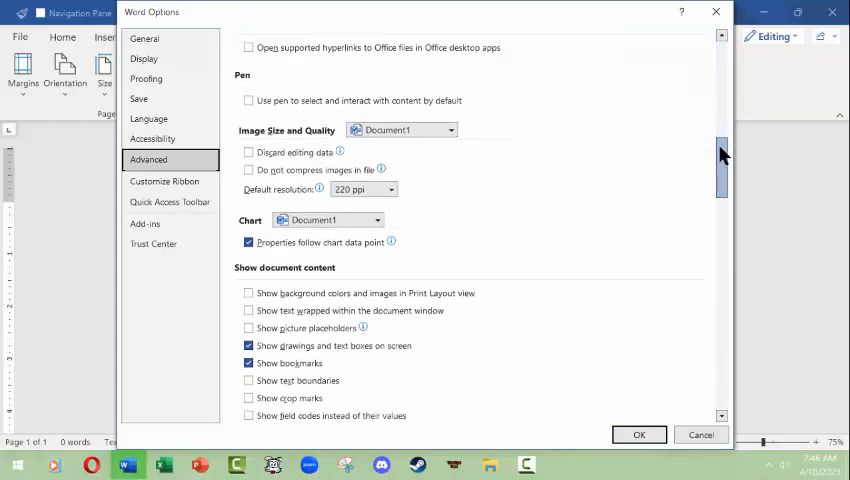
{"action": "scroll", "scroll_direction": "down", "scroll_amount": 3}
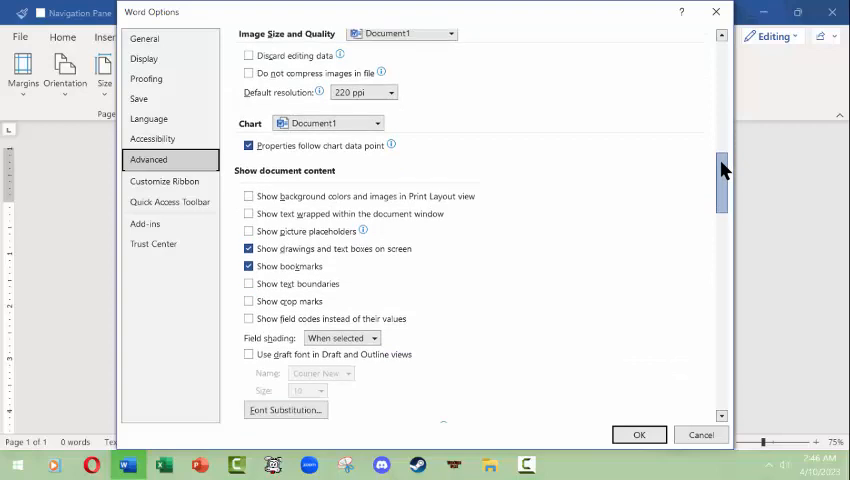
{"action": "scroll", "scroll_direction": "down", "scroll_amount": 3}
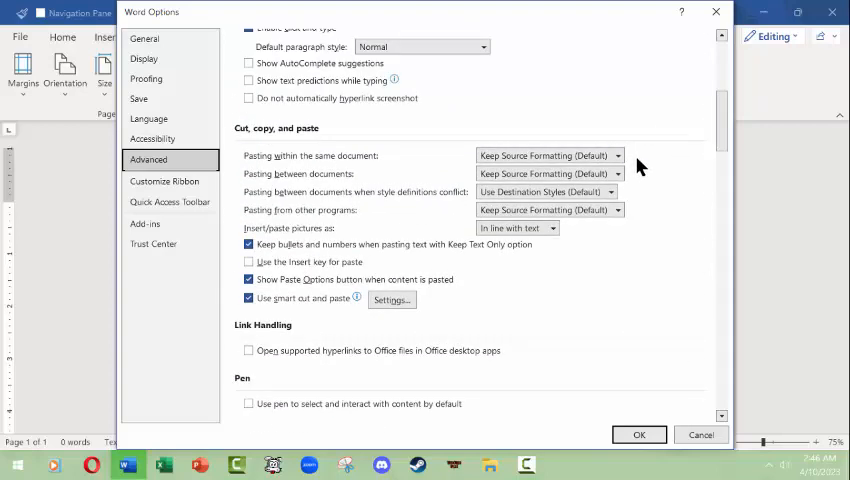
{"action": "mouse_move", "coordinate": [388, 167]}
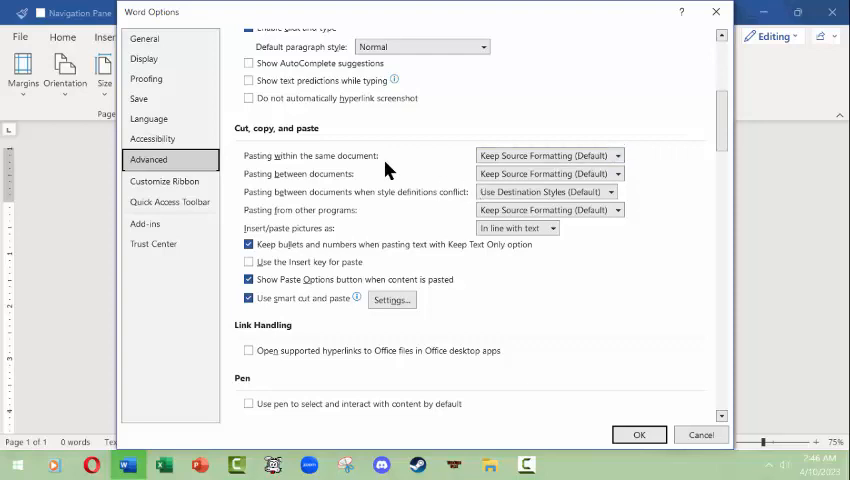
{"action": "mouse_move", "coordinate": [164, 181]}
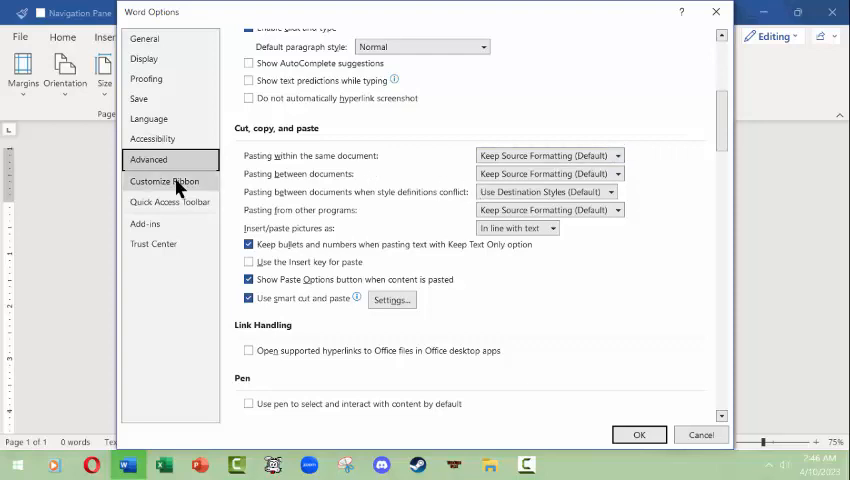
Step: On Customize Ribbon, expand Insert (Blog Post) Tables and Illustrations groups and select Insert Icons
{"action": "left_click", "coordinate": [164, 181]}
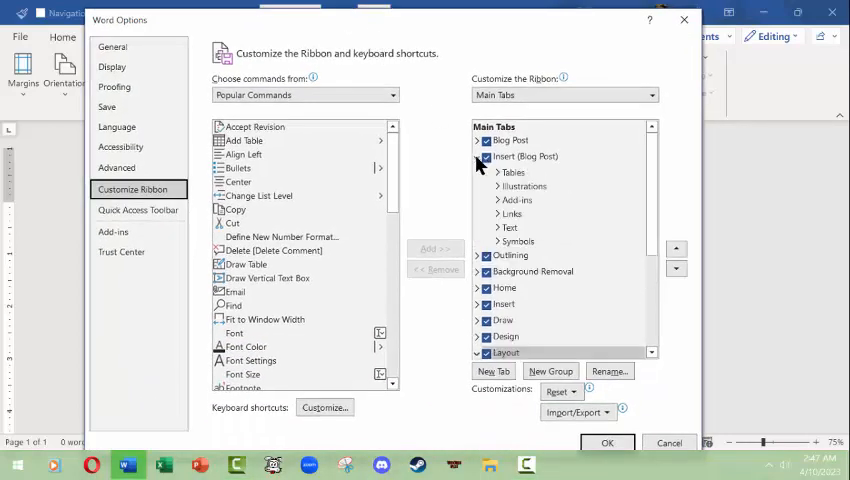
{"action": "left_click", "coordinate": [498, 172]}
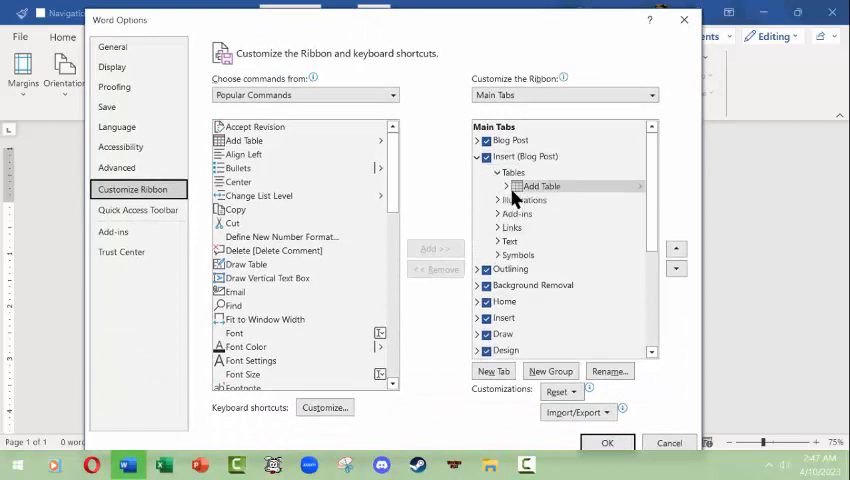
{"action": "left_click", "coordinate": [498, 200]}
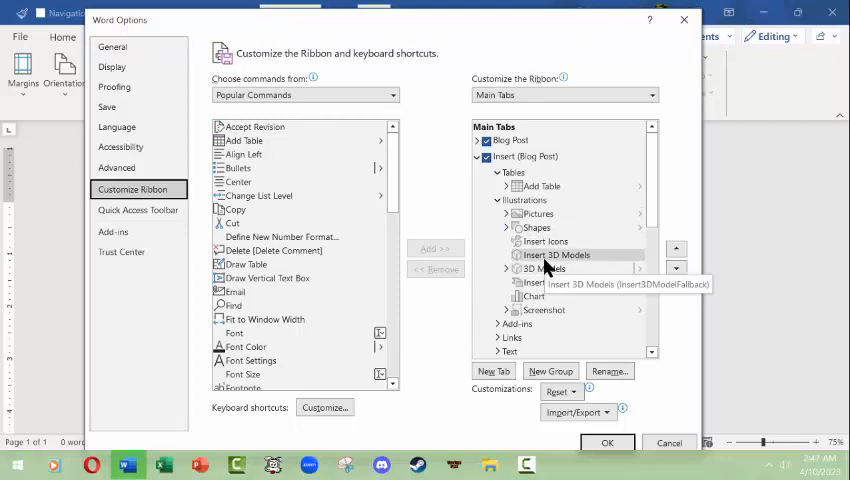
{"action": "mouse_move", "coordinate": [500, 245]}
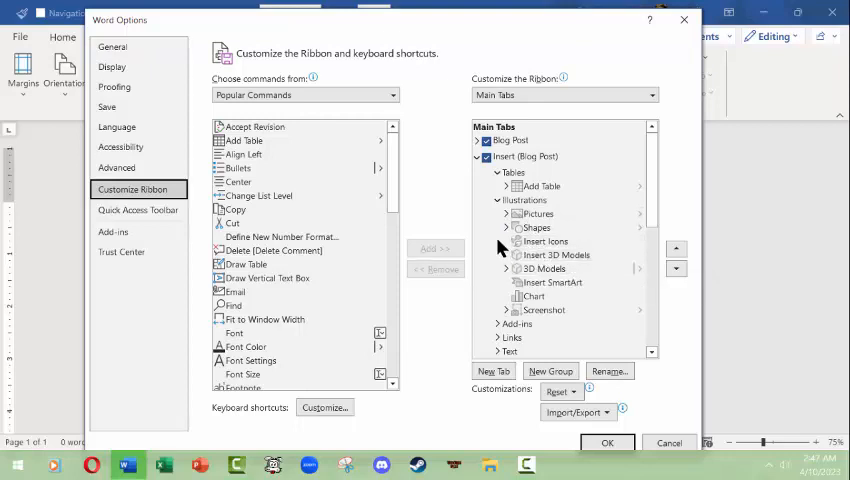
{"action": "left_click", "coordinate": [546, 241]}
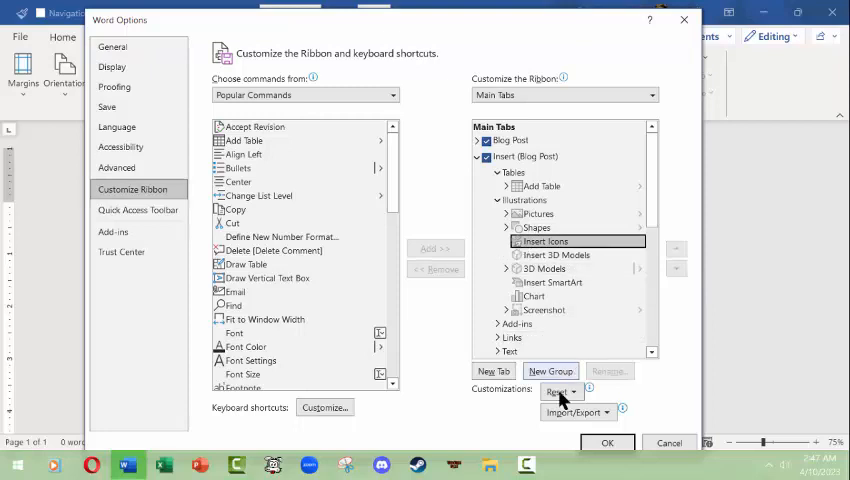
{"action": "mouse_move", "coordinate": [284, 167]}
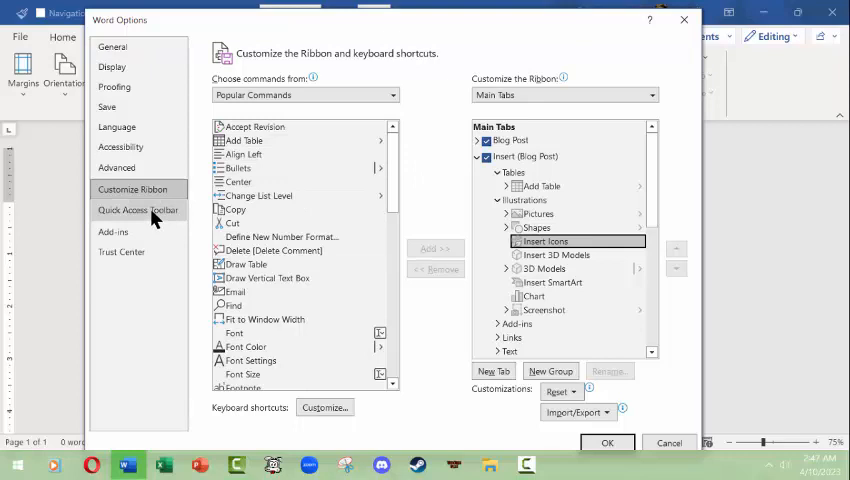
Step: Browse the Quick Access Toolbar command list, then cancel Word Options to return to the blank document
{"action": "left_click", "coordinate": [138, 210]}
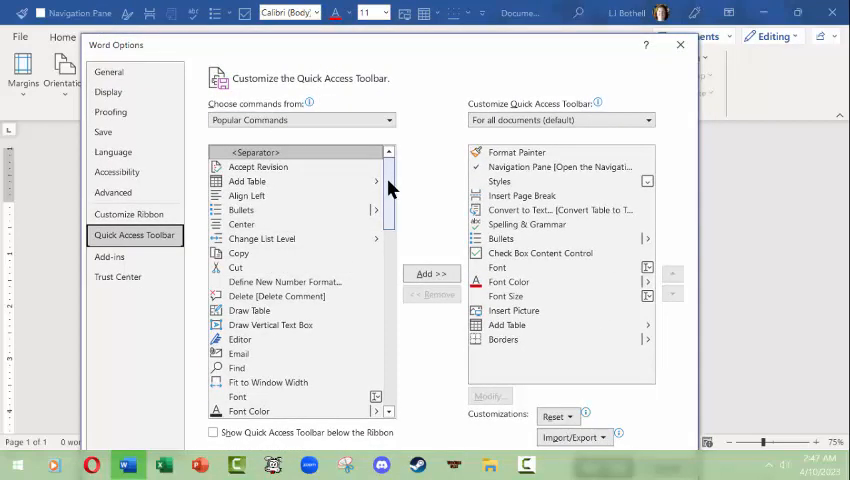
{"action": "scroll", "scroll_direction": "down", "scroll_amount": 3}
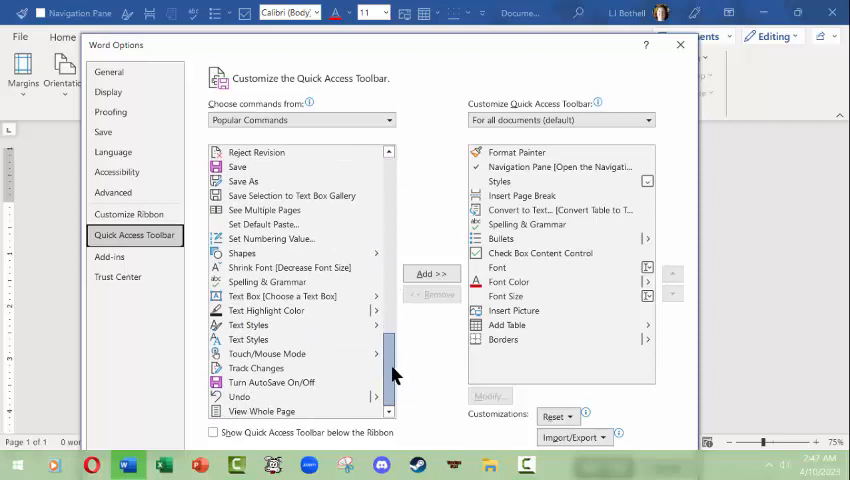
{"action": "scroll", "scroll_direction": "up", "scroll_amount": 3}
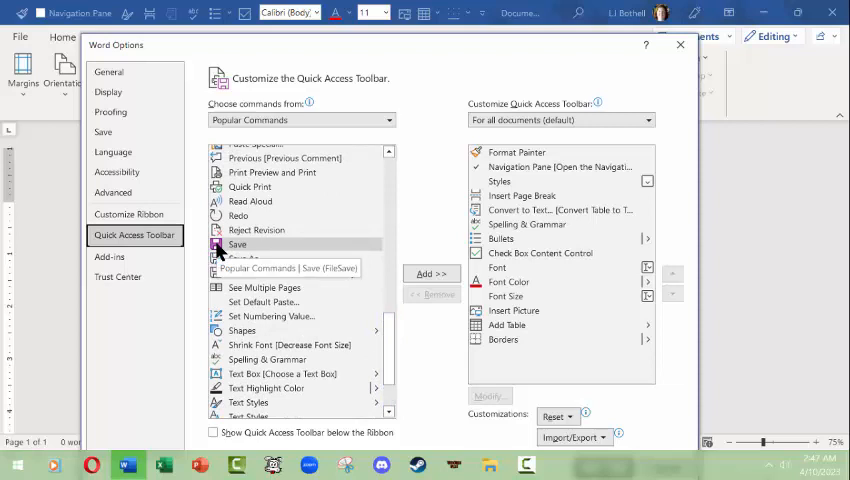
{"action": "mouse_move", "coordinate": [237, 215]}
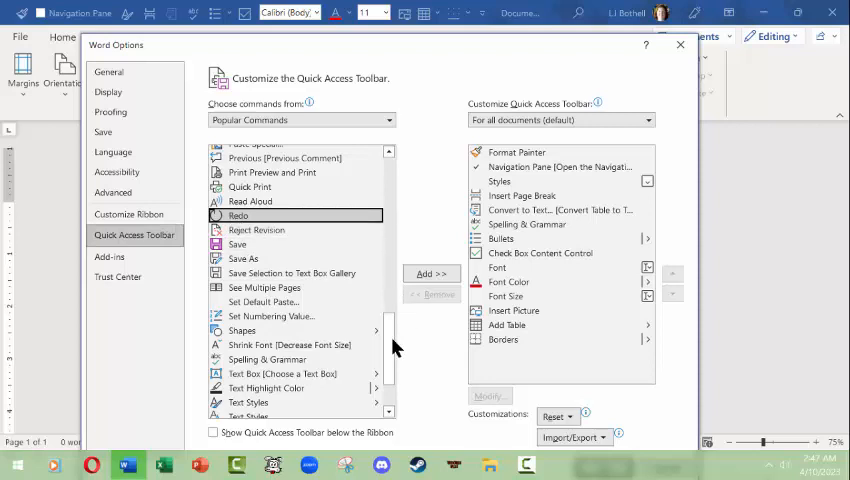
{"action": "scroll", "scroll_direction": "down", "scroll_amount": 3}
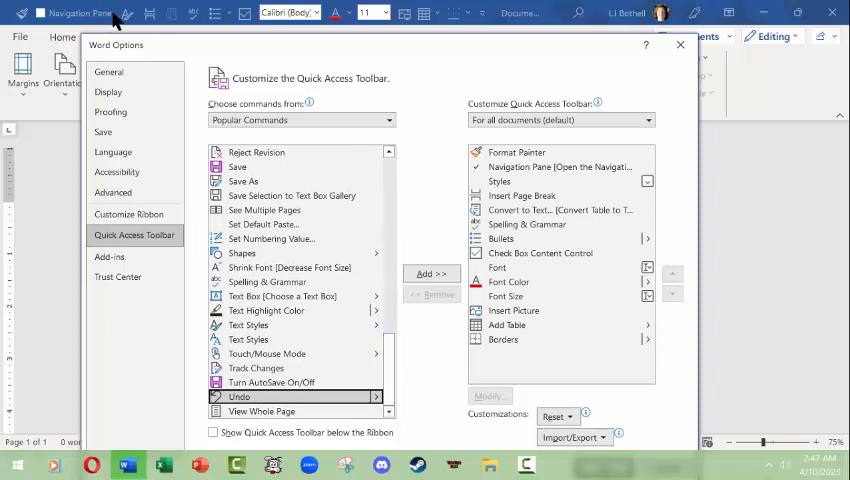
{"action": "mouse_move", "coordinate": [530, 281]}
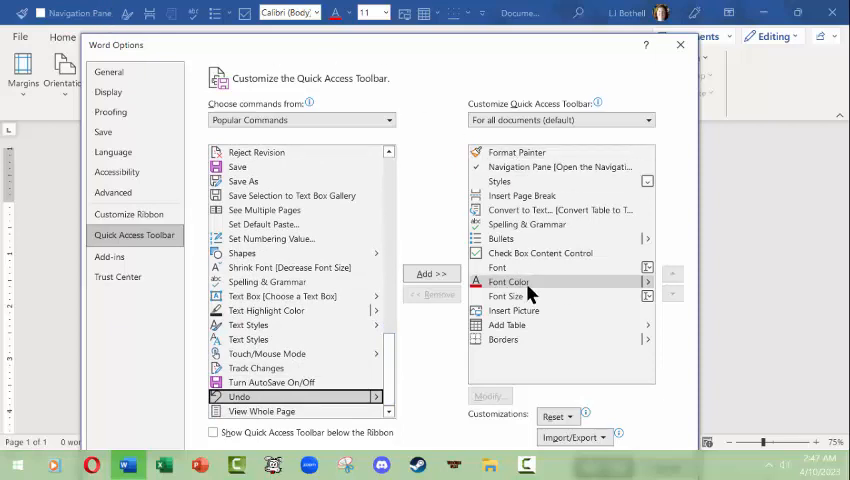
{"action": "left_click", "coordinate": [680, 44]}
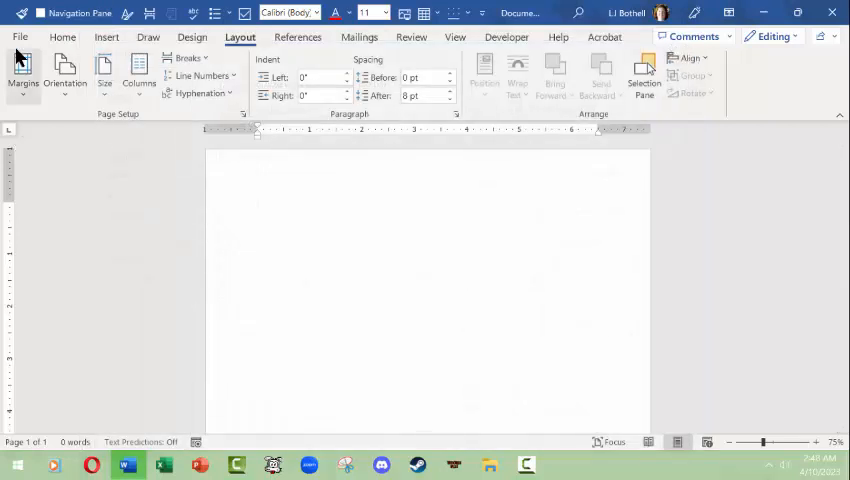